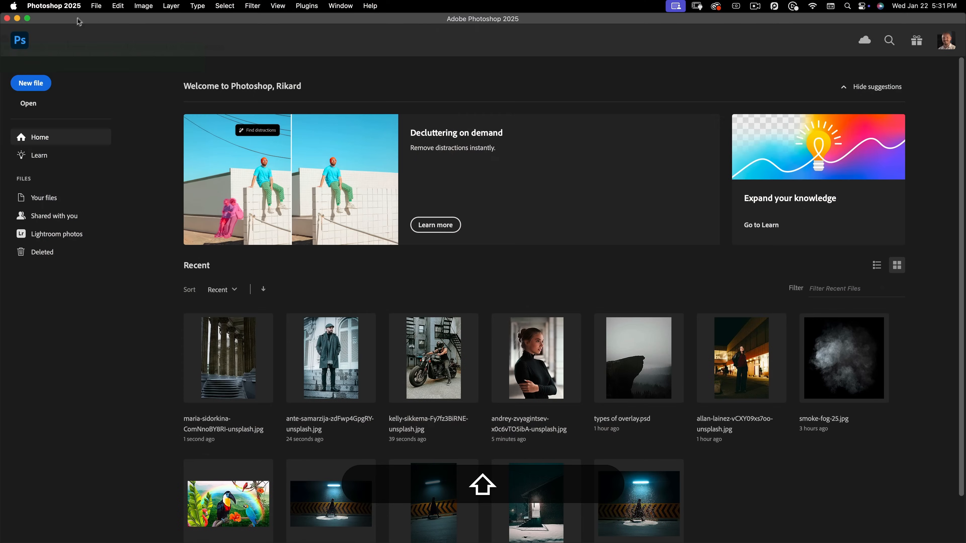
# Create a 23 by 35 inch, 72 ppi document with a black background
pyautogui.click(30, 83)
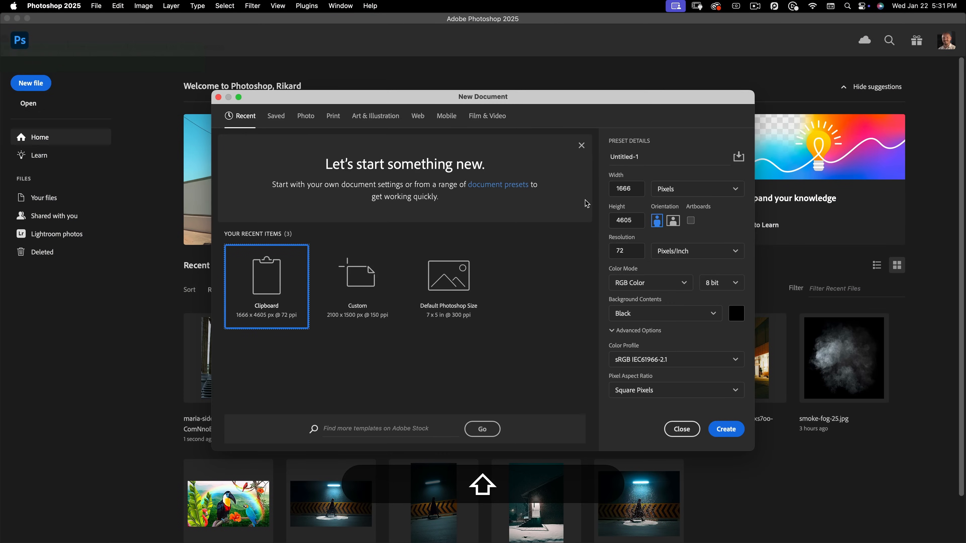
pyautogui.click(696, 189)
pyautogui.write('35')
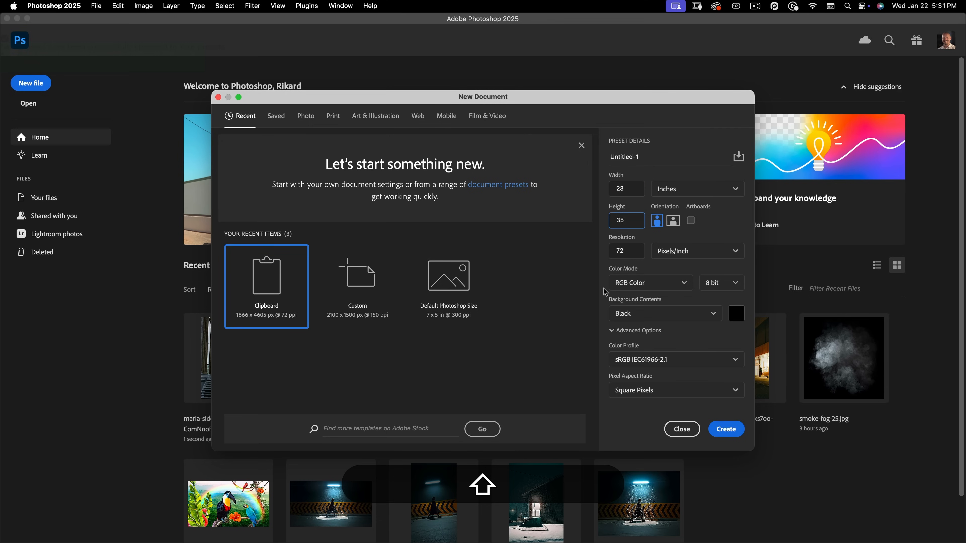
pyautogui.click(623, 250)
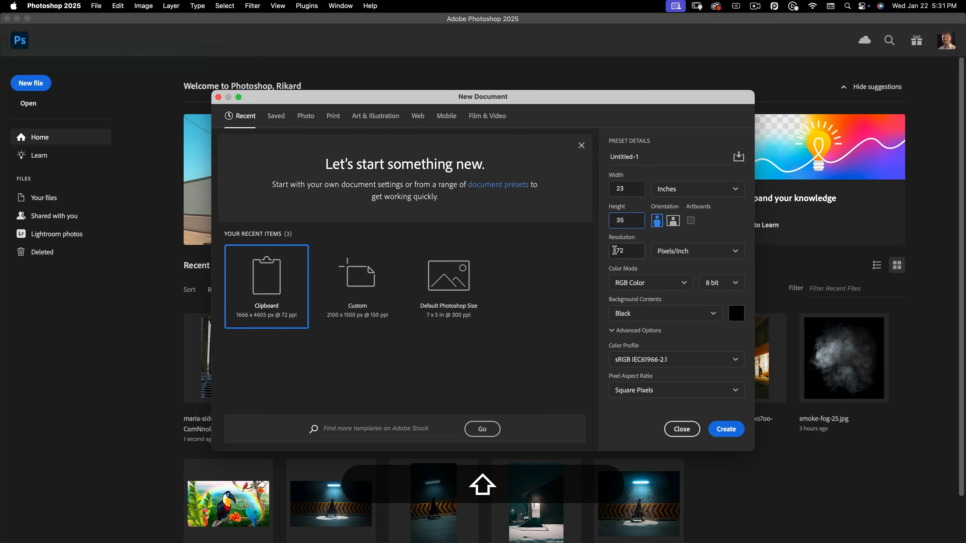
pyautogui.click(726, 429)
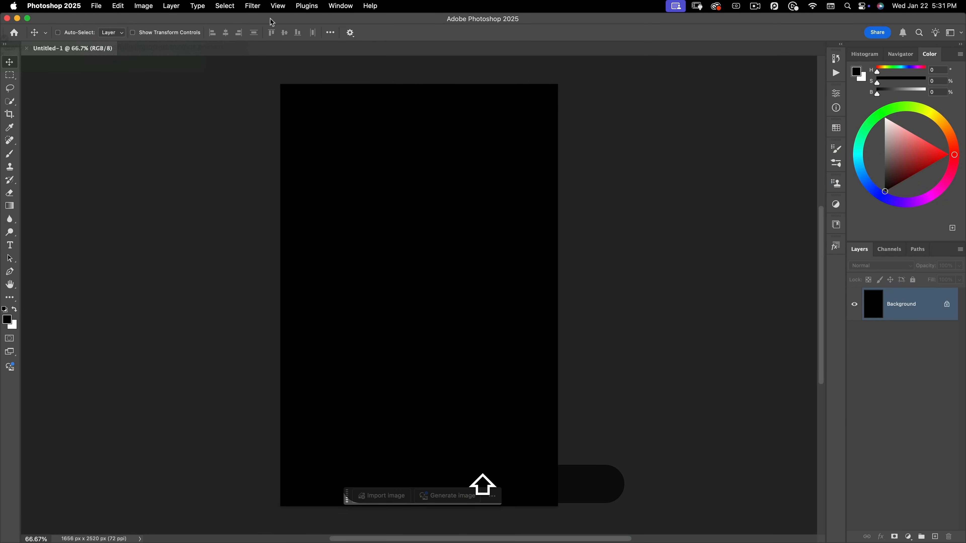
# Apply a cyan New Guide Layout of 4 columns and 5 rows to the canvas
pyautogui.click(278, 5)
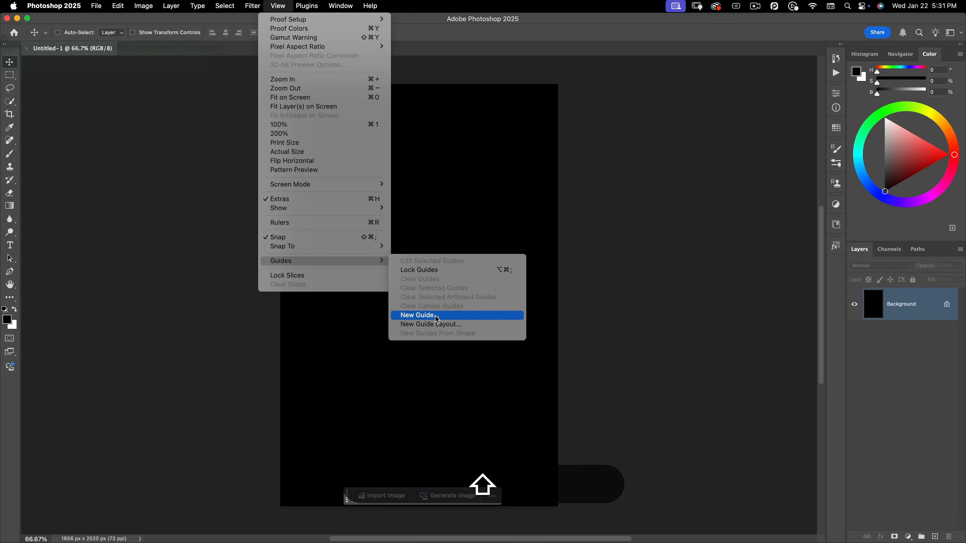
pyautogui.click(431, 324)
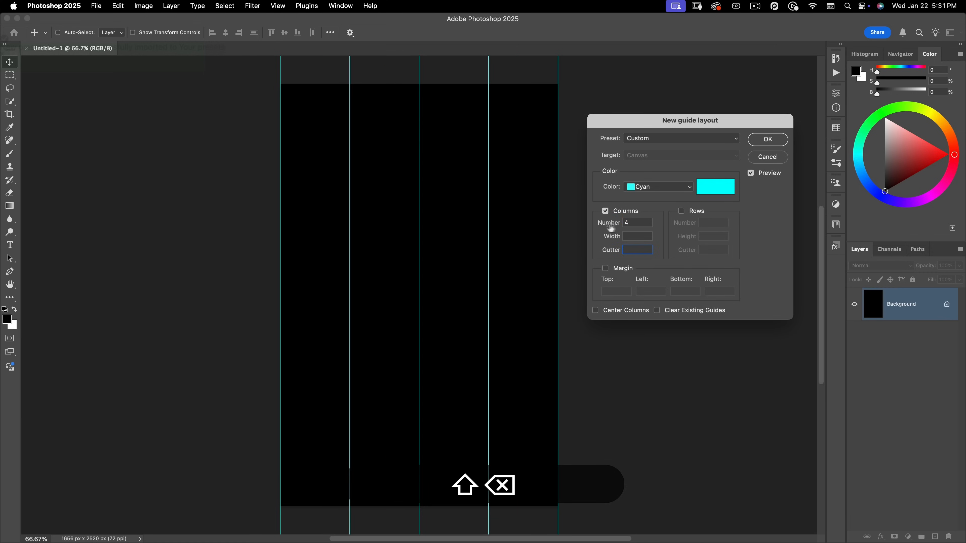
pyautogui.click(680, 211)
pyautogui.write('5')
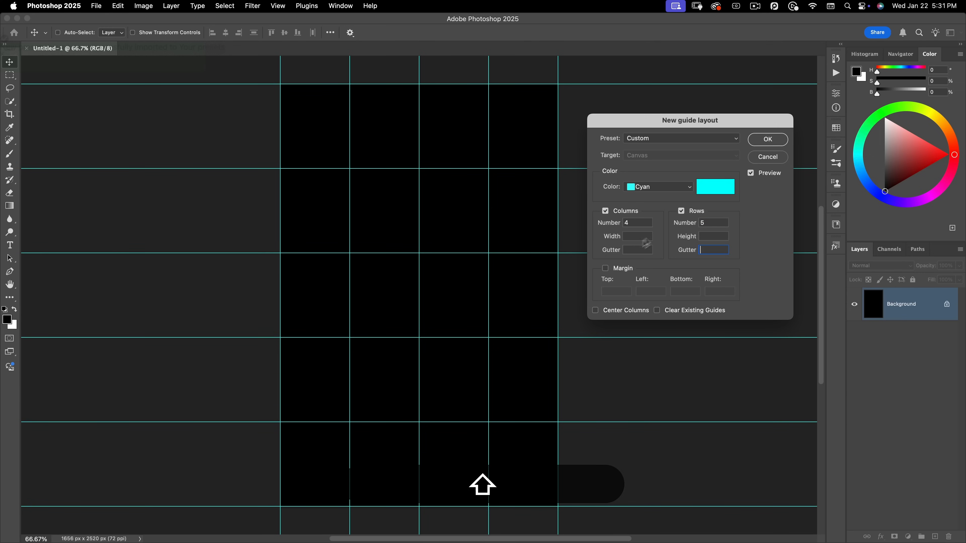
pyautogui.click(766, 139)
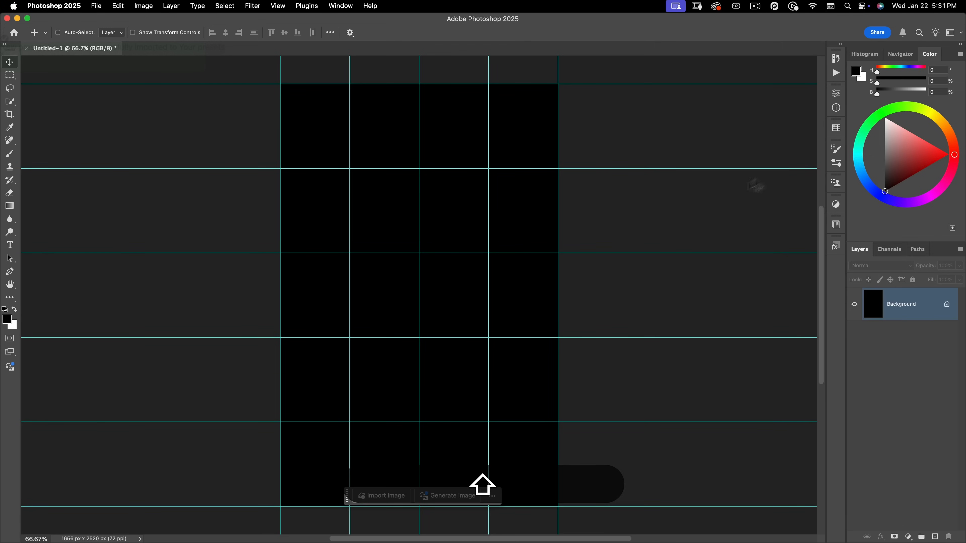
pyautogui.moveTo(389, 287)
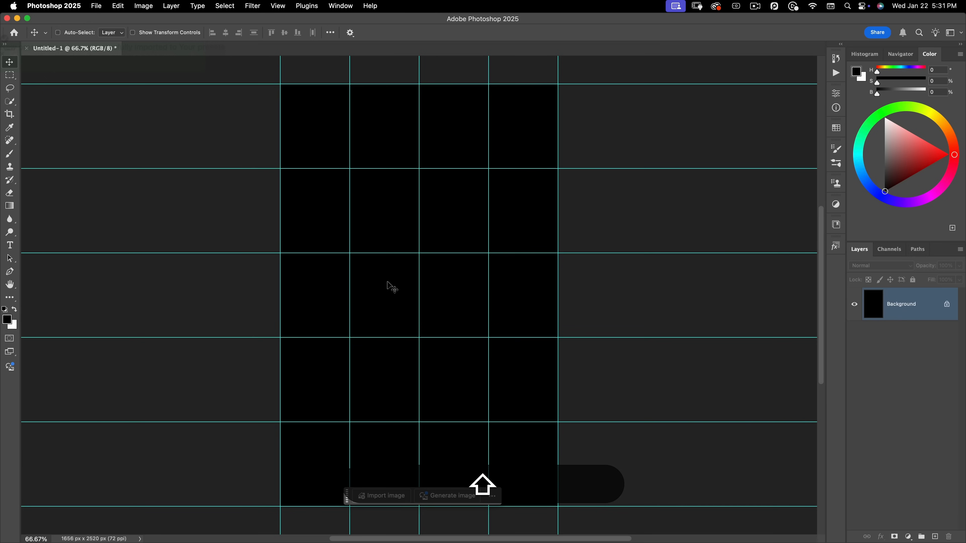
# Place the colonnade Unsplash JPEG as an embedded layer filling the canvas
pyautogui.click(96, 6)
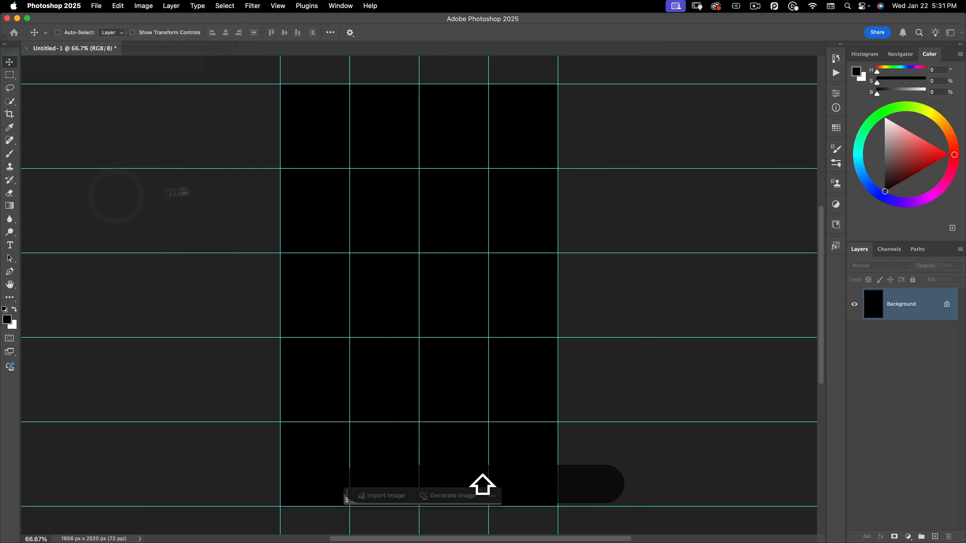
pyautogui.click(381, 495)
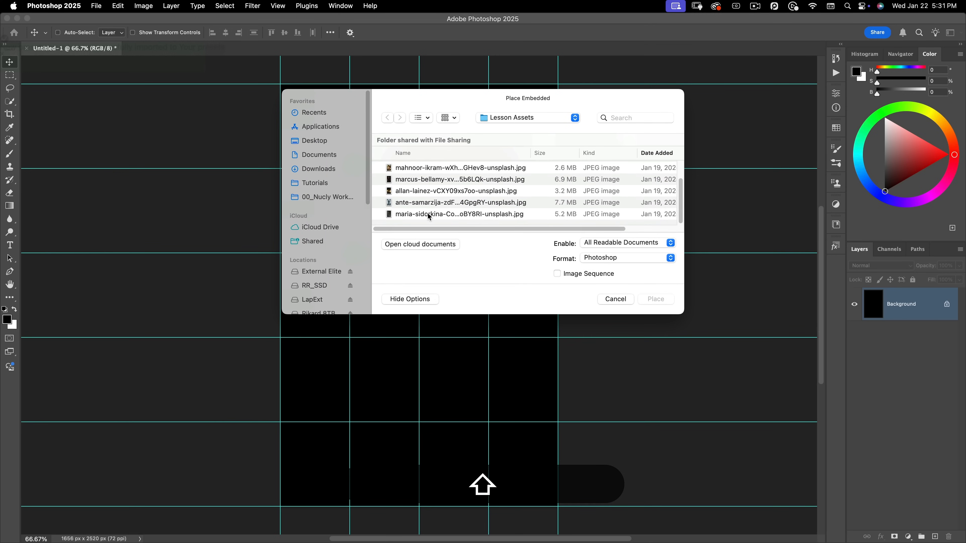
pyautogui.click(459, 214)
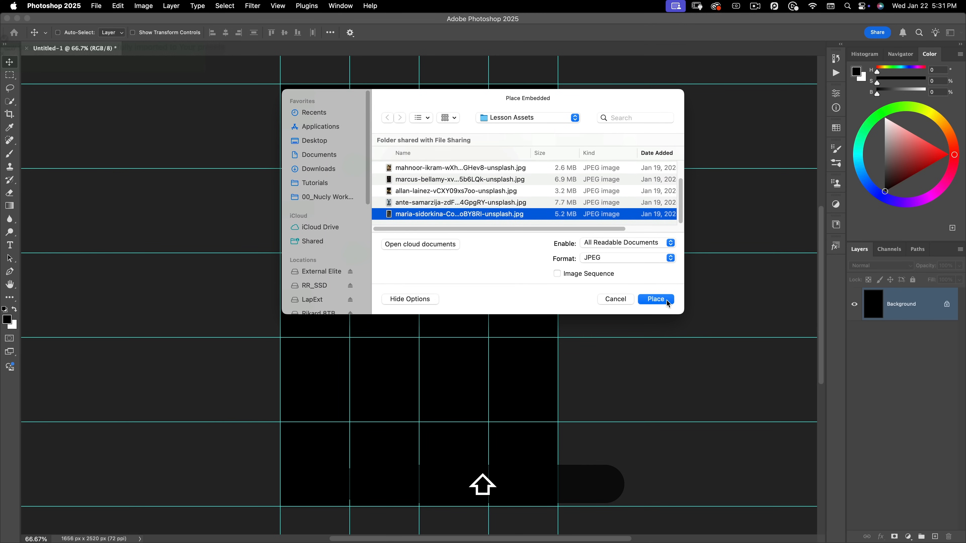
pyautogui.click(655, 299)
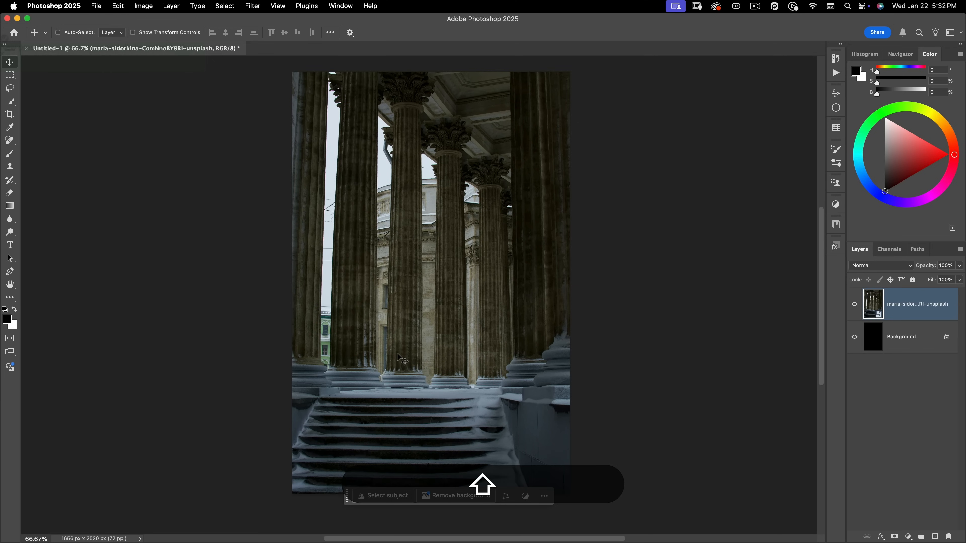
pyautogui.moveTo(395, 352)
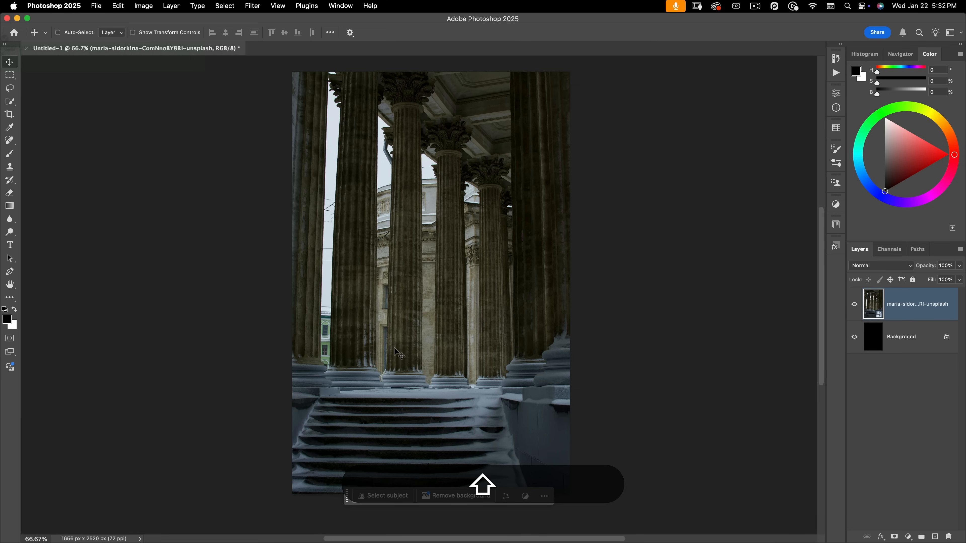
pyautogui.moveTo(395, 354)
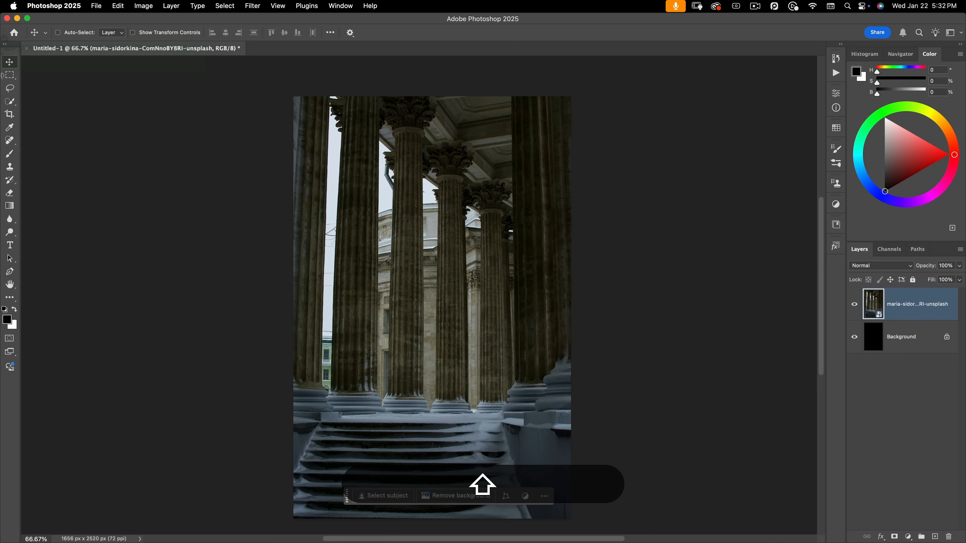
# Drop the rough lasso selection and switch to the Pen Tool in Path mode
pyautogui.click(10, 88)
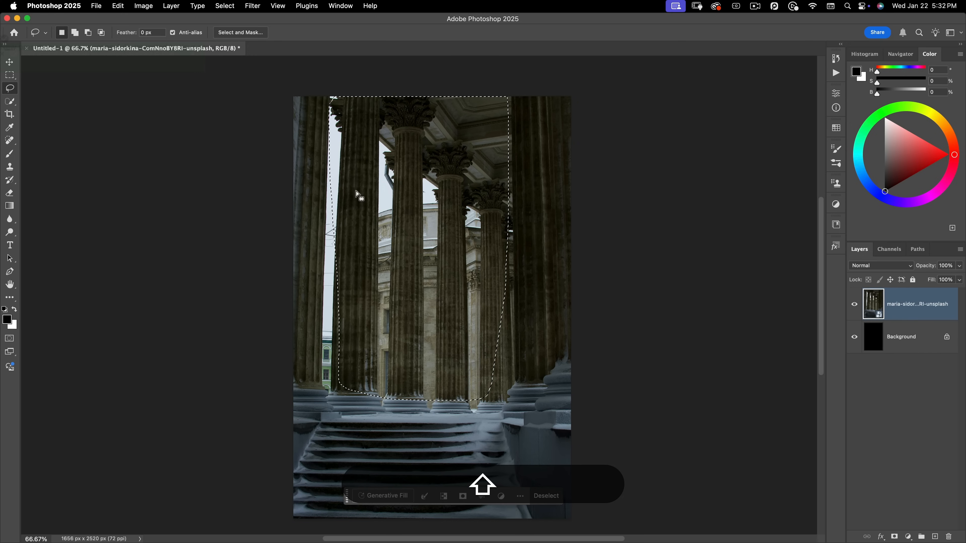
pyautogui.click(545, 495)
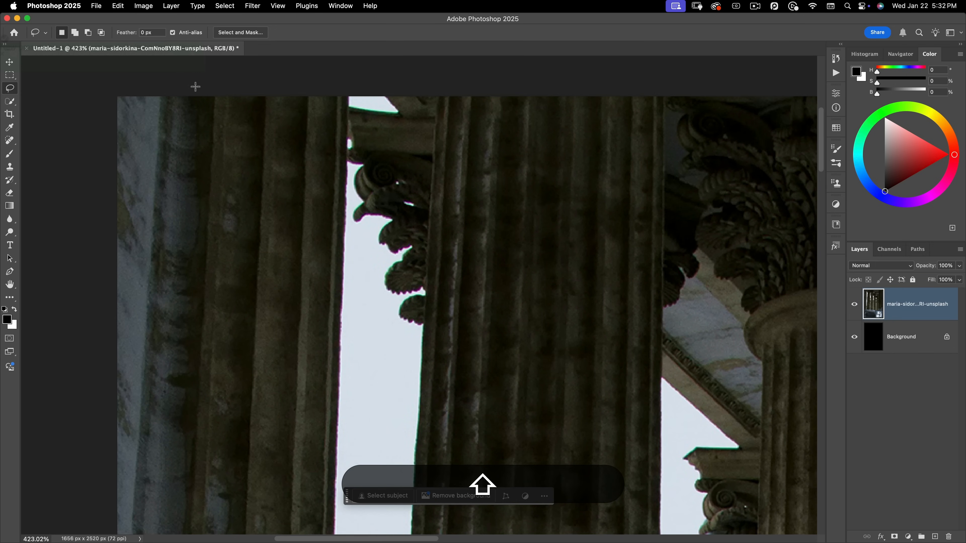
pyautogui.press('p')
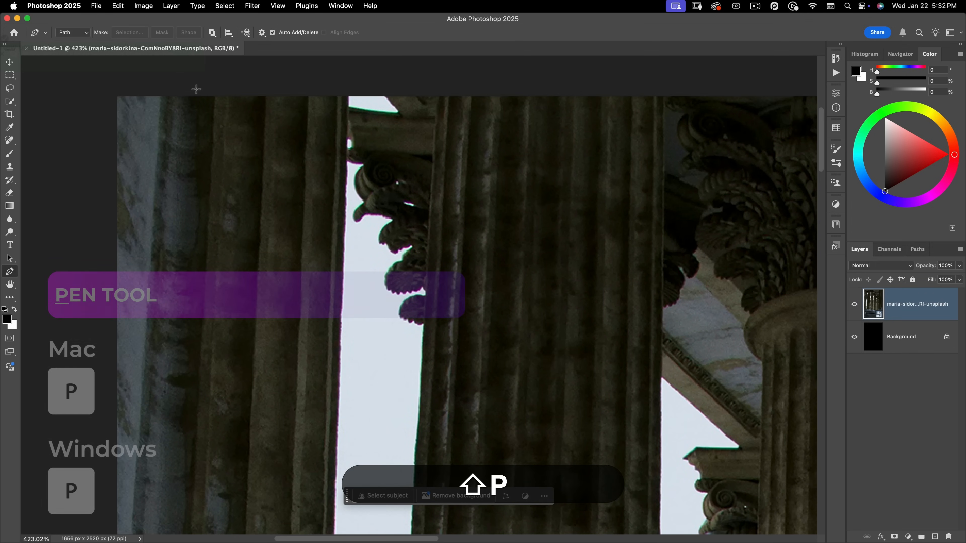
pyautogui.click(72, 33)
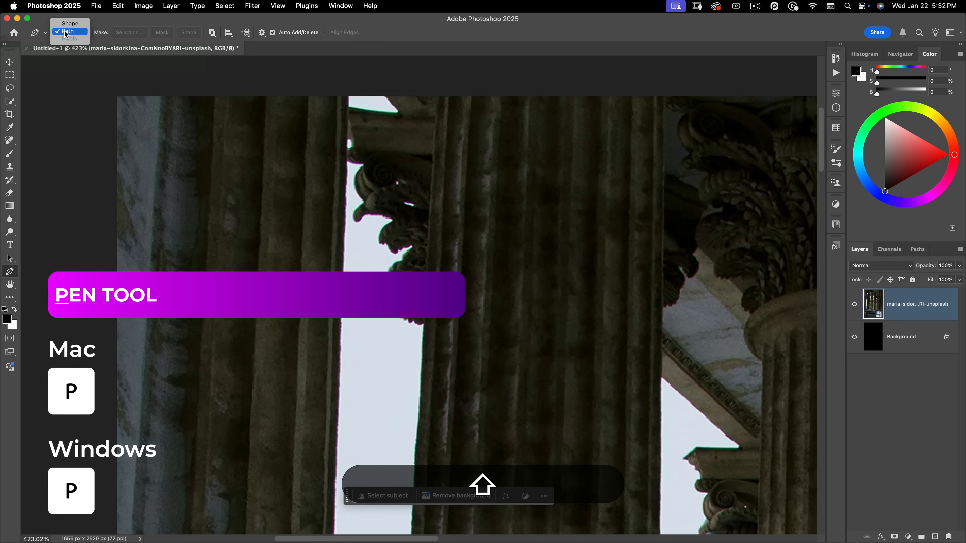
pyautogui.click(66, 31)
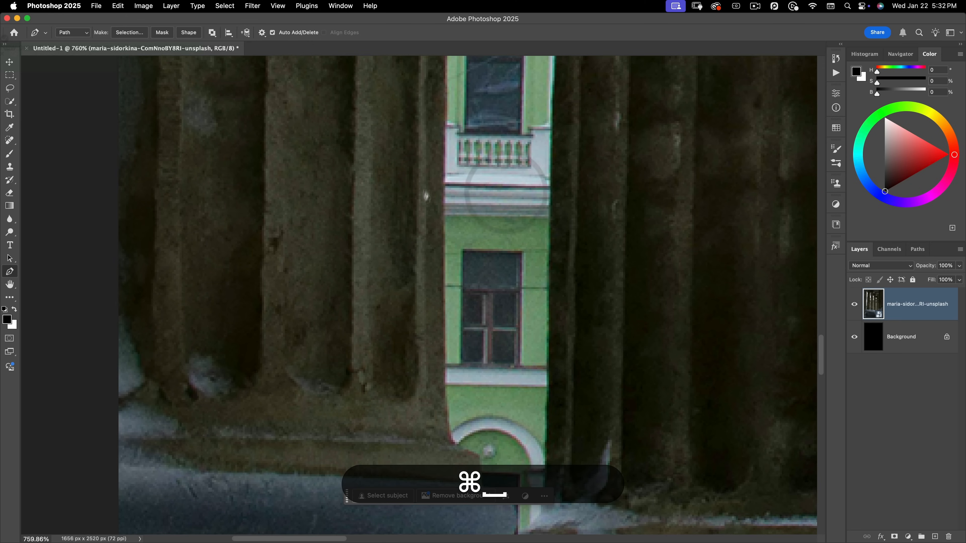
# Trace a pen path along the column bases and the top edge of the snowy stairs
pyautogui.click(442, 348)
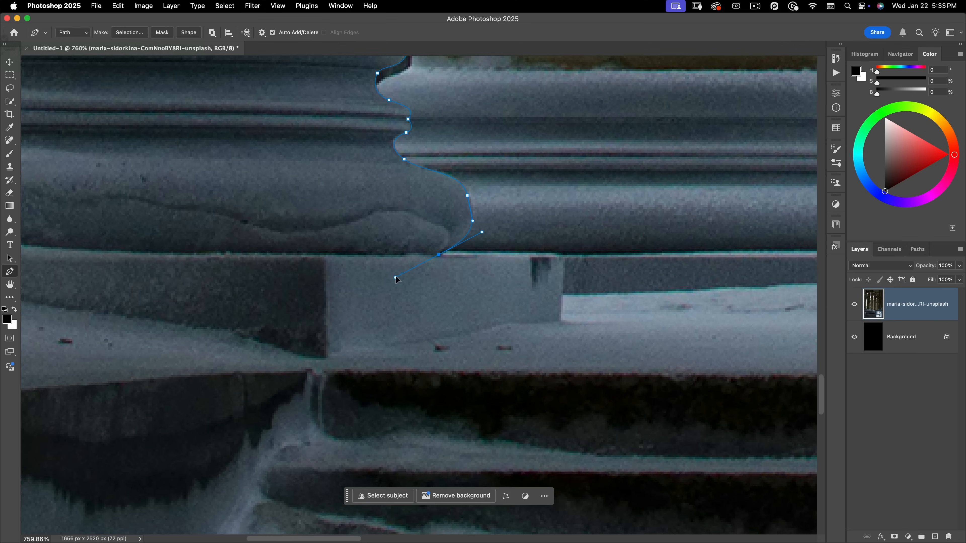
pyautogui.moveTo(549, 257)
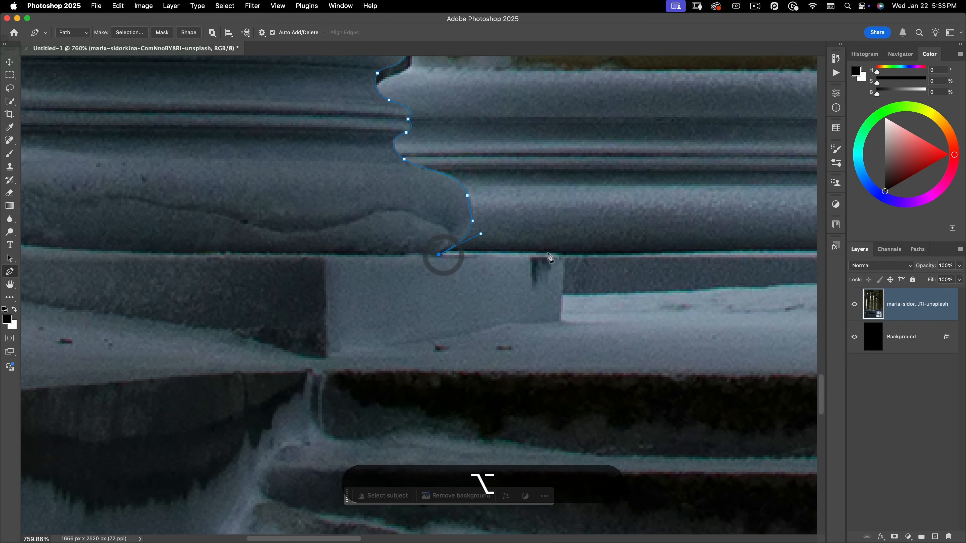
pyautogui.click(554, 256)
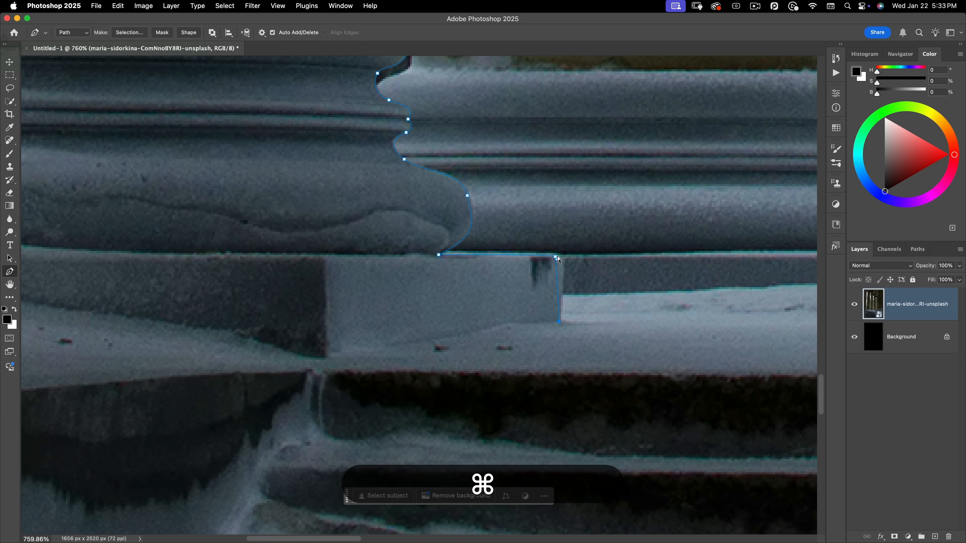
pyautogui.press('cmd+0')
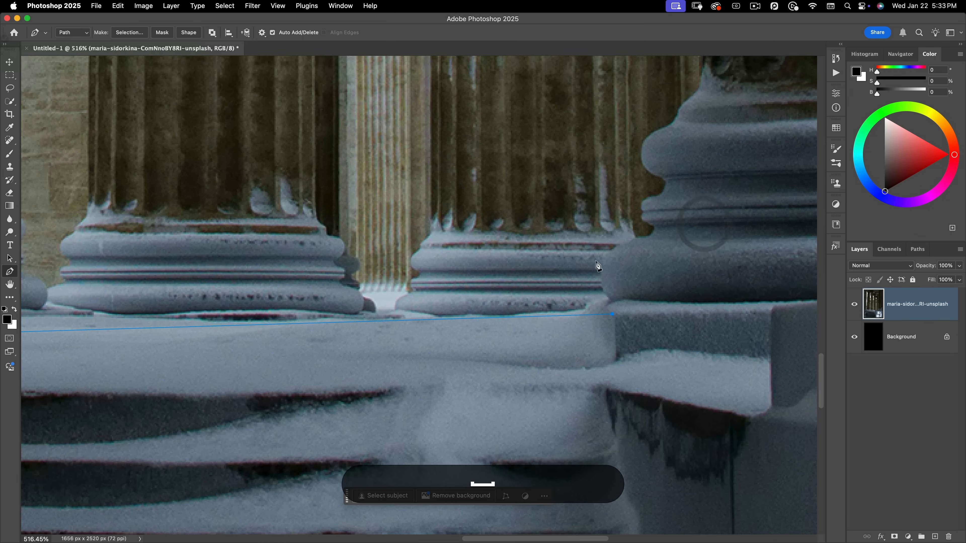
pyautogui.click(613, 249)
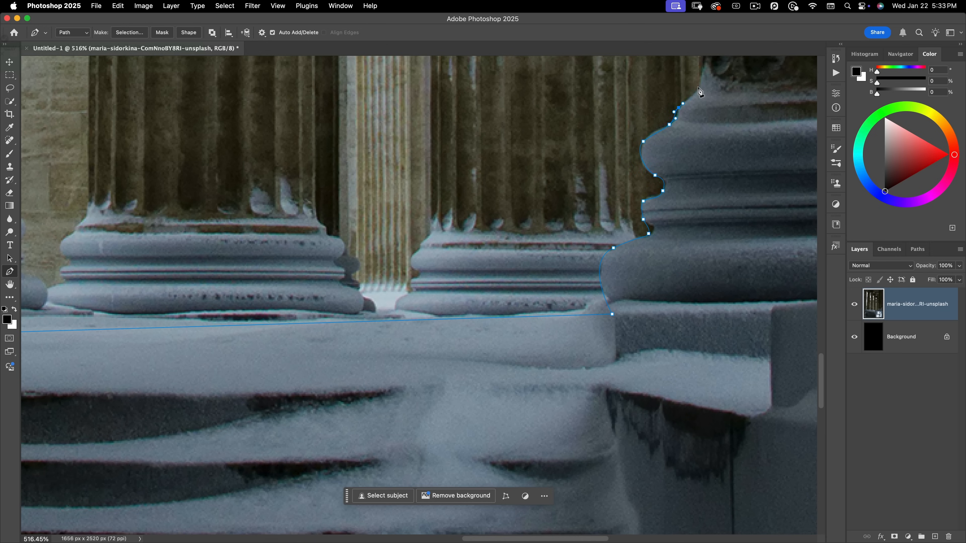
pyautogui.press('cmd+minus')
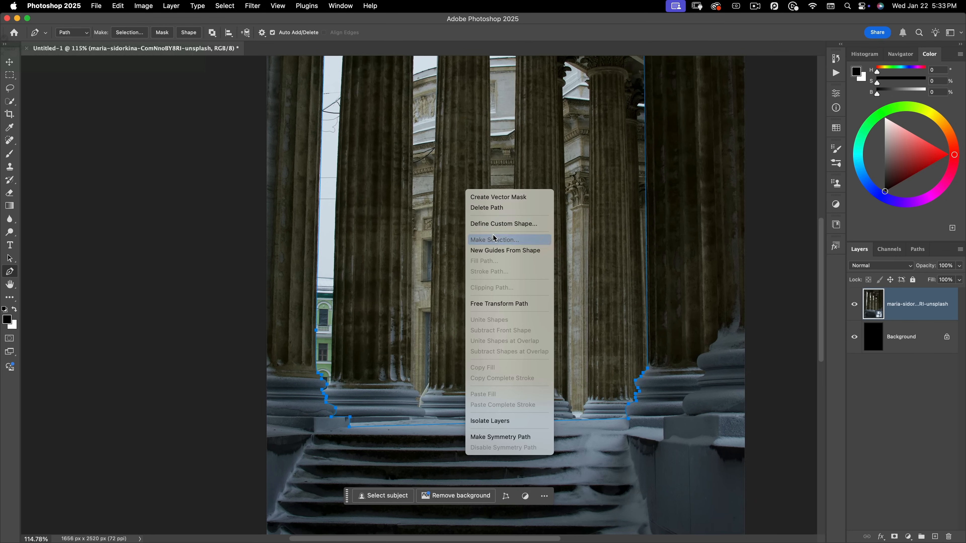
# Convert the path to a selection, copy it to Layer 1 and hide the original photo
pyautogui.click(493, 239)
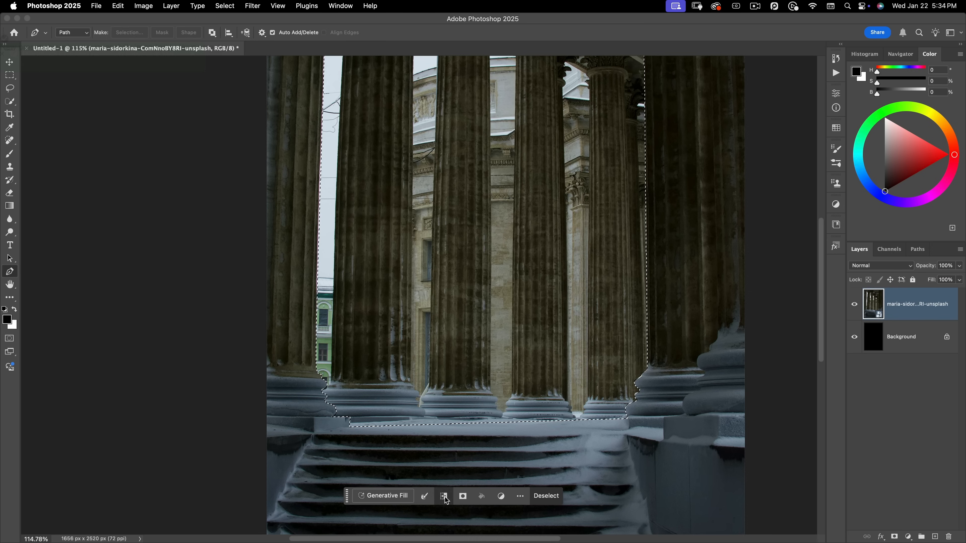
pyautogui.press('cmd+j')
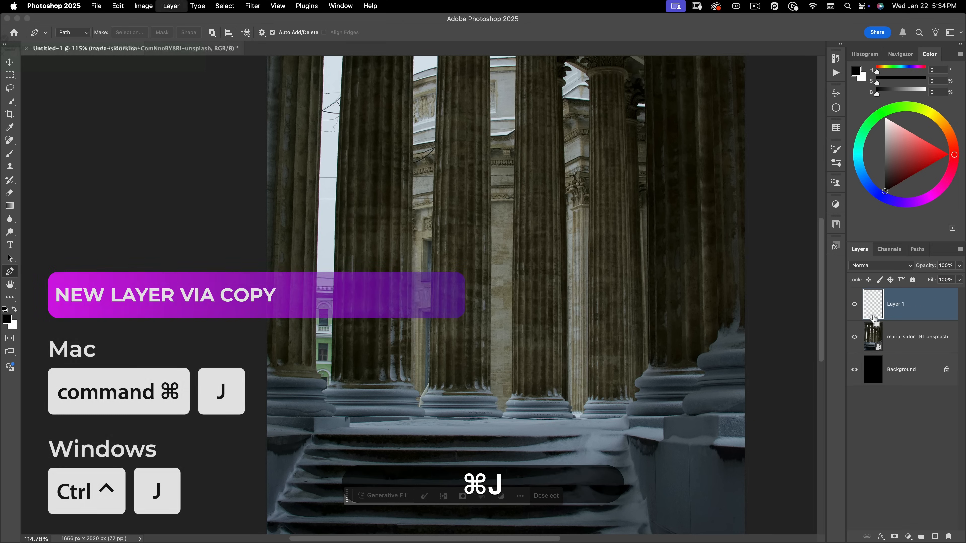
pyautogui.press('cmd+j')
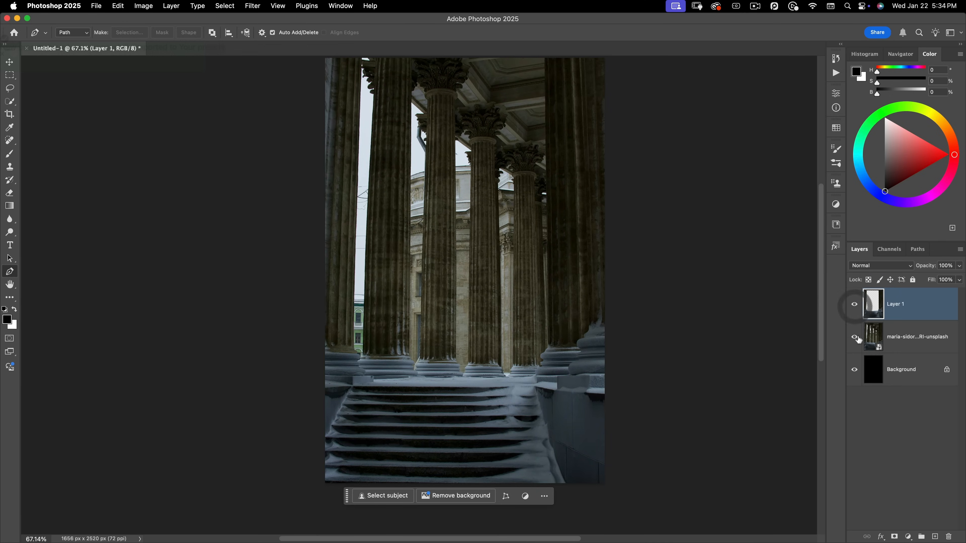
pyautogui.click(854, 339)
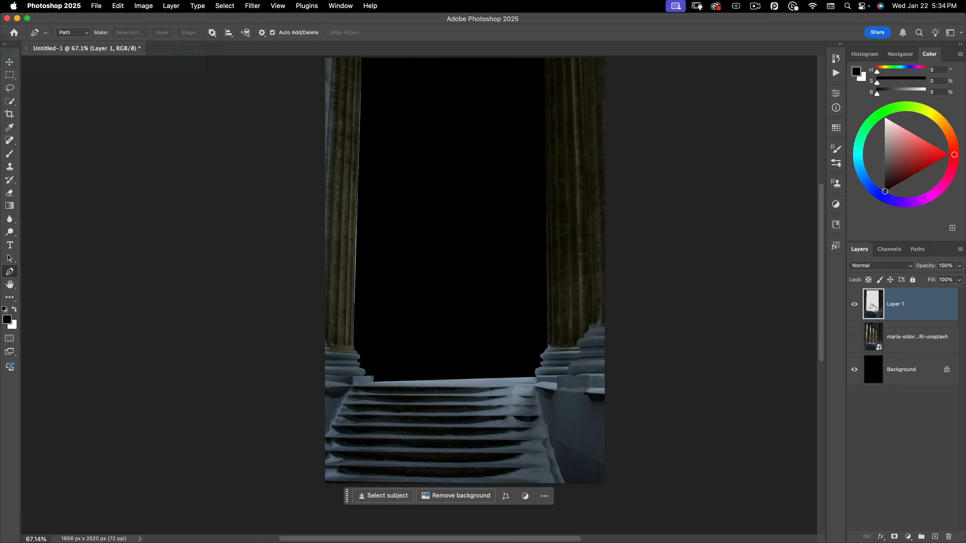
pyautogui.click(854, 337)
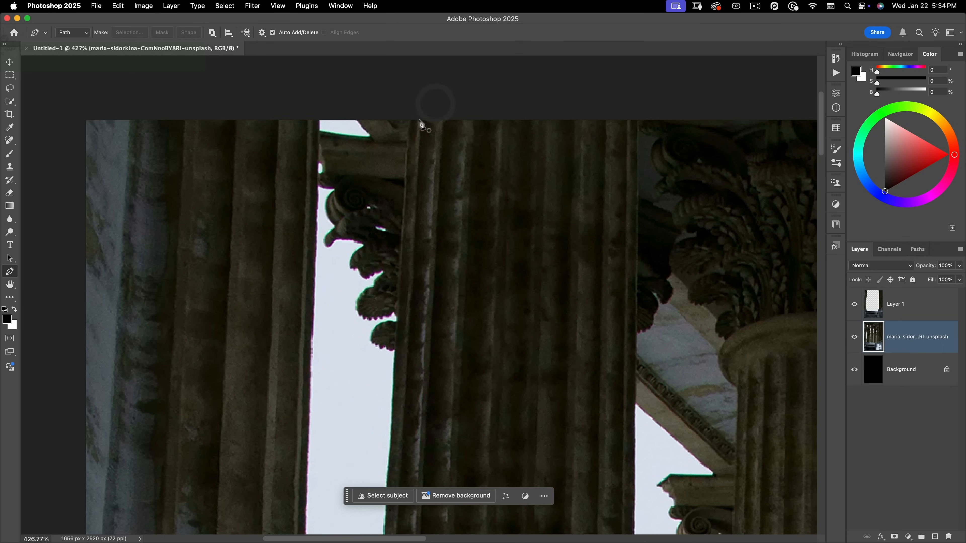
# Trace a pen path around the foreground column down to the stair edge
pyautogui.click(408, 117)
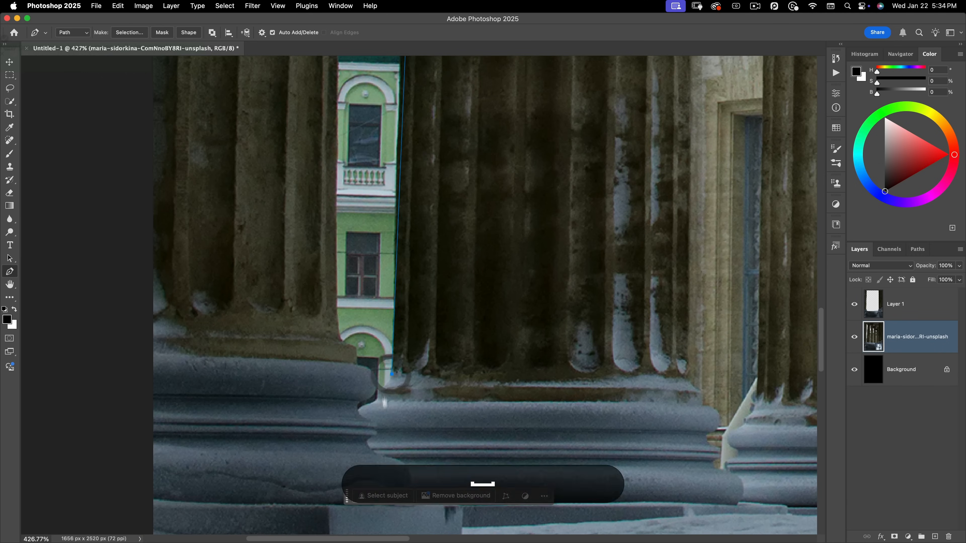
pyautogui.scroll(-3)
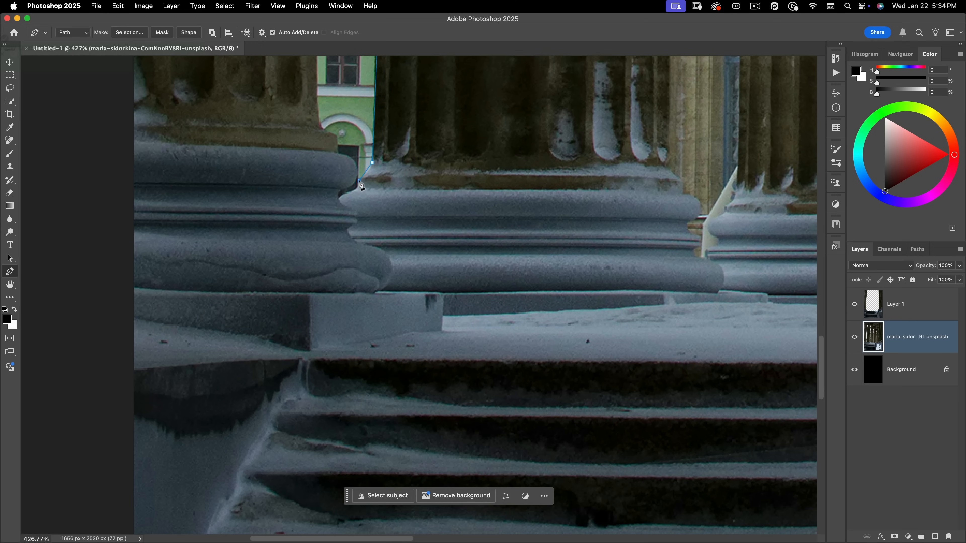
pyautogui.click(336, 200)
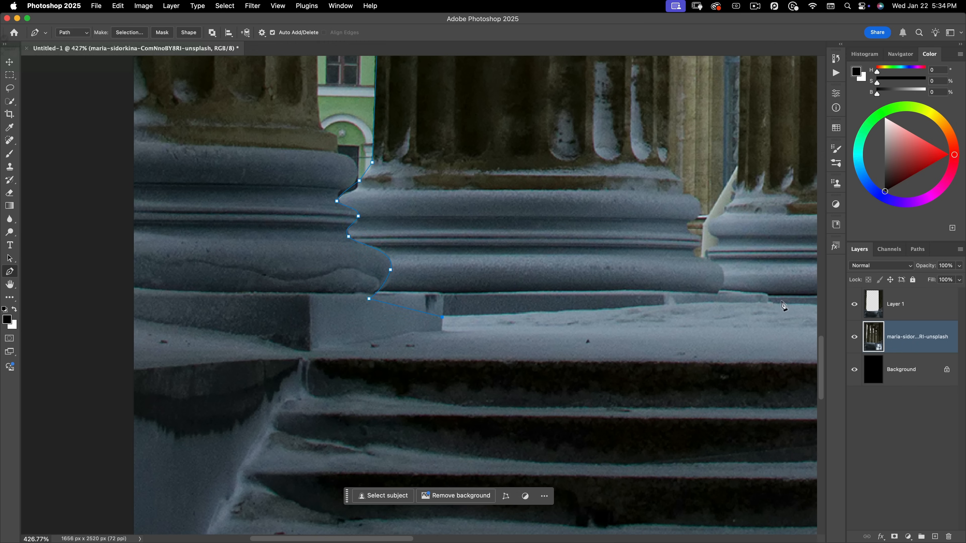
pyautogui.click(767, 302)
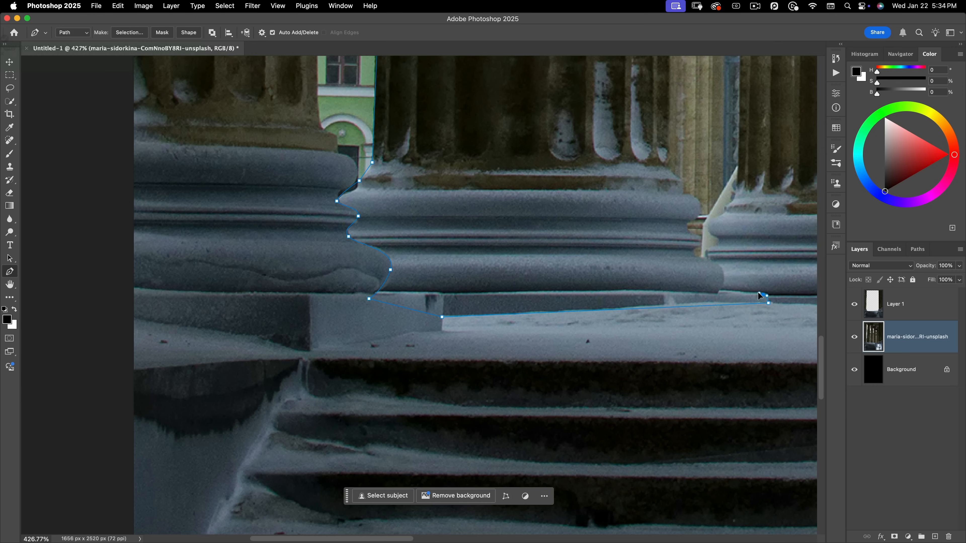
pyautogui.moveTo(719, 261)
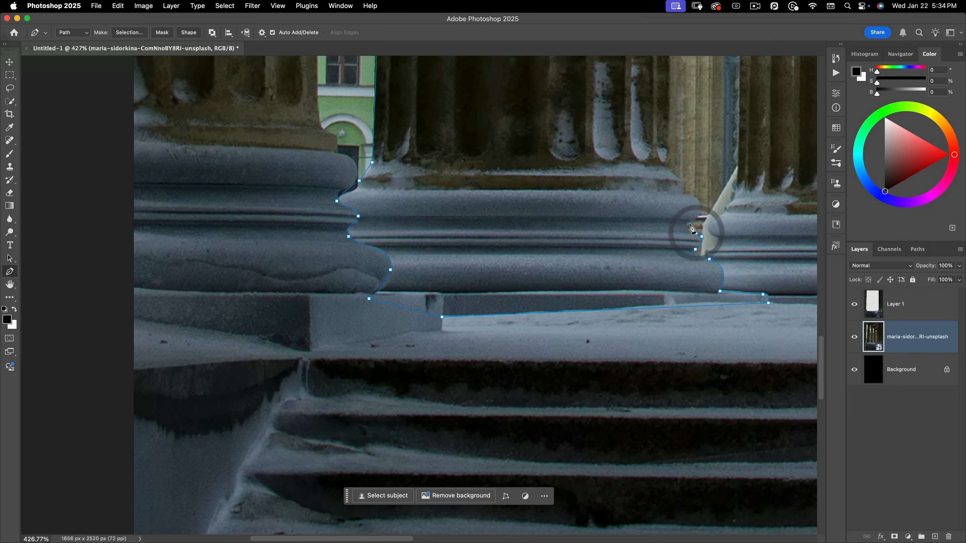
pyautogui.moveTo(690, 198)
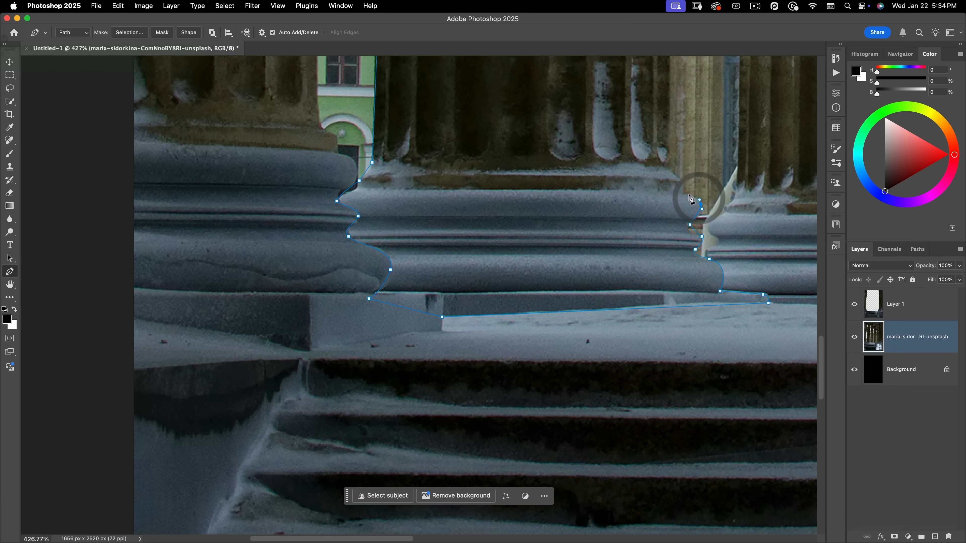
pyautogui.moveTo(672, 178)
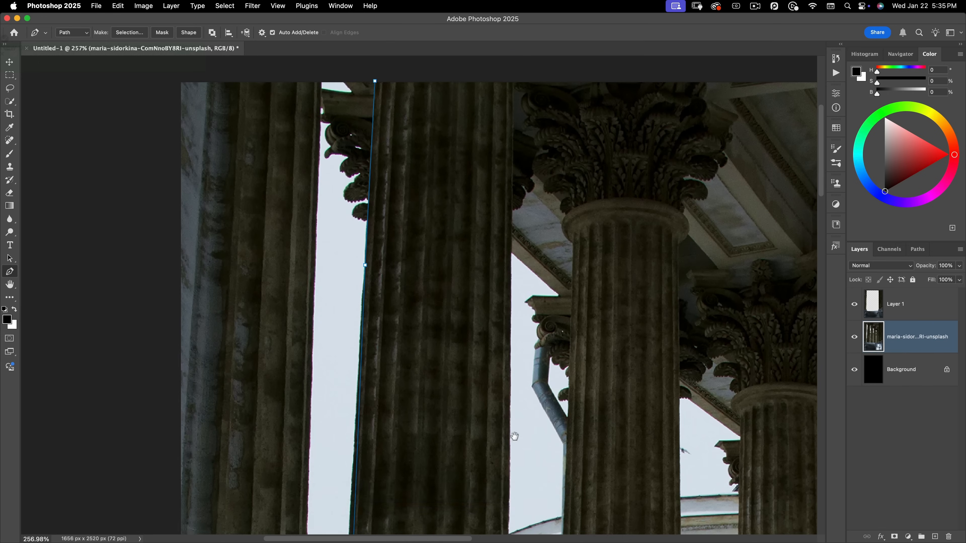
pyautogui.click(514, 80)
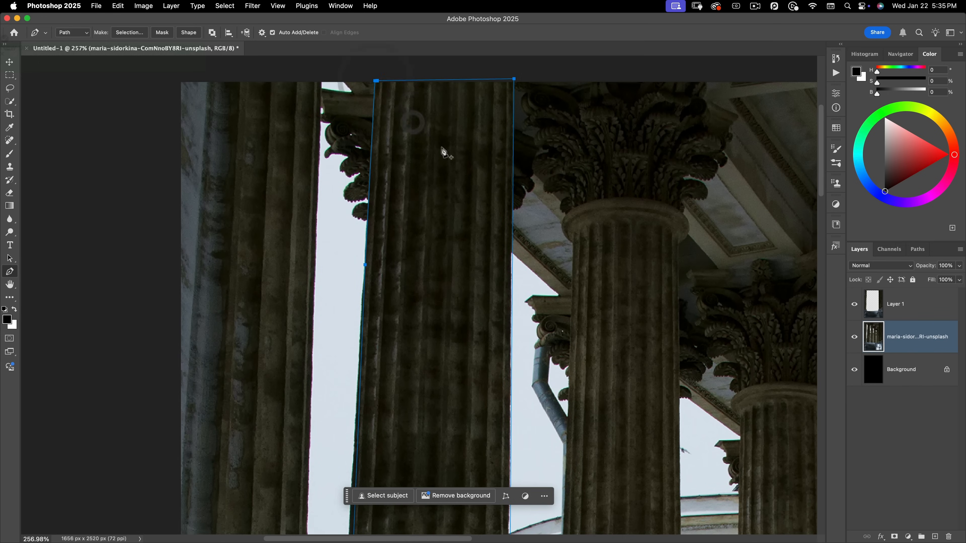
# Make the column path a selection and copy it onto a new Layer 2
pyautogui.rightClick(442, 151)
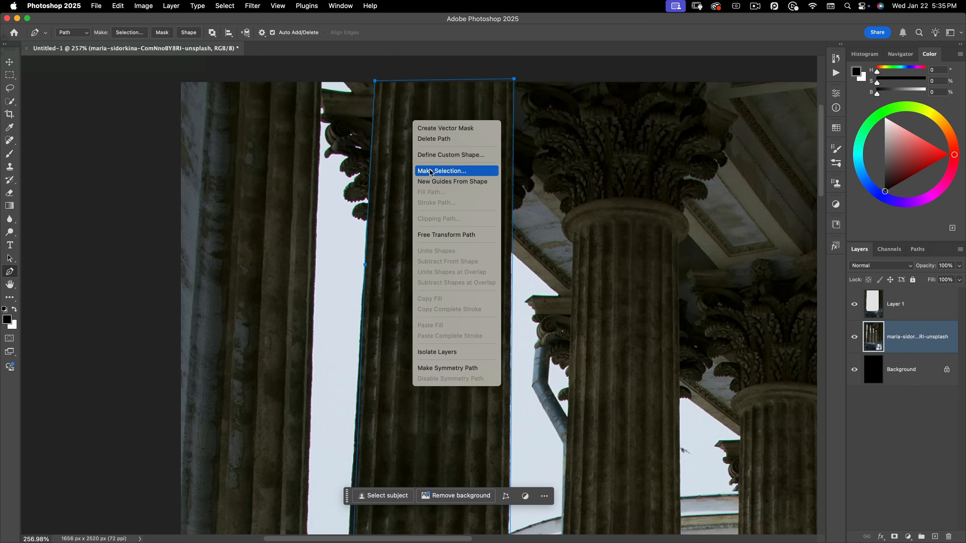
pyautogui.click(441, 171)
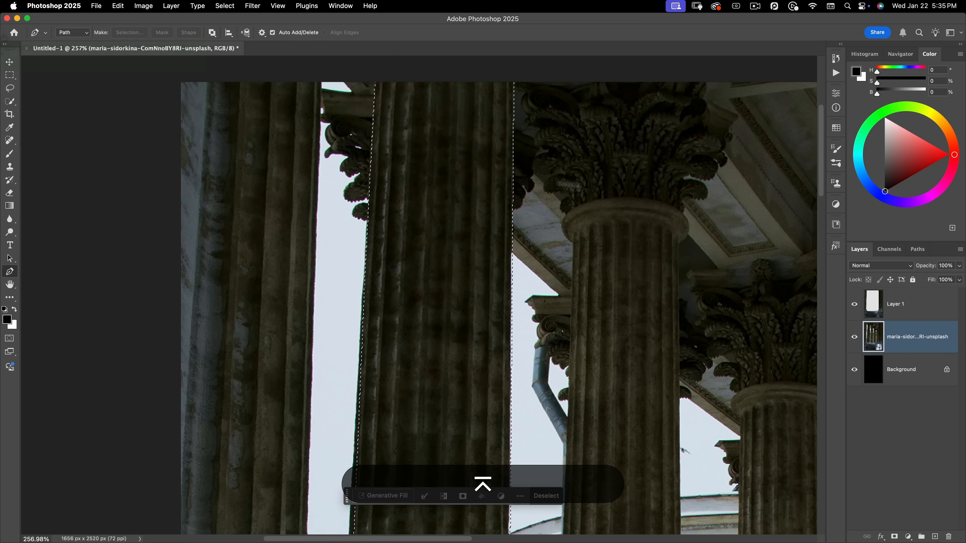
pyautogui.press('cmd+j')
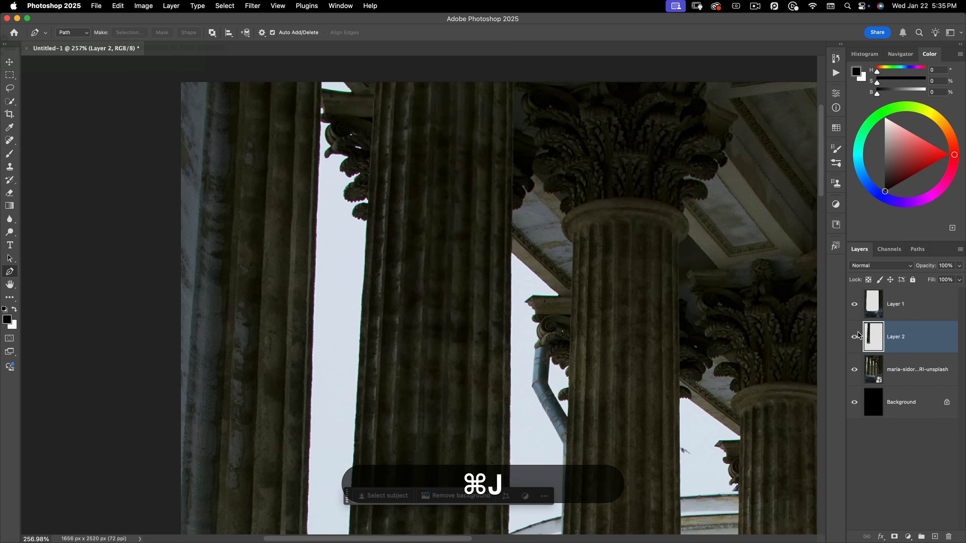
pyautogui.press('cmd+0')
pyautogui.write('pillar')
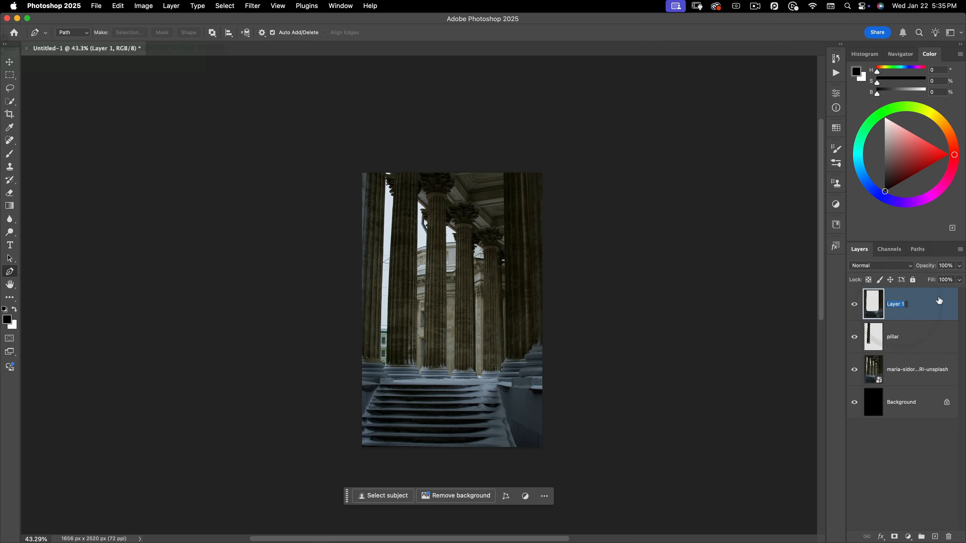
# Rename the copied columns-and-steps layer to 'stairs'
pyautogui.write('stairs')
pyautogui.click(918, 369)
pyautogui.write('background')
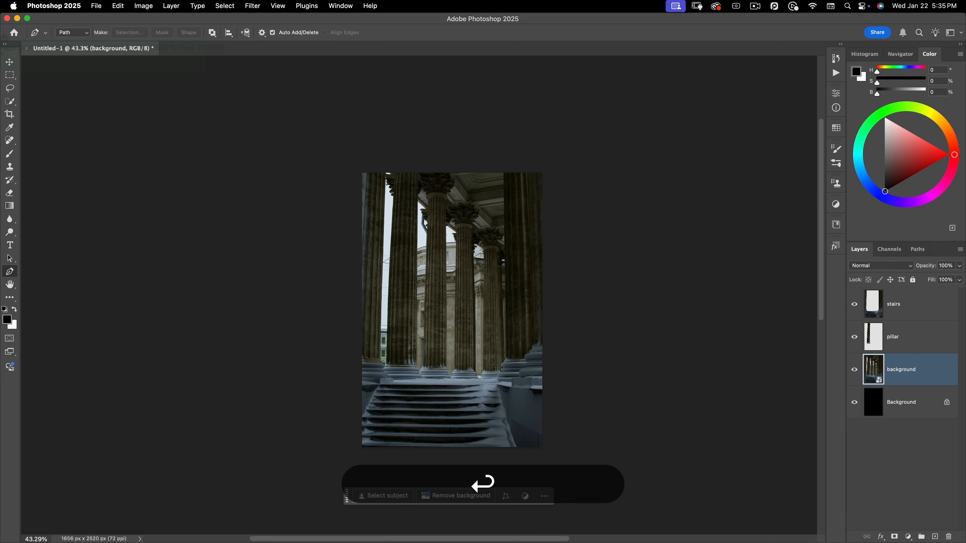
# Open the ante-samarzija portrait JPEG as a separate document
pyautogui.click(97, 5)
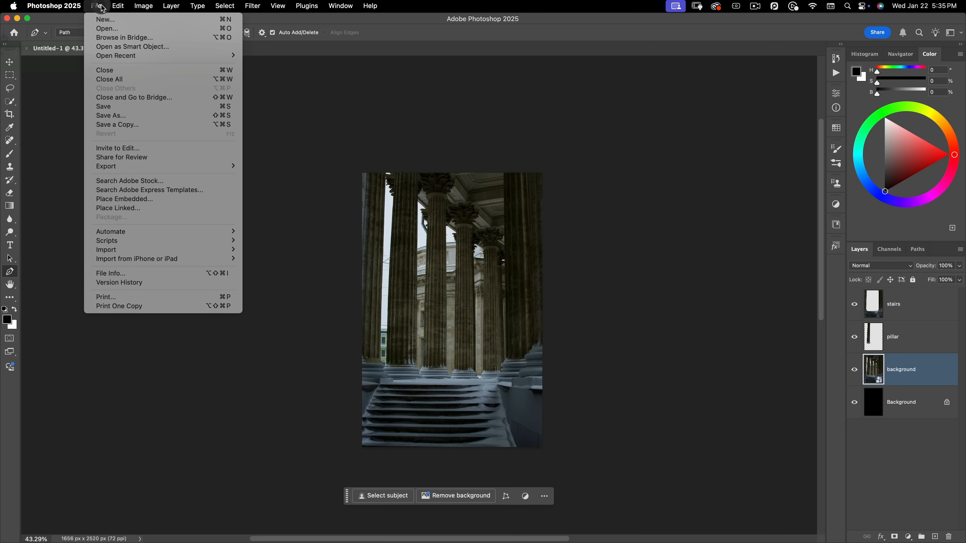
pyautogui.click(106, 28)
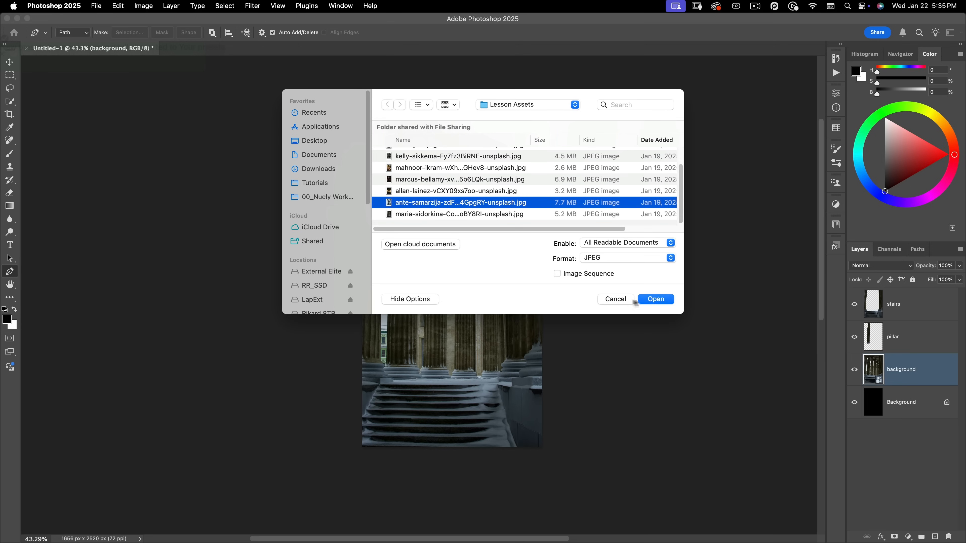
pyautogui.click(655, 299)
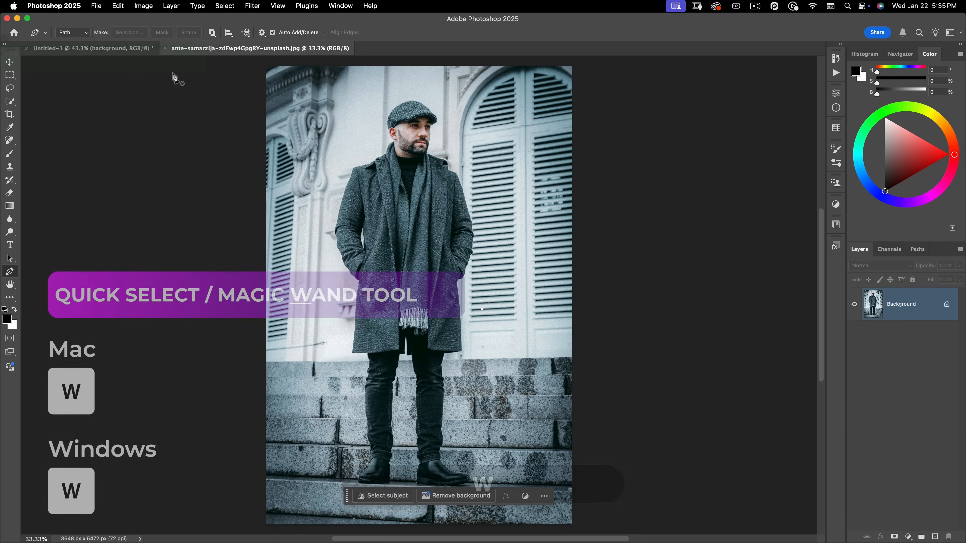
# Select the man in the grey coat with Select Subject
pyautogui.click(423, 32)
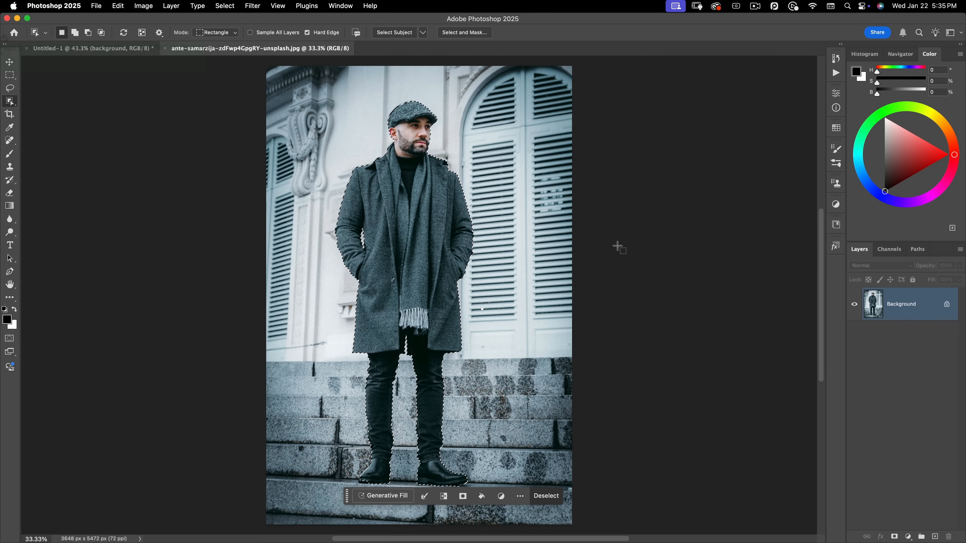
# Refine the selection around the boots in Quick Mask with a soft round brush
pyautogui.press('q')
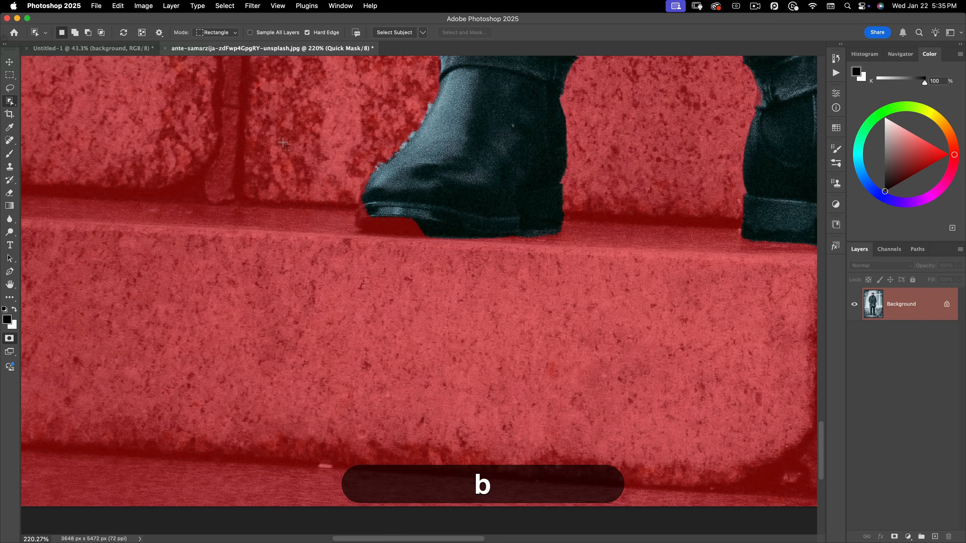
pyautogui.press('b')
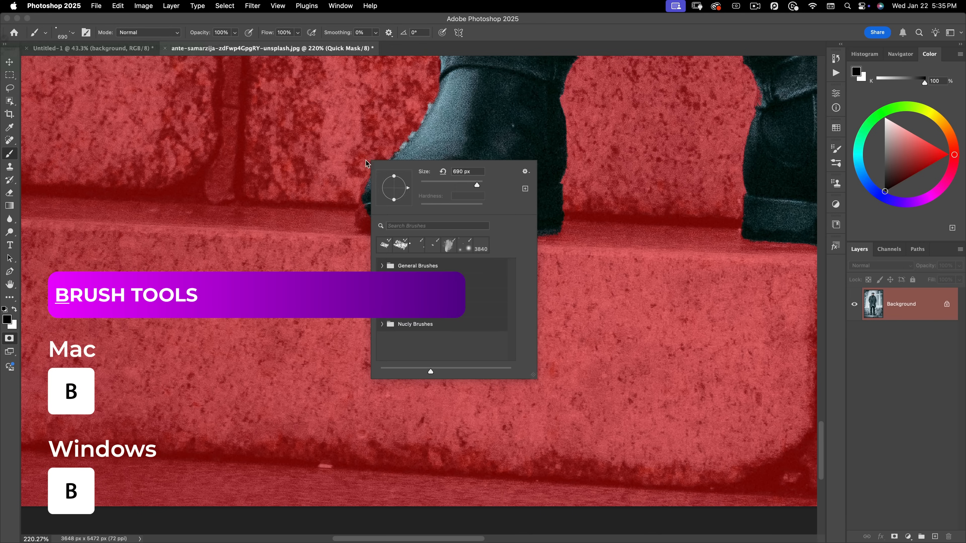
pyautogui.click(382, 266)
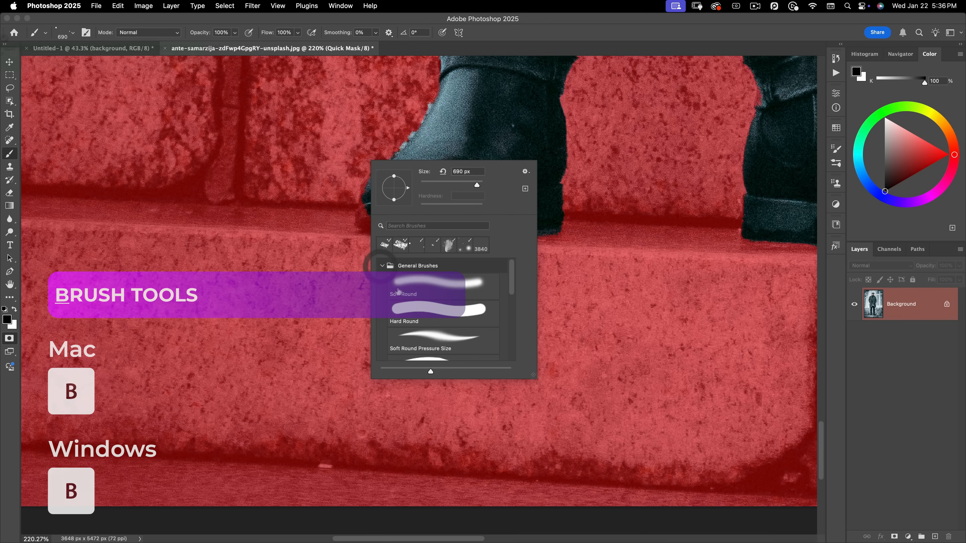
pyautogui.click(246, 246)
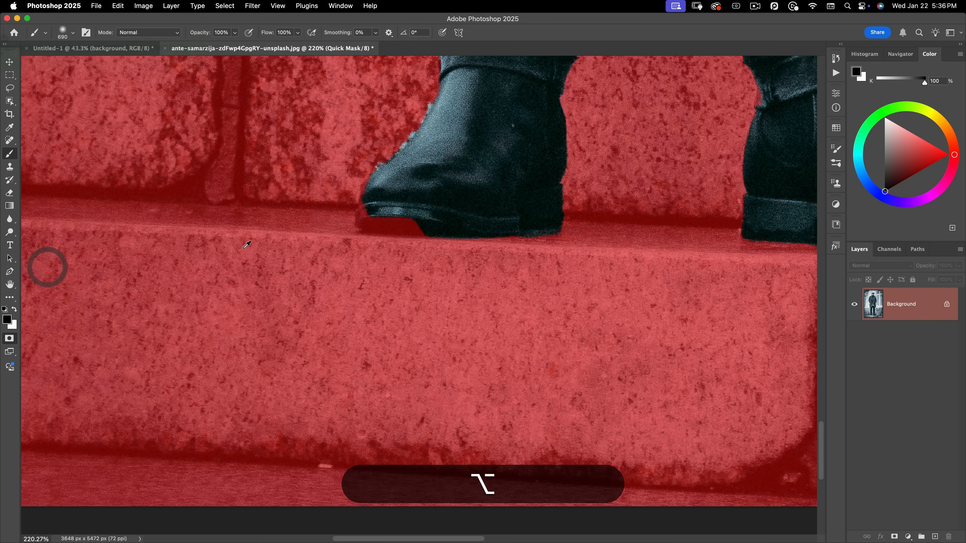
pyautogui.click(370, 258)
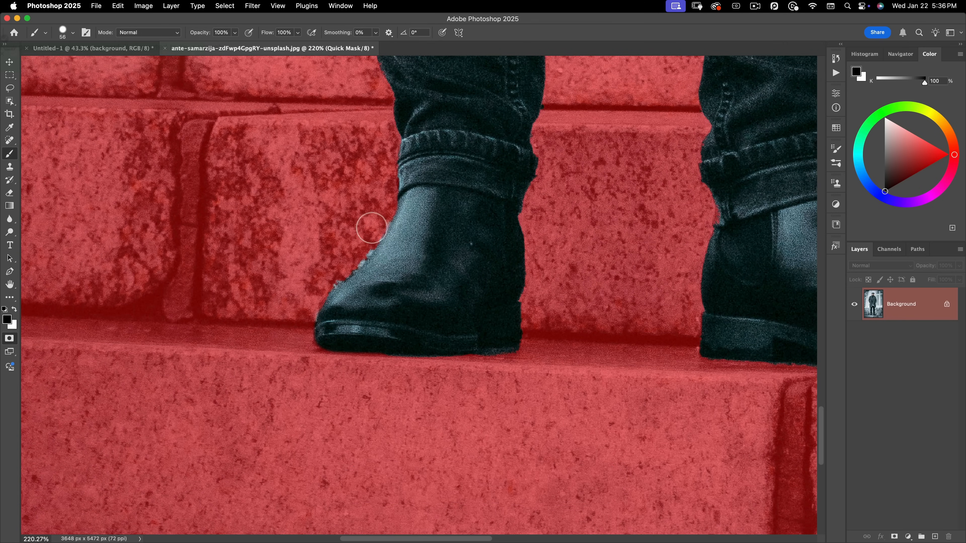
pyautogui.moveTo(345, 261)
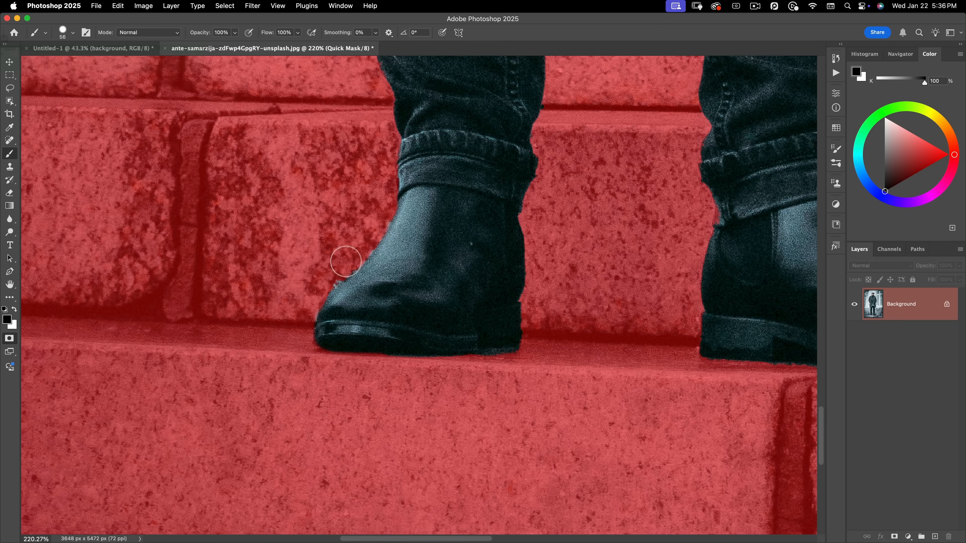
pyautogui.press('x')
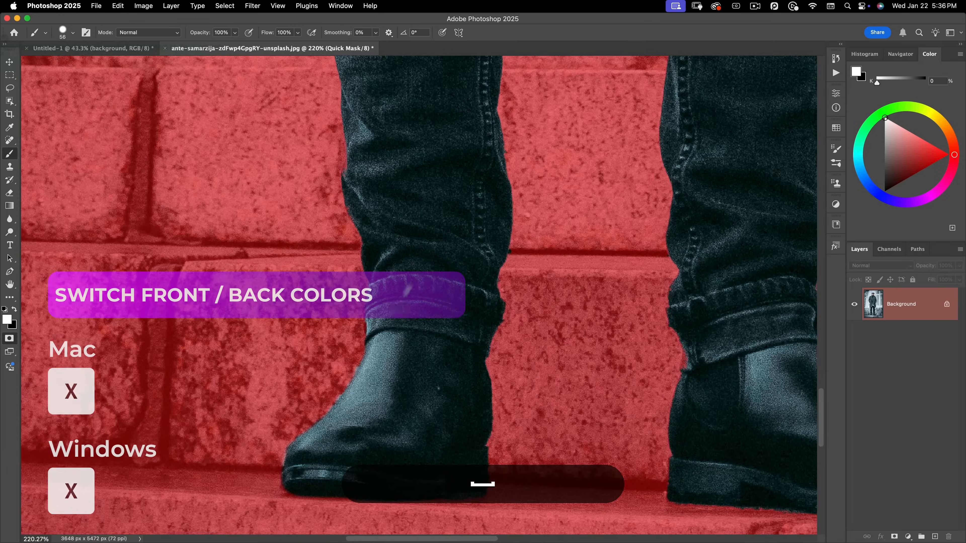
pyautogui.press('cmd+0')
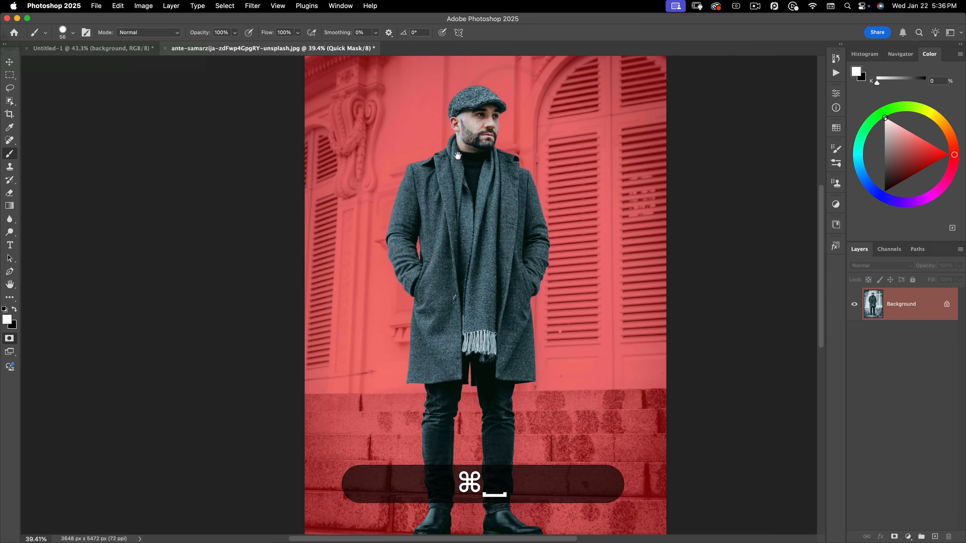
pyautogui.press('q')
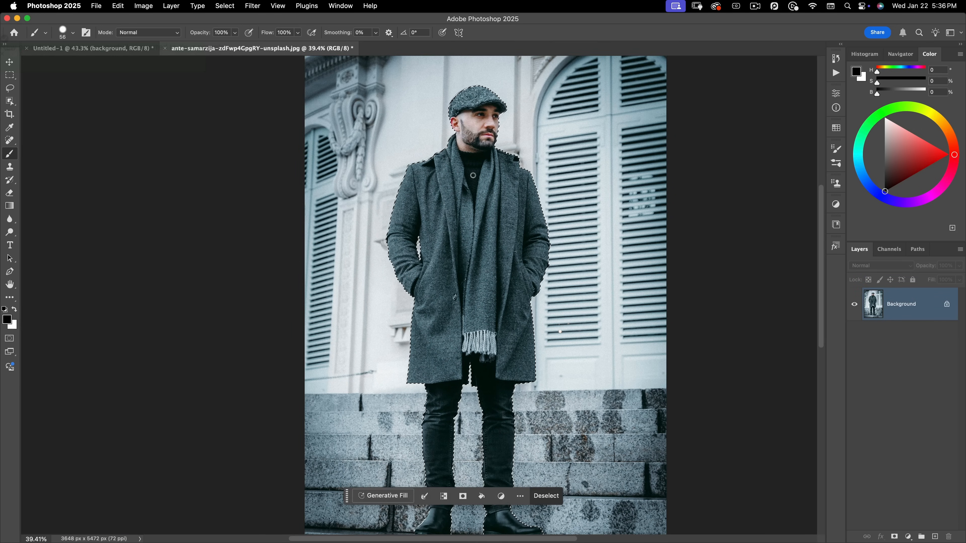
# Copy the selected man and paste him into the Untitled-1 poster document as a new top layer
pyautogui.press('cmd')
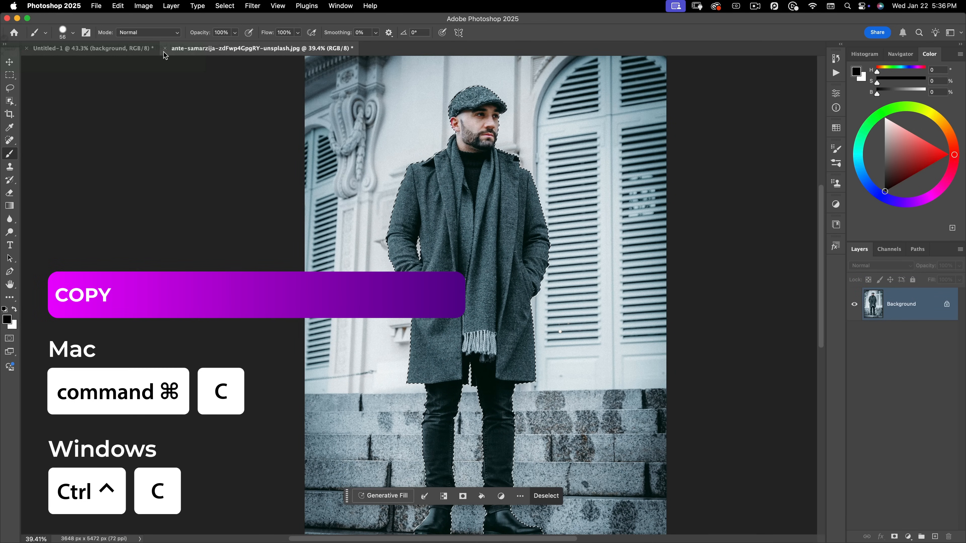
pyautogui.click(167, 48)
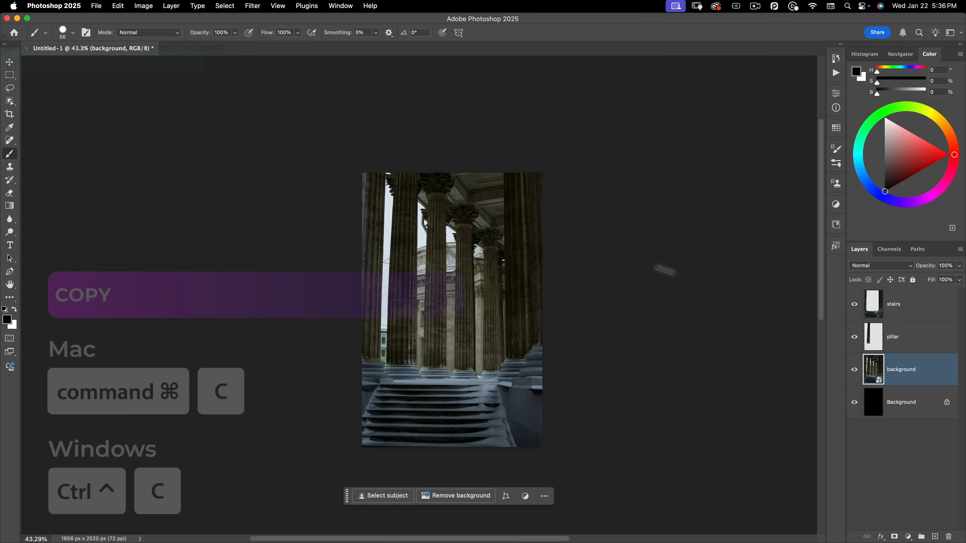
pyautogui.press('cmd+v')
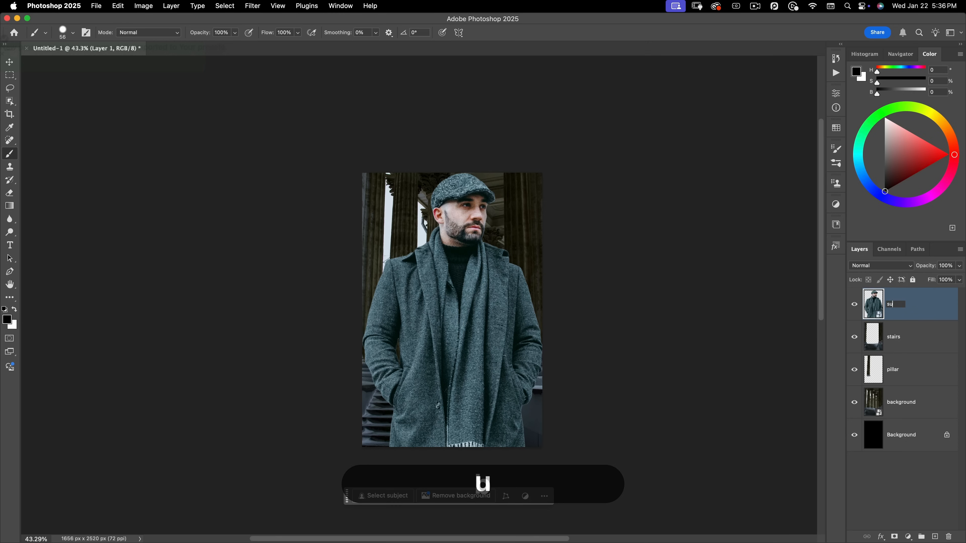
# Free-transform the subject to about 22.5%, centred on the top landing, then fit the poster in view
pyautogui.press('cmd+t')
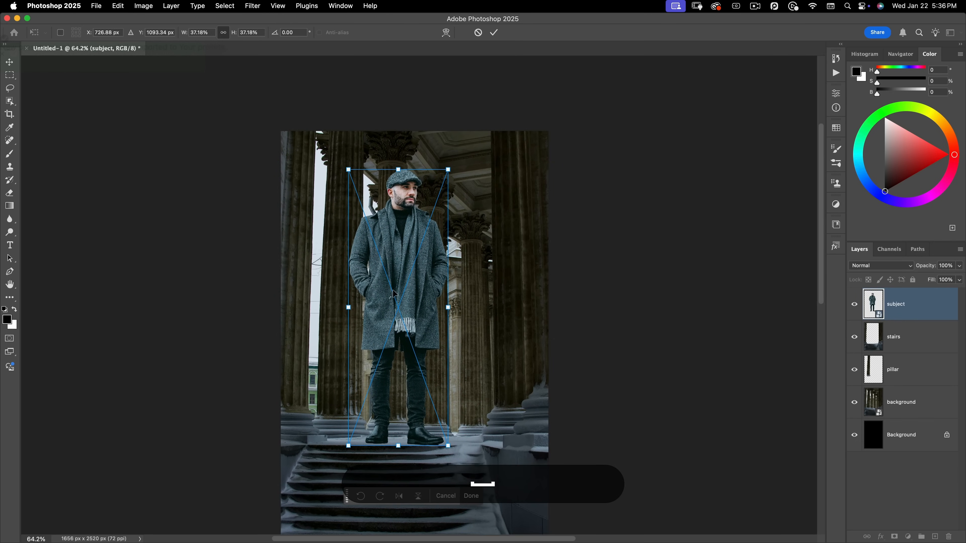
pyautogui.press('cmd+;')
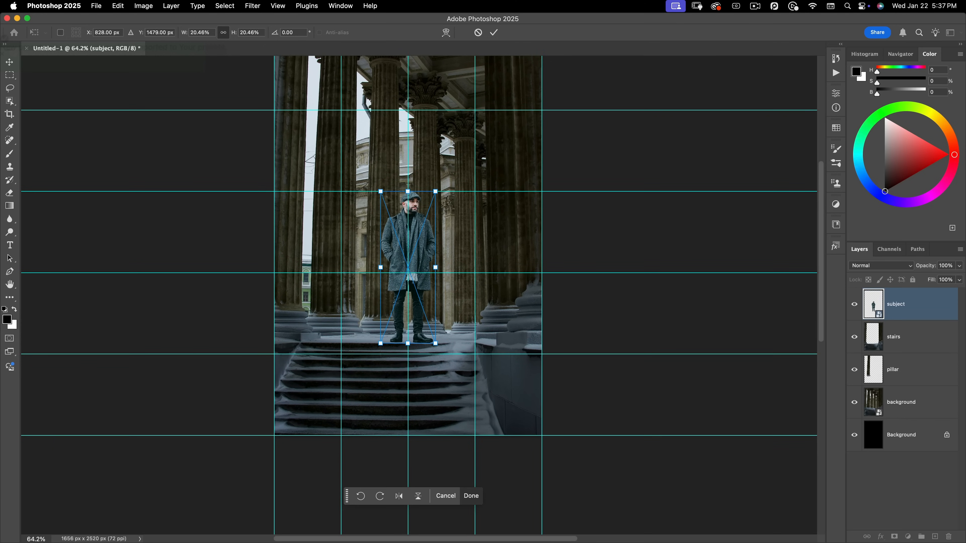
pyautogui.click(471, 496)
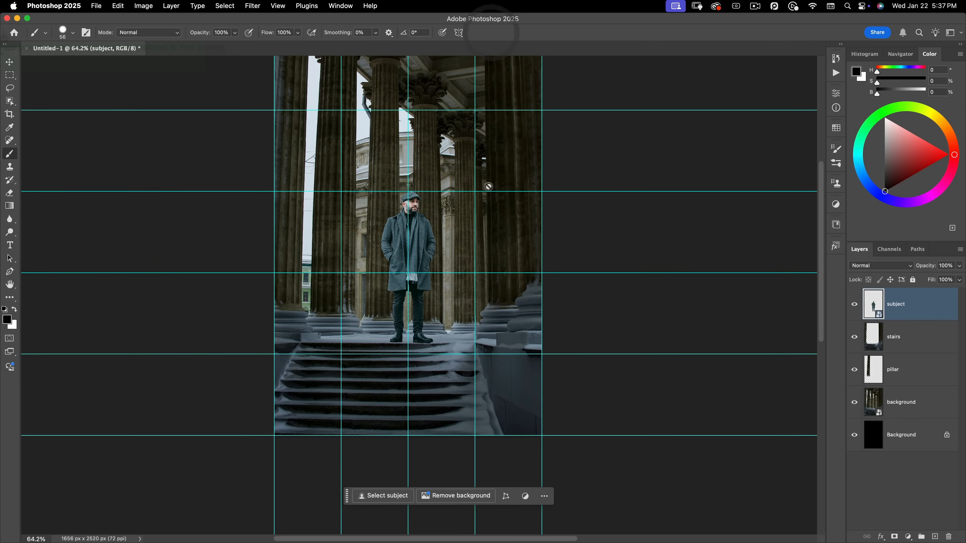
pyautogui.press('cmd+t')
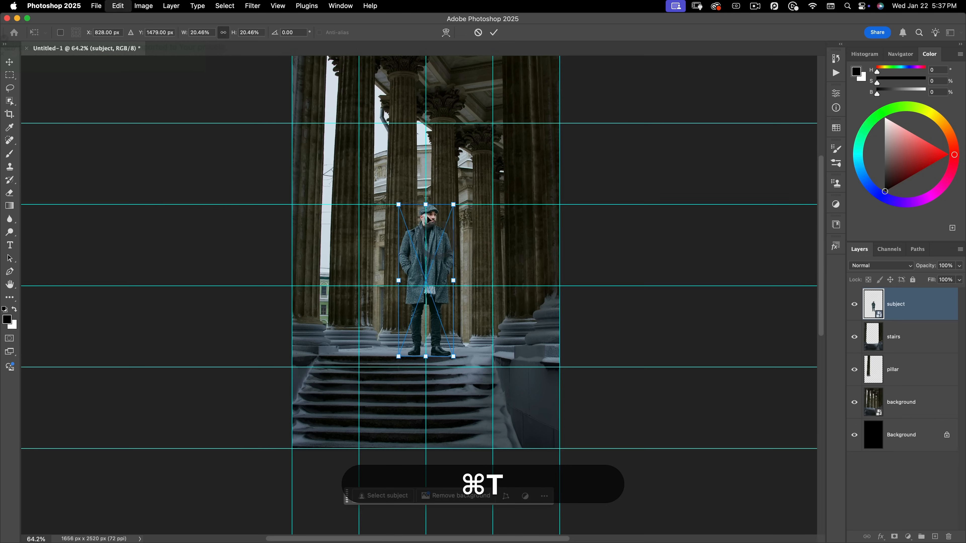
pyautogui.moveTo(399, 204); pyautogui.dragTo(399, 185)
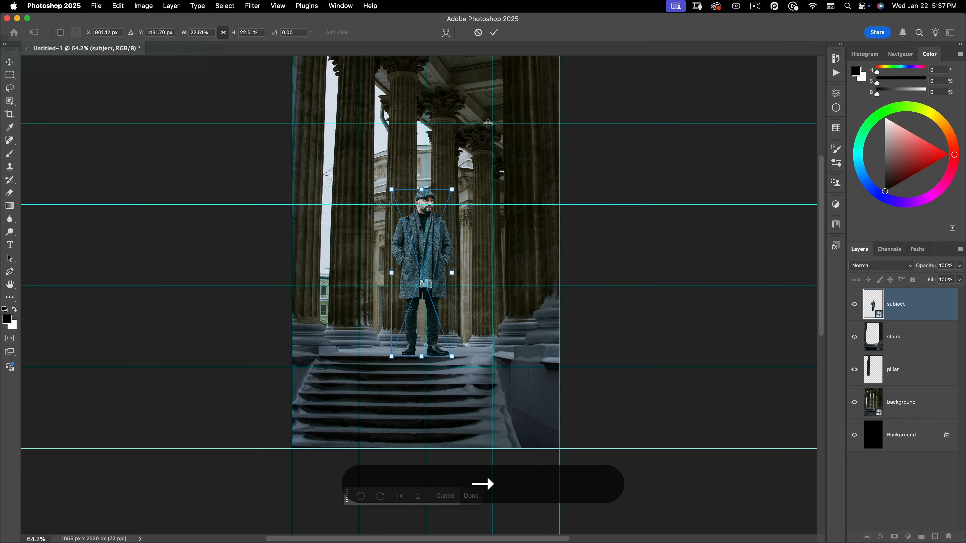
pyautogui.click(471, 496)
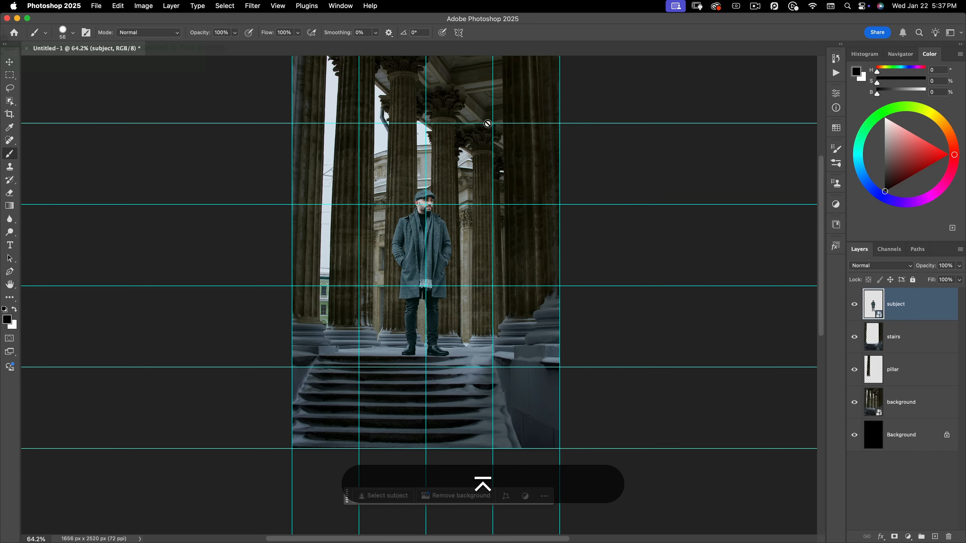
pyautogui.press('cmd+;')
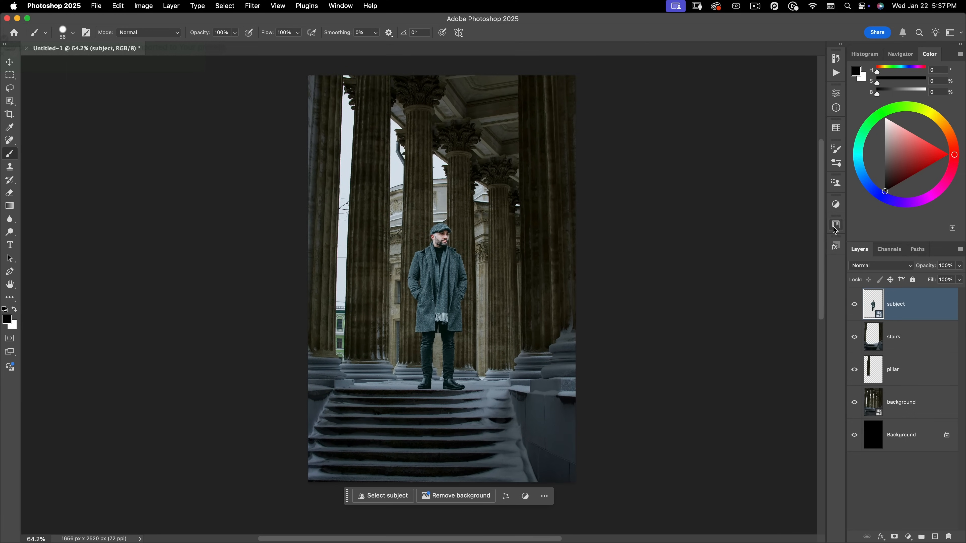
# Place the Nucly-Light-Ray-26 overlay from Libraries and set its blend mode to Screen
pyautogui.click(836, 224)
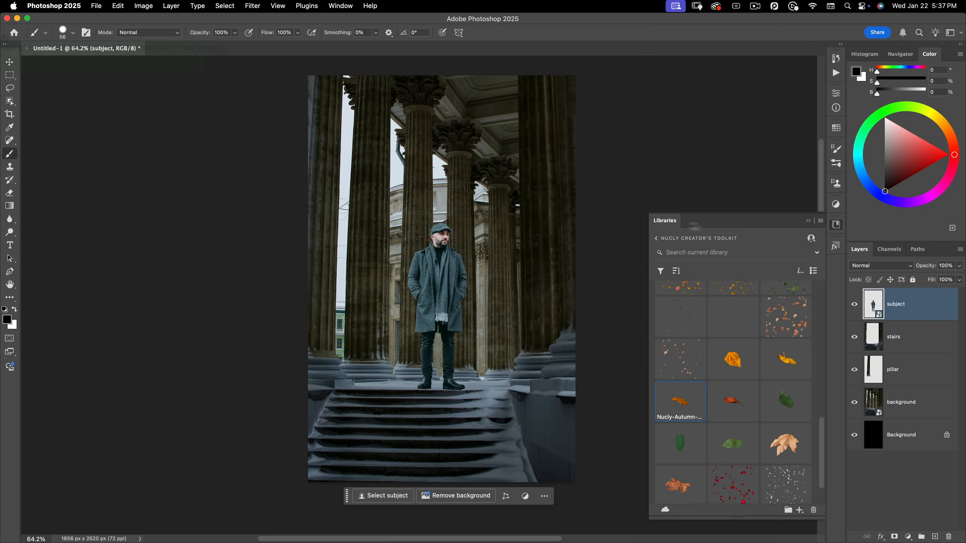
pyautogui.moveTo(835, 225)
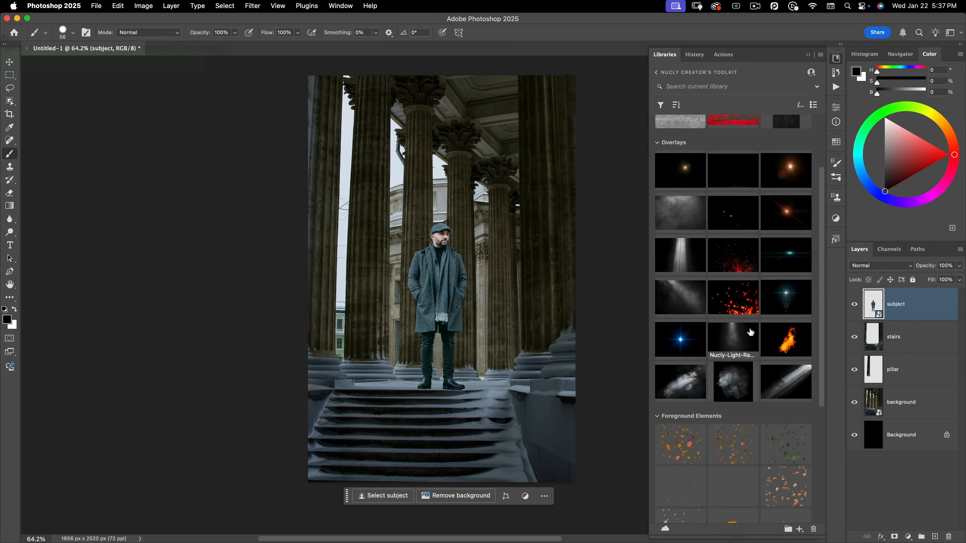
pyautogui.scroll(3)
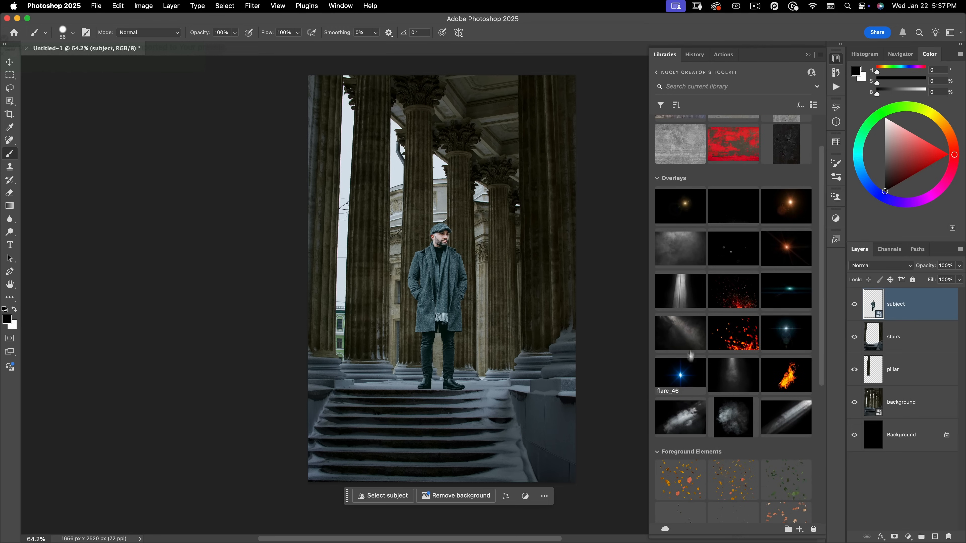
pyautogui.moveTo(739, 445)
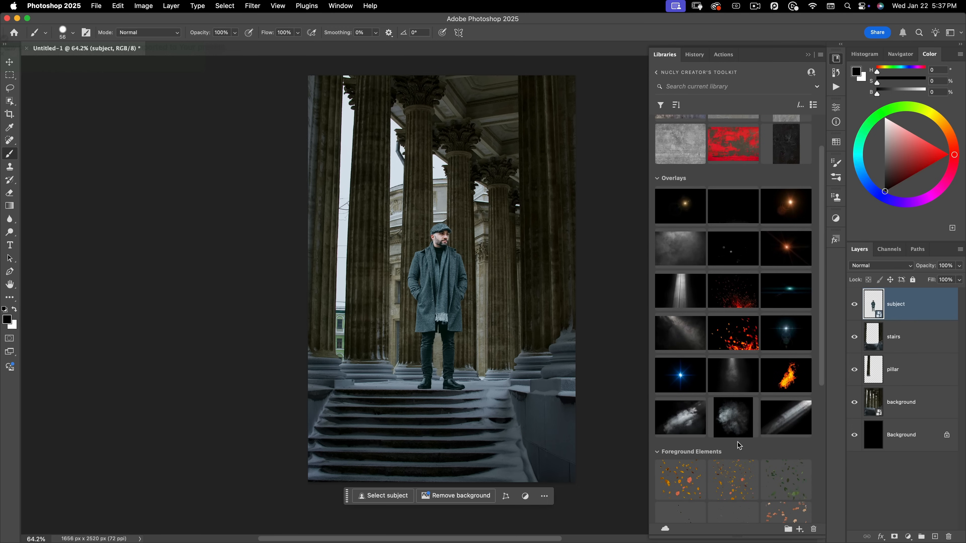
pyautogui.moveTo(659, 422)
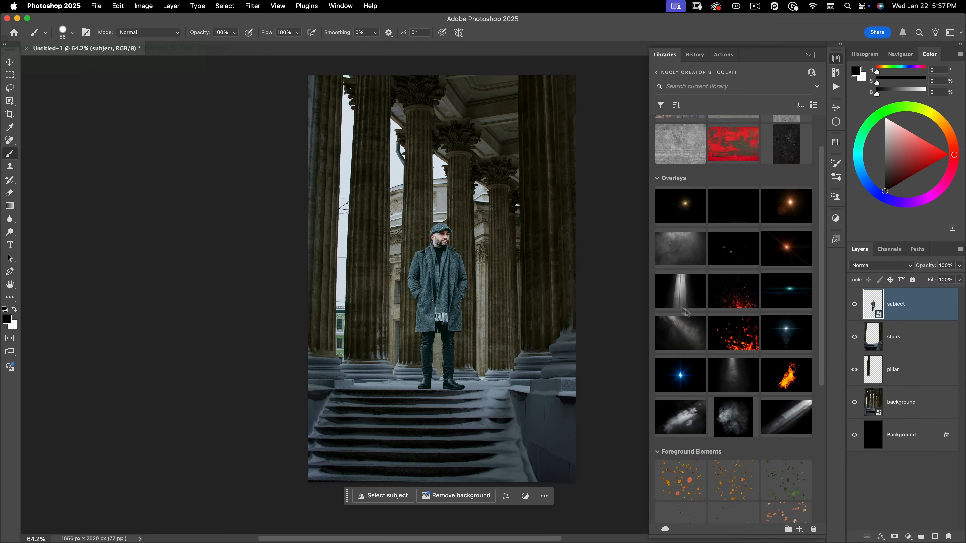
pyautogui.moveTo(680, 332)
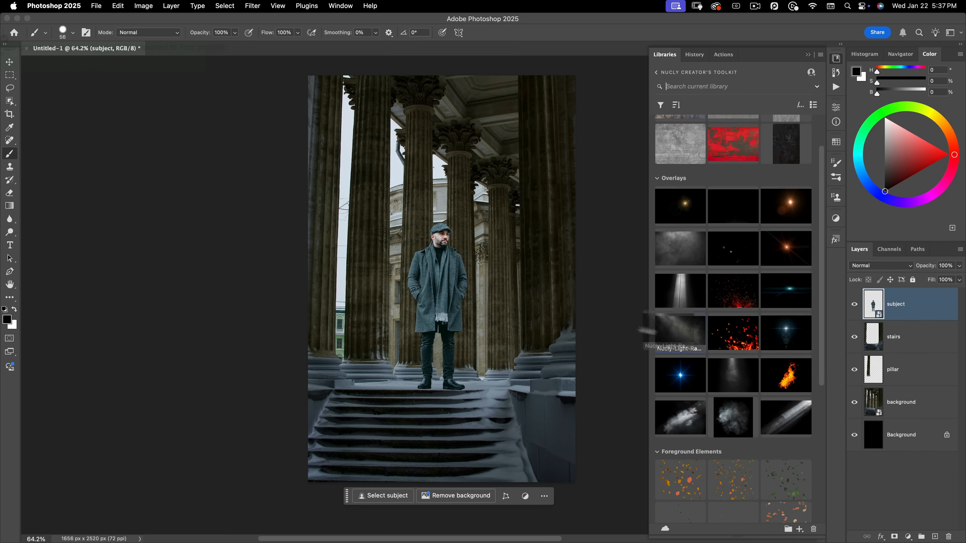
pyautogui.doubleClick(679, 332)
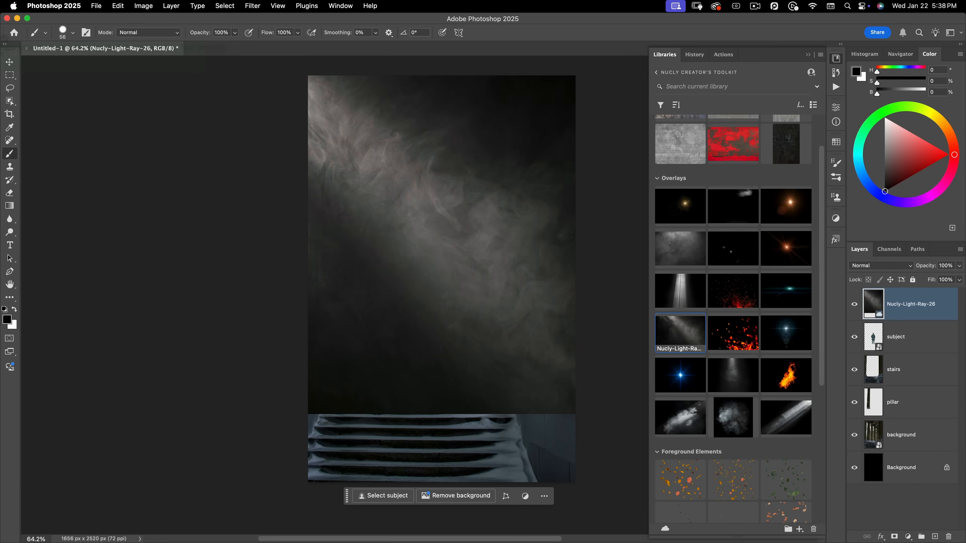
pyautogui.click(881, 265)
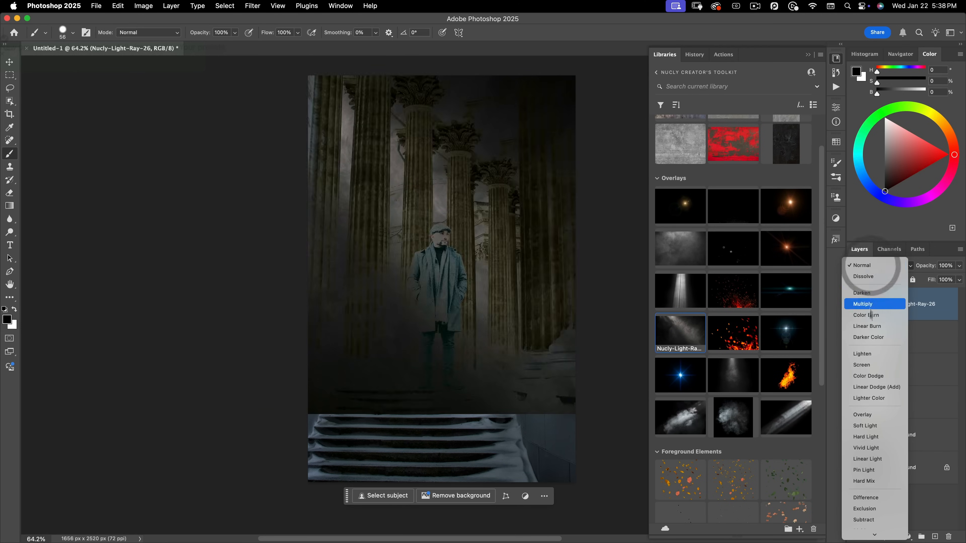
pyautogui.click(861, 364)
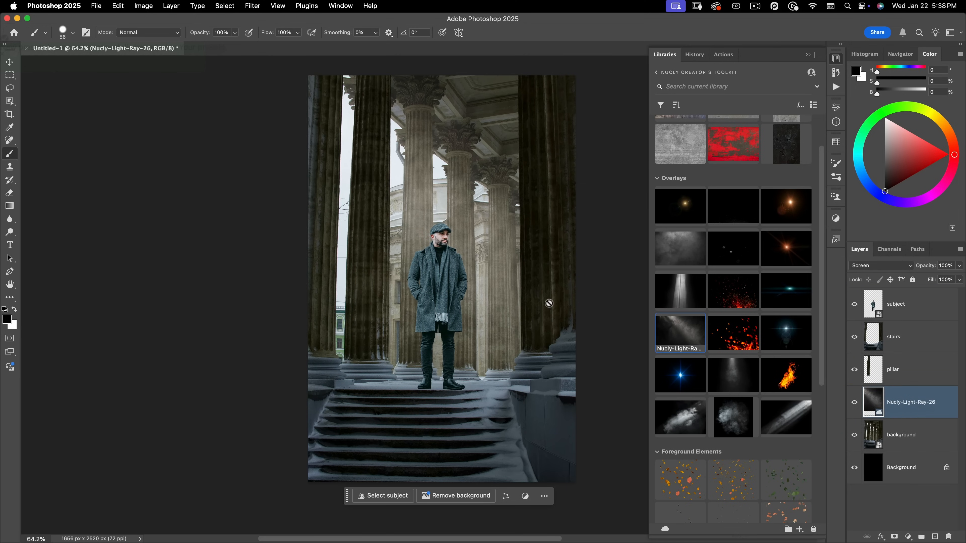
pyautogui.moveTo(387, 225)
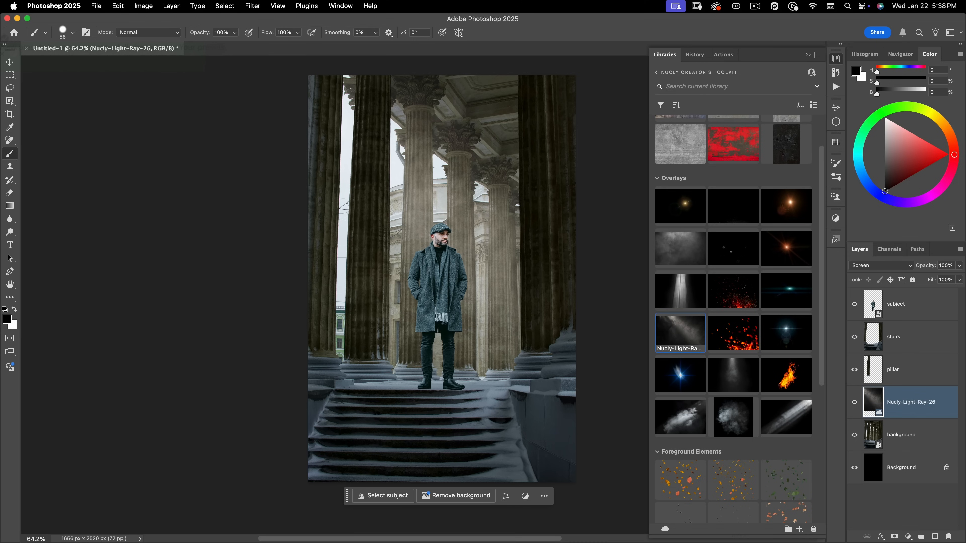
# Place Nucly-Textured-Light-45 above the pillar layer, distort and rasterize it, and set it to Screen
pyautogui.click(892, 369)
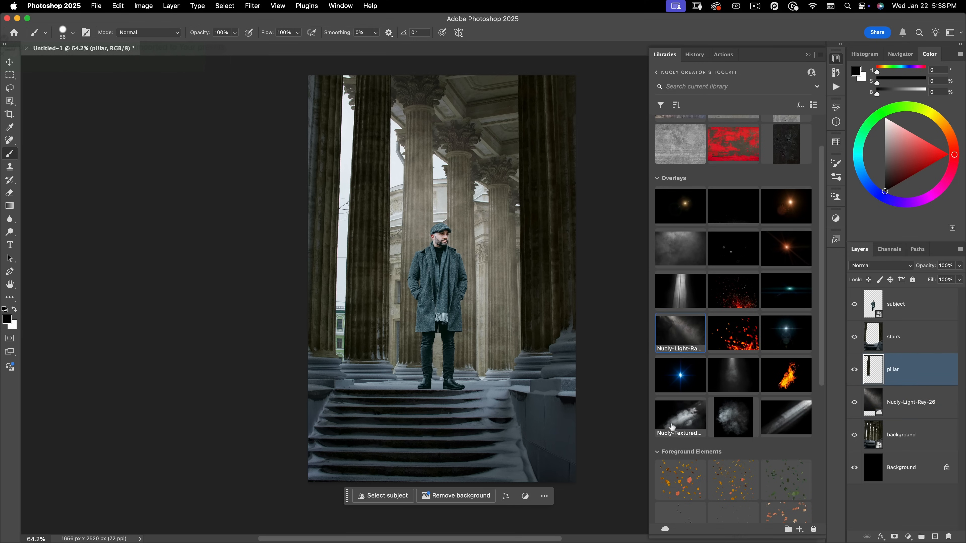
pyautogui.moveTo(692, 420)
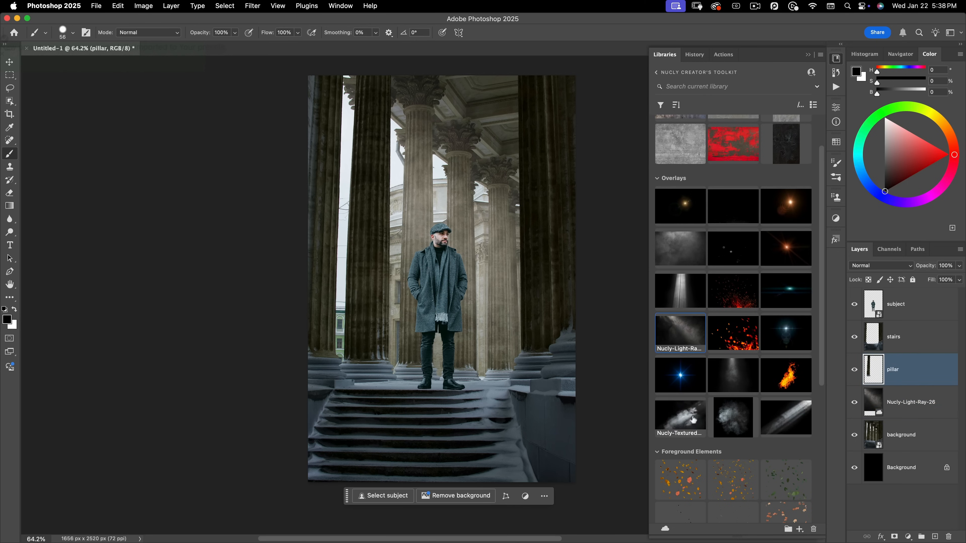
pyautogui.moveTo(680, 419)
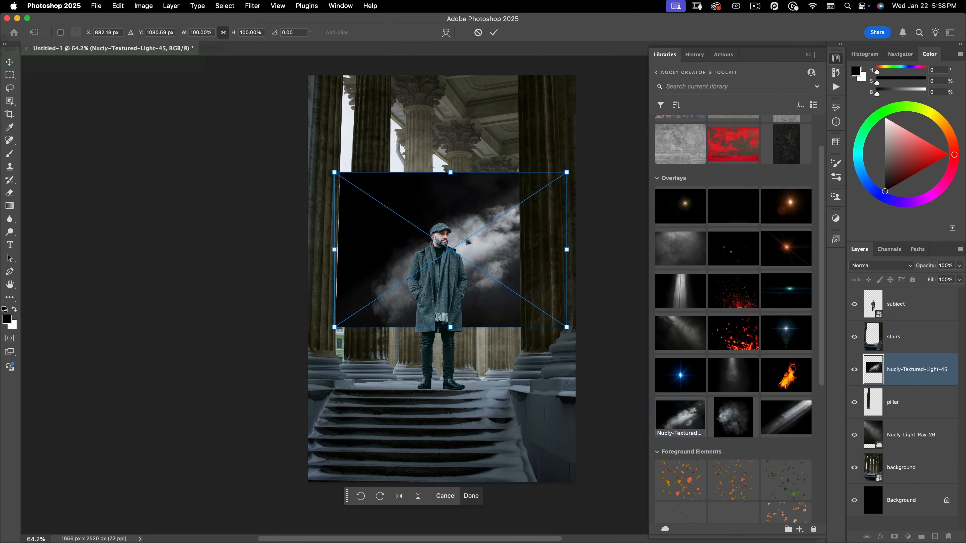
pyautogui.rightClick(499, 222)
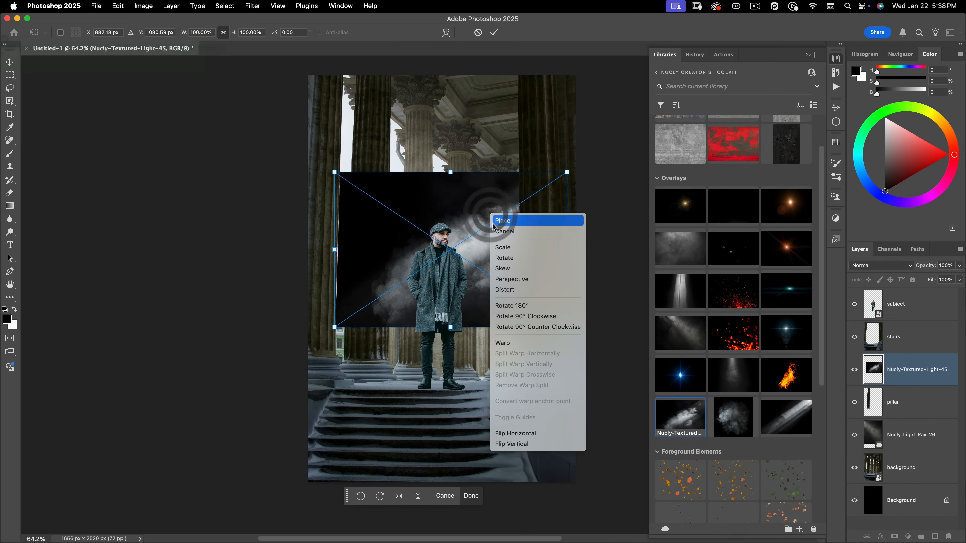
pyautogui.moveTo(493, 228)
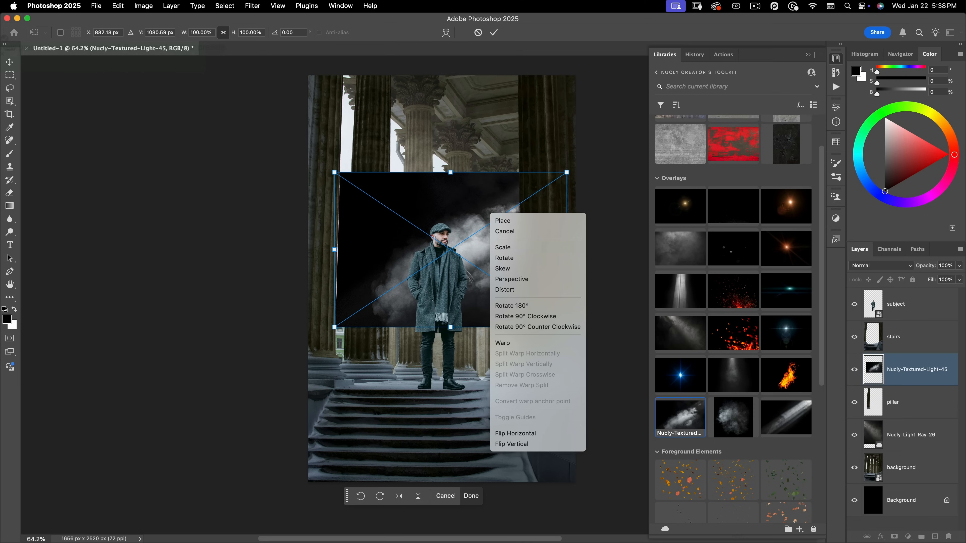
pyautogui.click(515, 433)
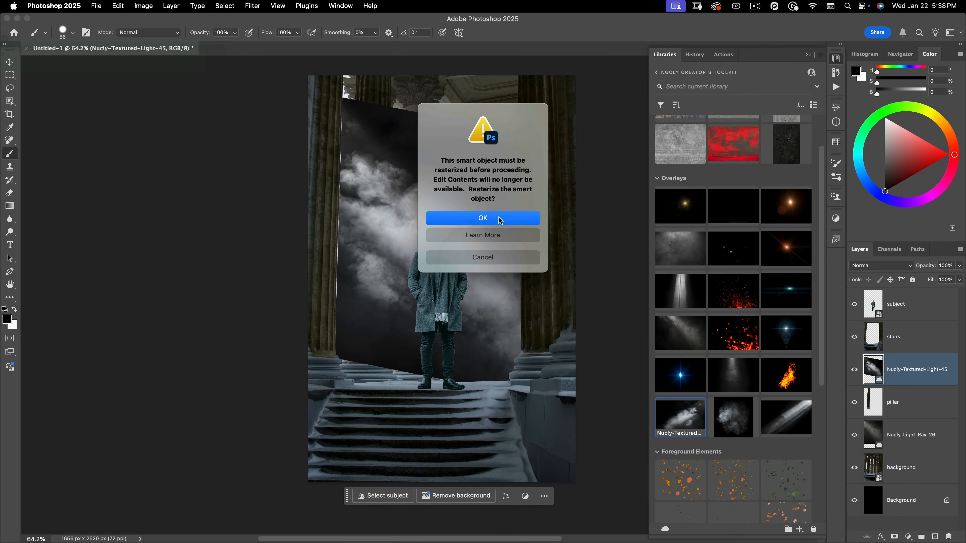
pyautogui.click(482, 217)
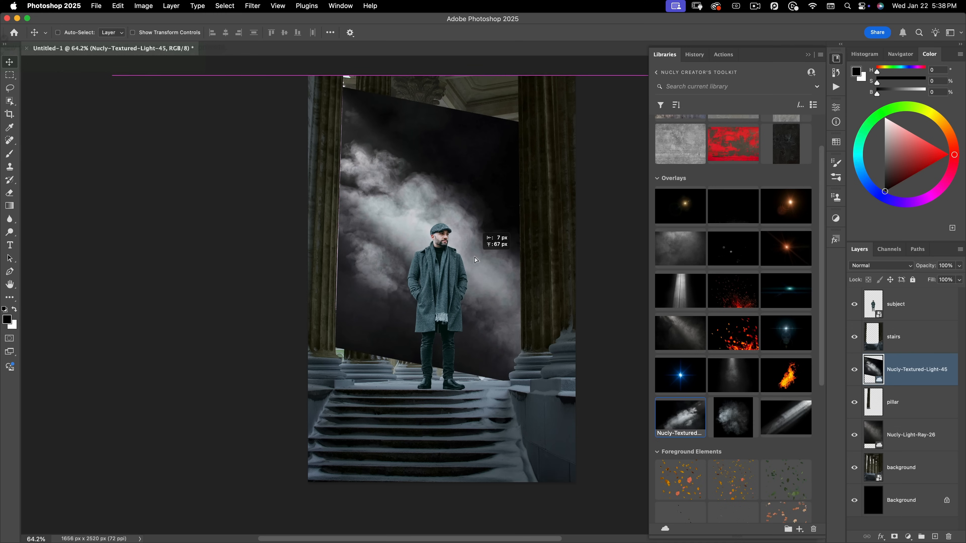
pyautogui.click(881, 265)
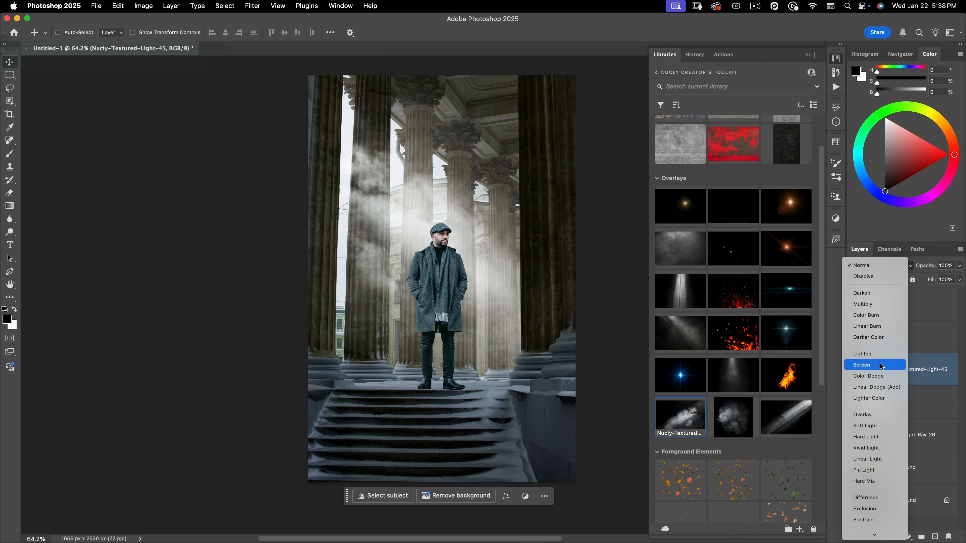
pyautogui.click(861, 364)
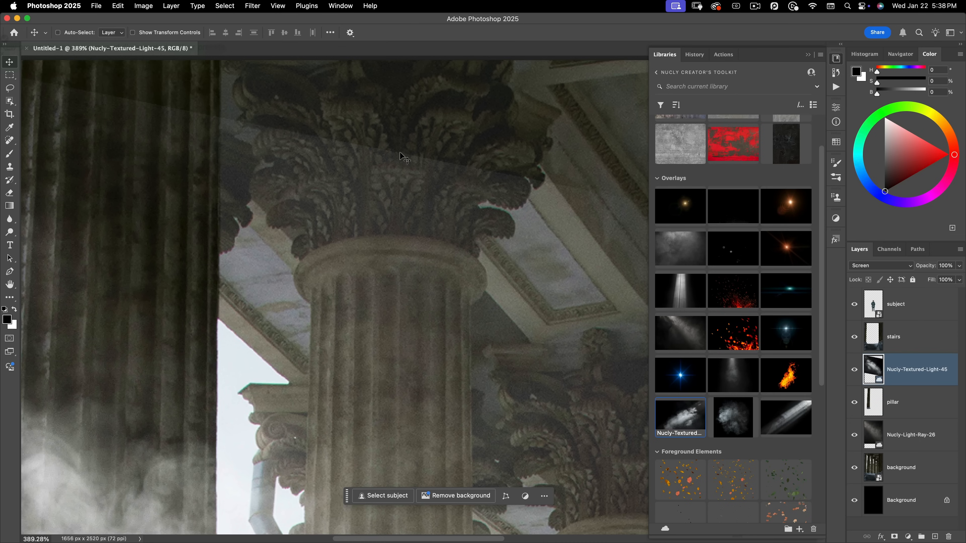
pyautogui.moveTo(445, 173)
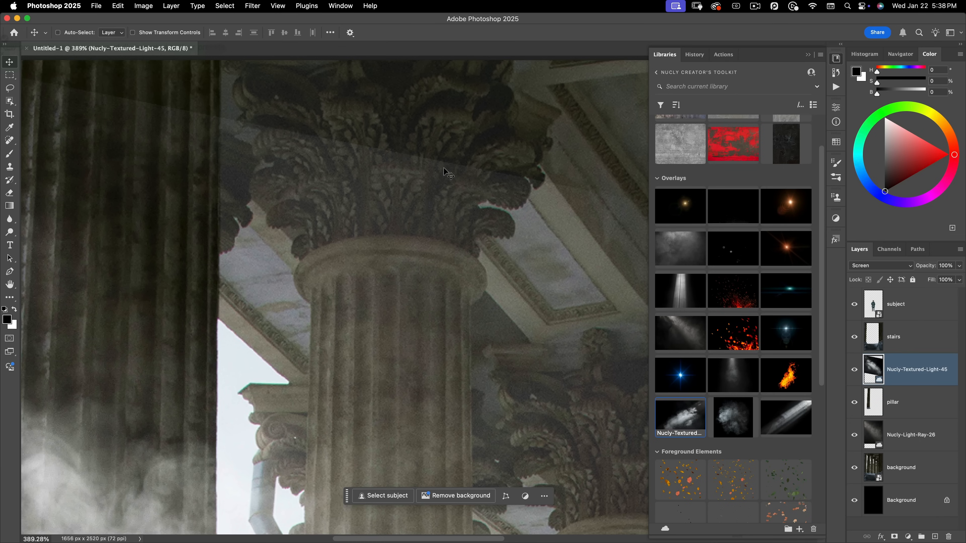
# Add a Curves adjustment to the textured light overlay, editing its black input value
pyautogui.press('cmd+m')
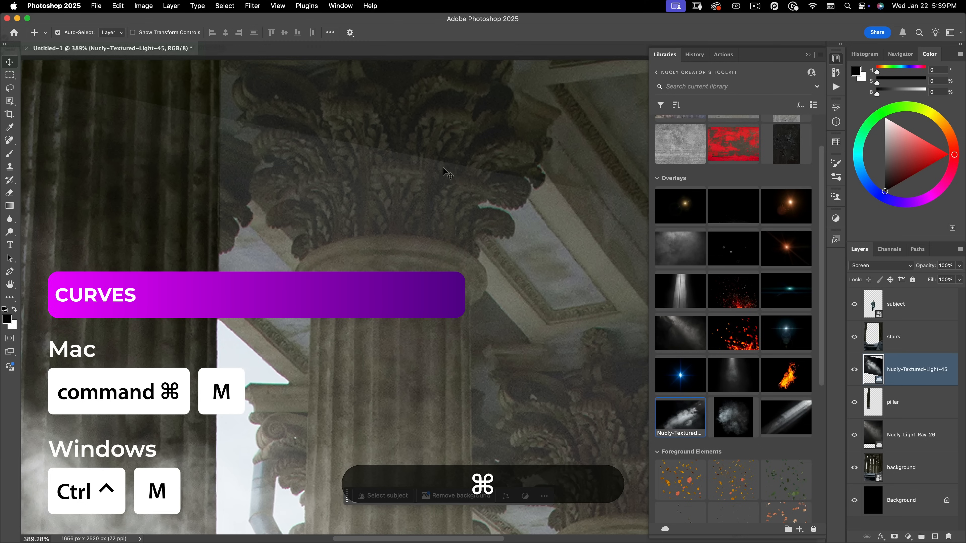
pyautogui.press('cmd+m')
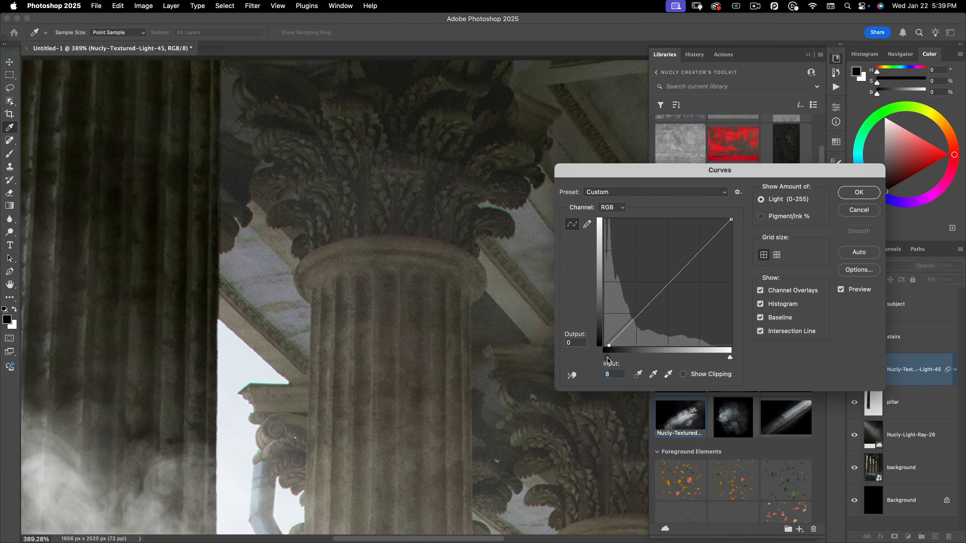
pyautogui.tripleClick(614, 374)
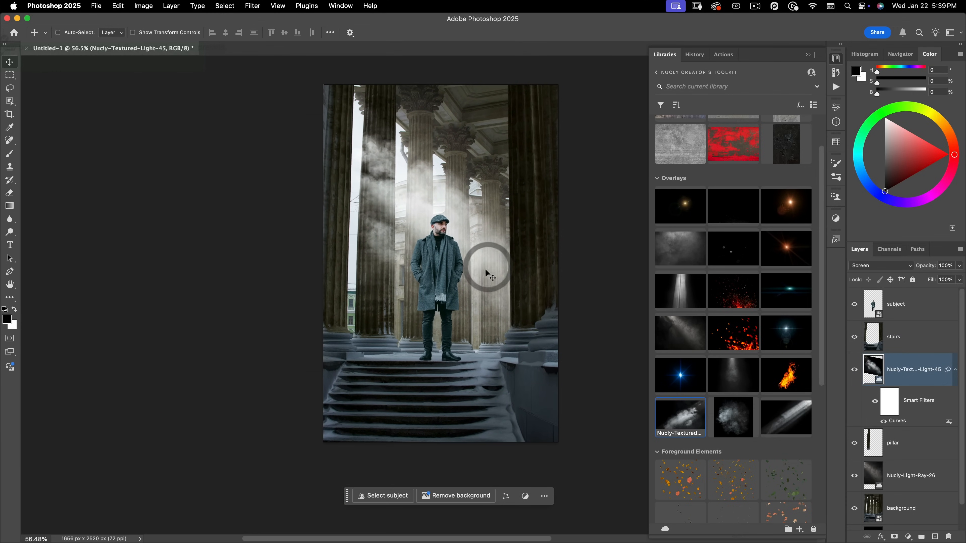
pyautogui.moveTo(480, 271)
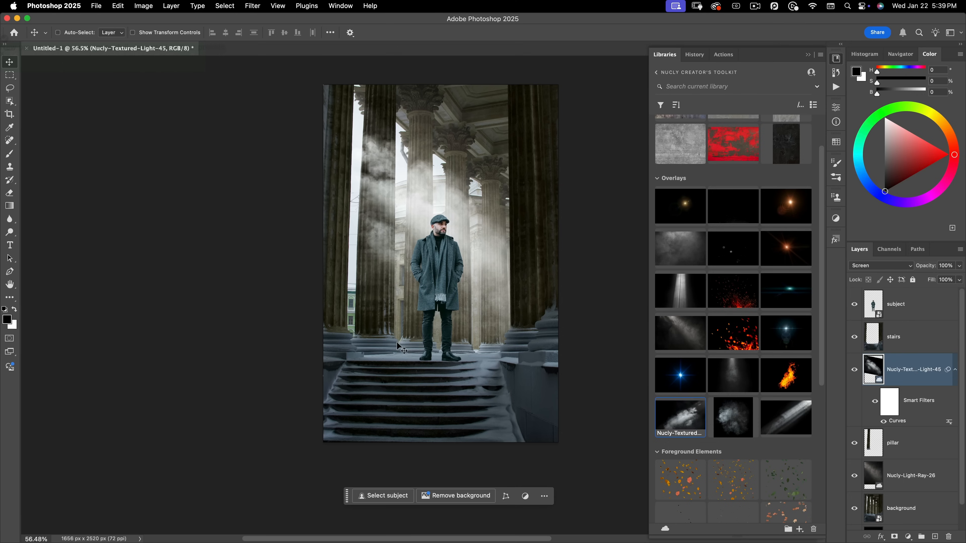
# Place the AutumnLeaves-large asset from Libraries over the whole scene
pyautogui.scroll(-3)
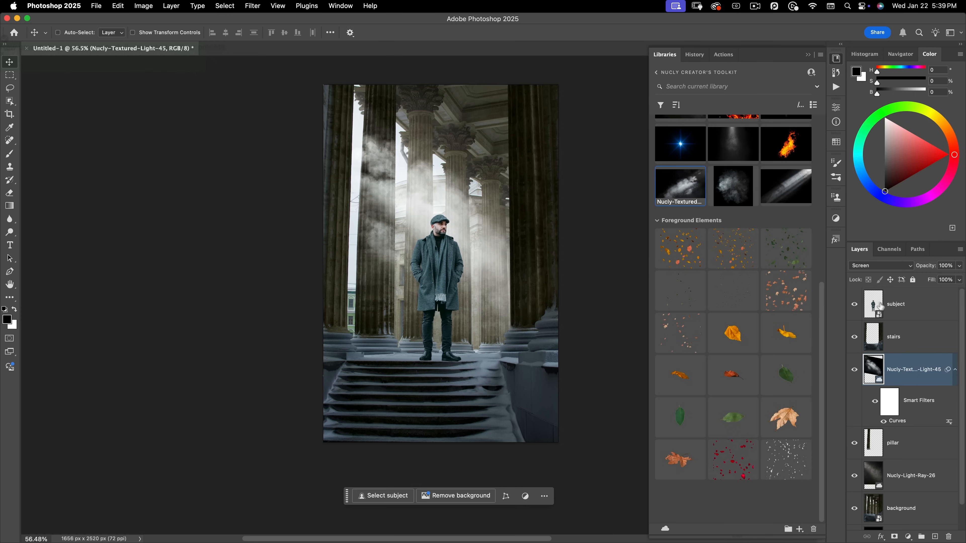
pyautogui.click(896, 304)
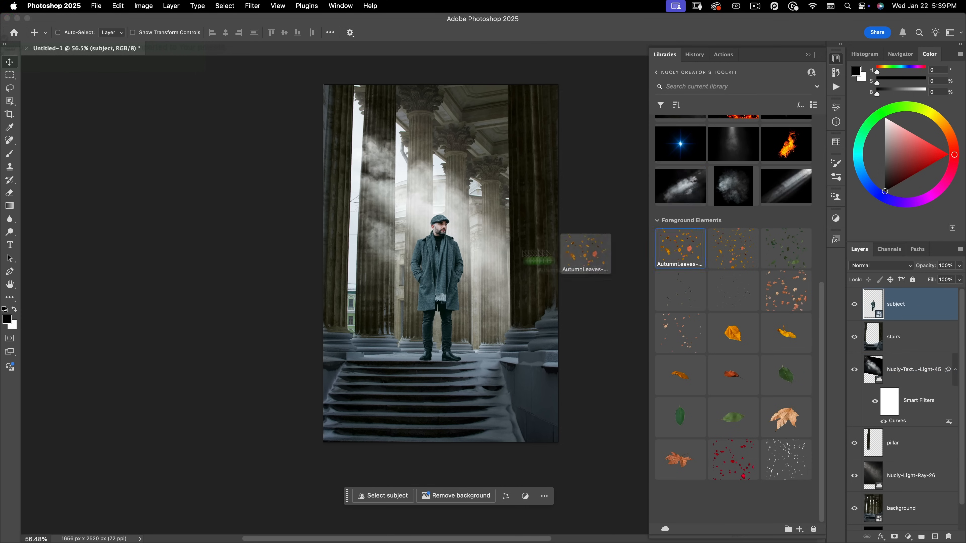
pyautogui.doubleClick(680, 248)
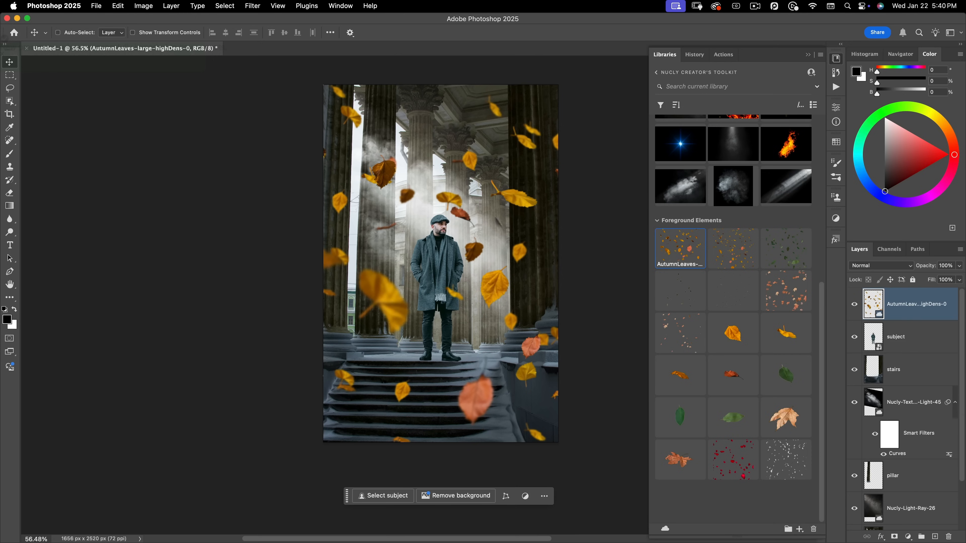
pyautogui.moveTo(424, 282)
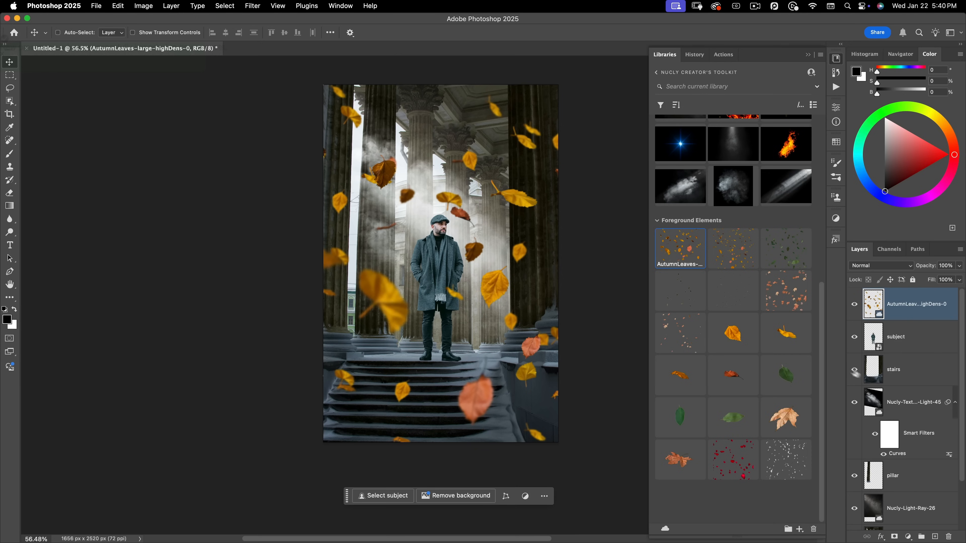
pyautogui.scroll(-3)
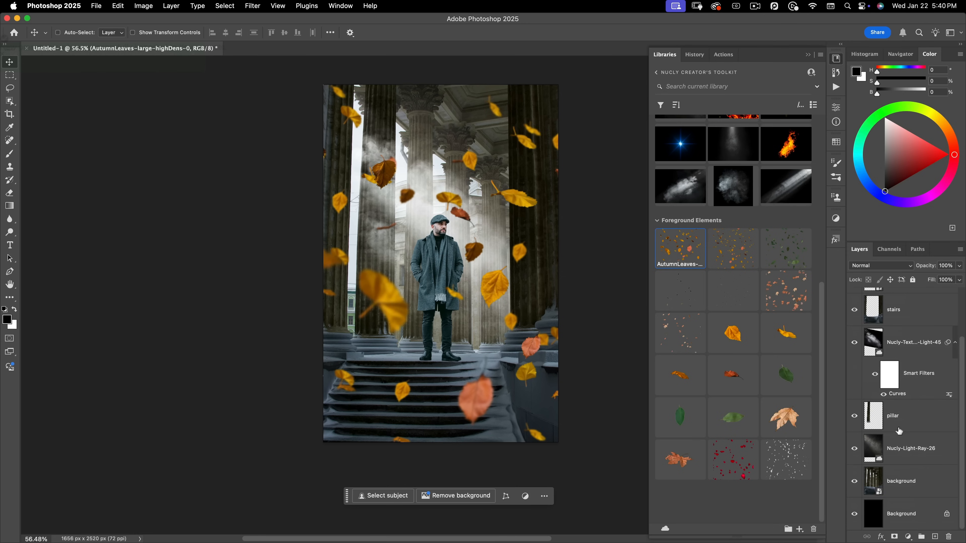
# Place the AutumnLeaves-medium asset just above the pillar layer, behind the subject
pyautogui.click(893, 415)
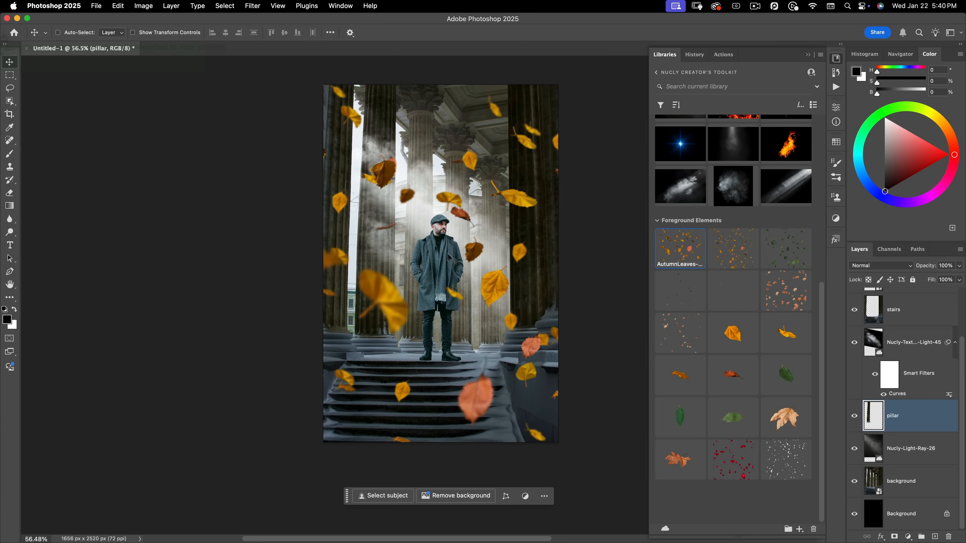
pyautogui.moveTo(733, 248)
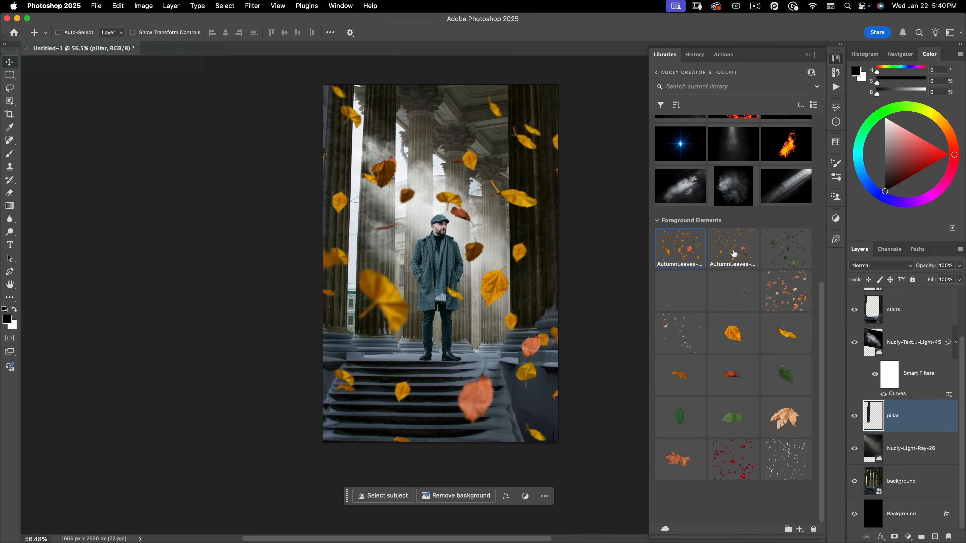
pyautogui.click(733, 248)
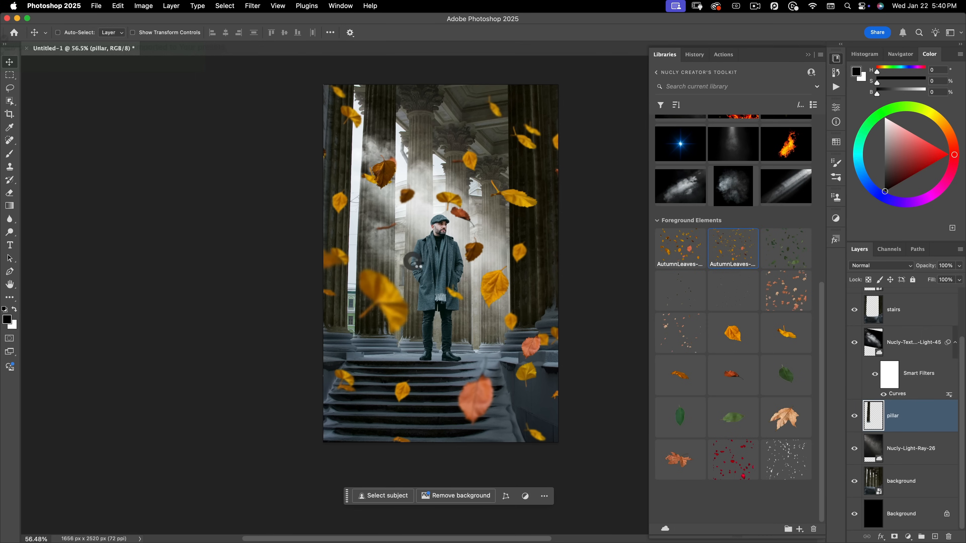
pyautogui.doubleClick(732, 248)
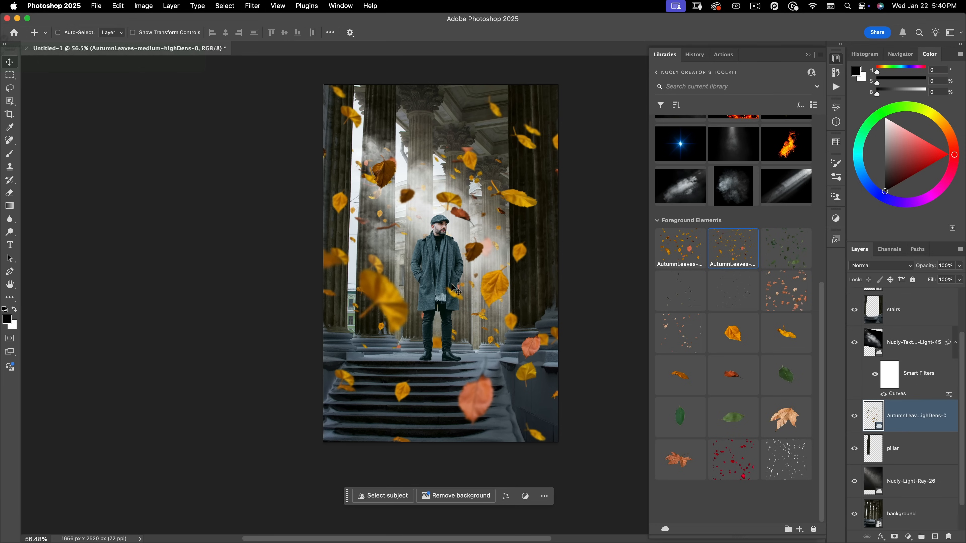
pyautogui.moveTo(468, 290)
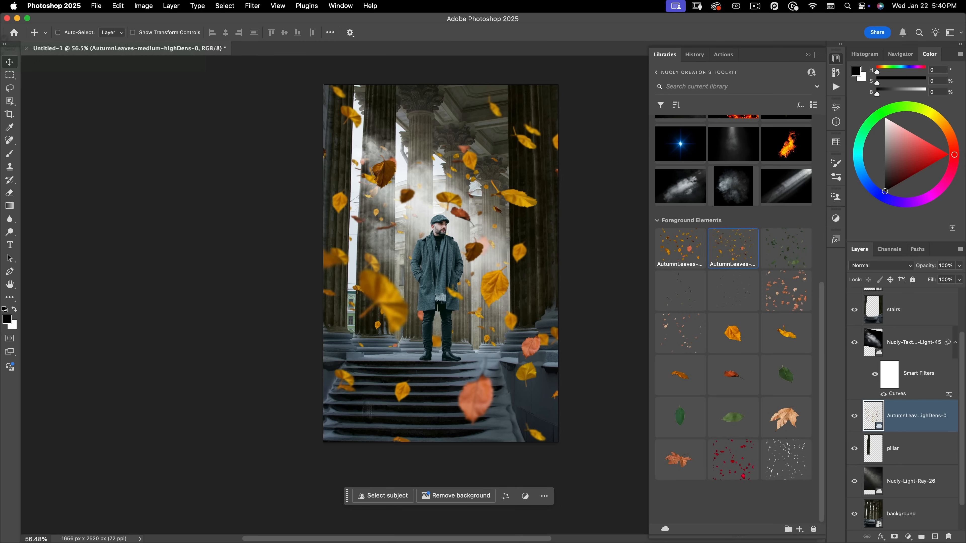
pyautogui.moveTo(333, 360)
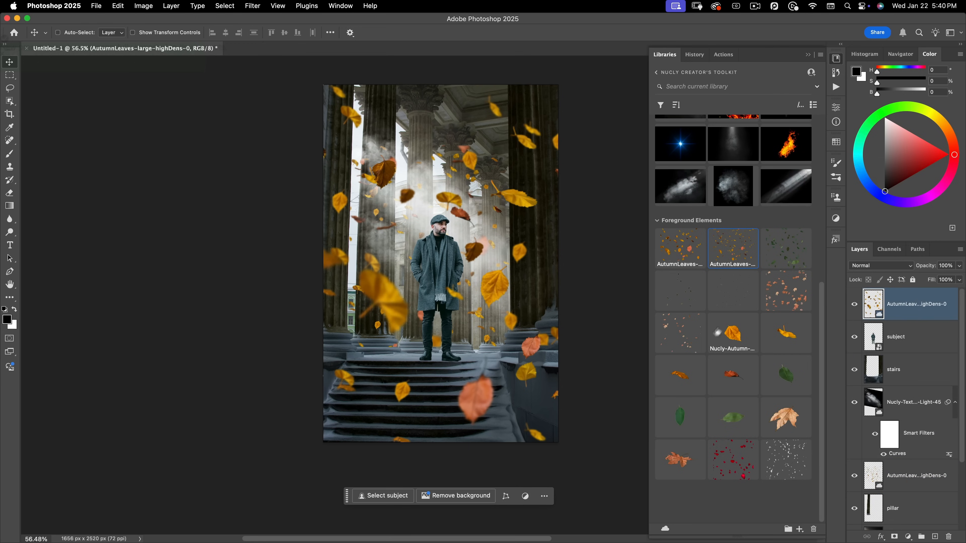
pyautogui.moveTo(743, 336)
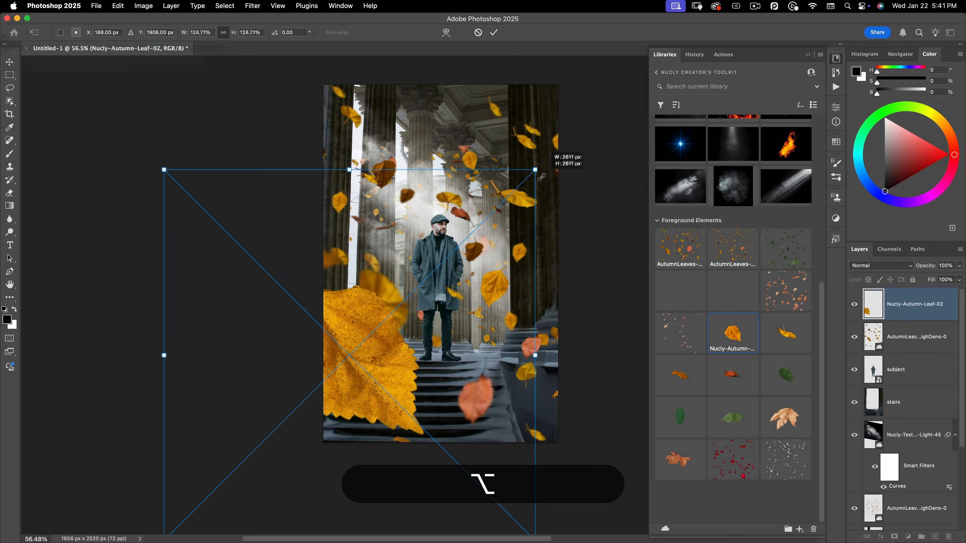
# Scale Nucly-Autumn-Leaf-02 large from its centre and apply a Gaussian Blur to it
pyautogui.press('Return')
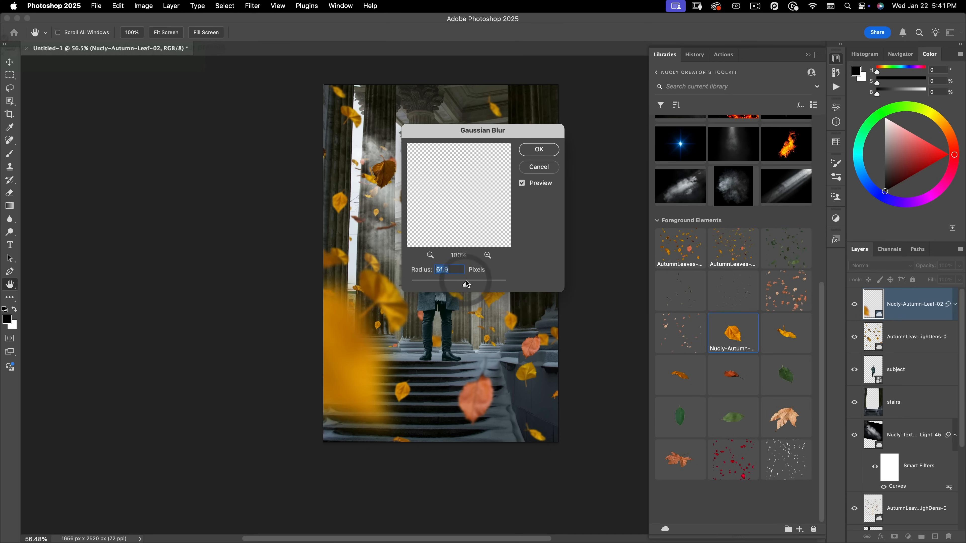
pyautogui.click(538, 149)
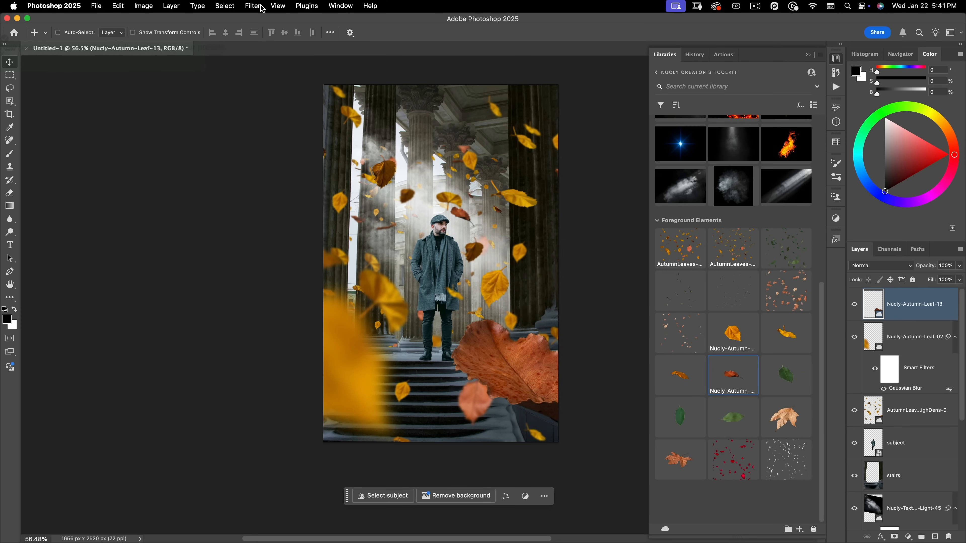
# Reapply the last Gaussian Blur to the Nucly-Autumn-Leaf-13 orange leaf
pyautogui.click(252, 6)
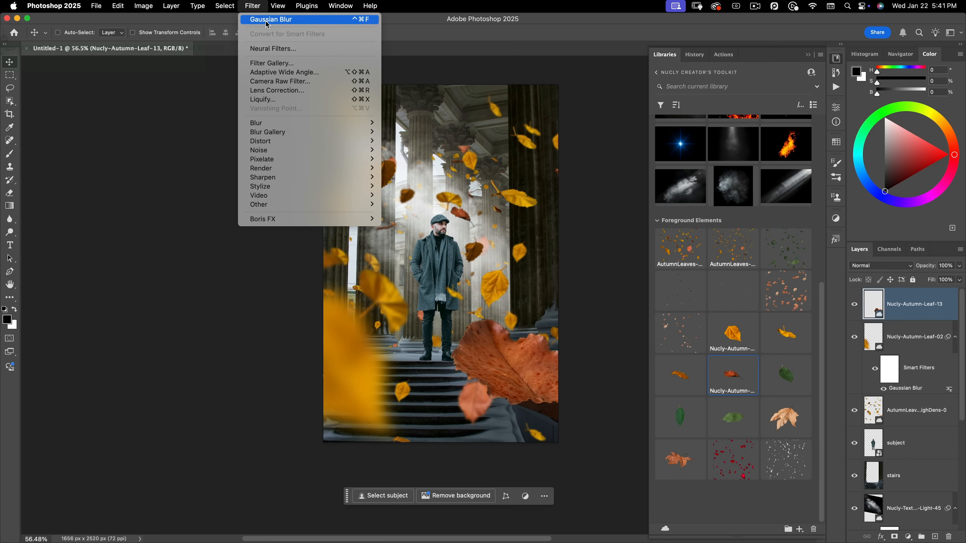
pyautogui.click(269, 19)
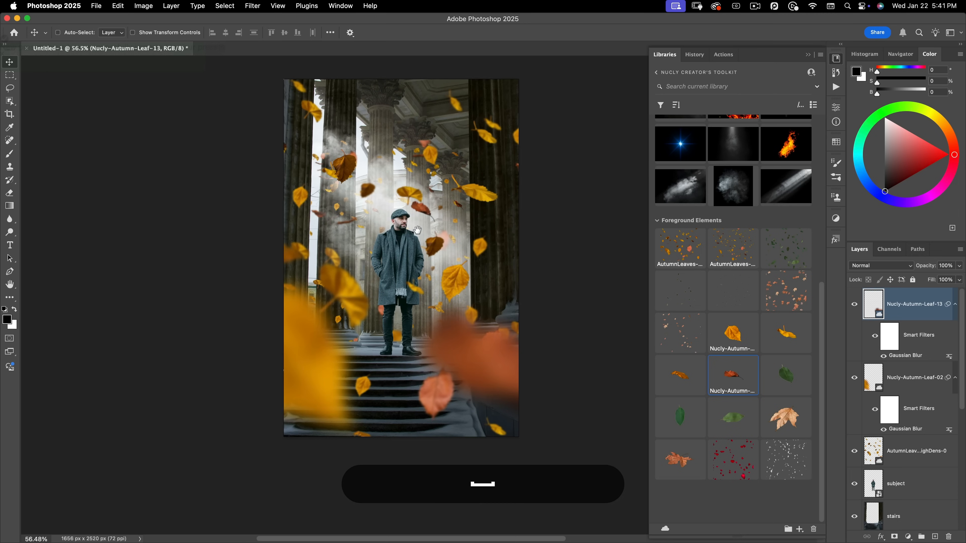
pyautogui.scroll(3)
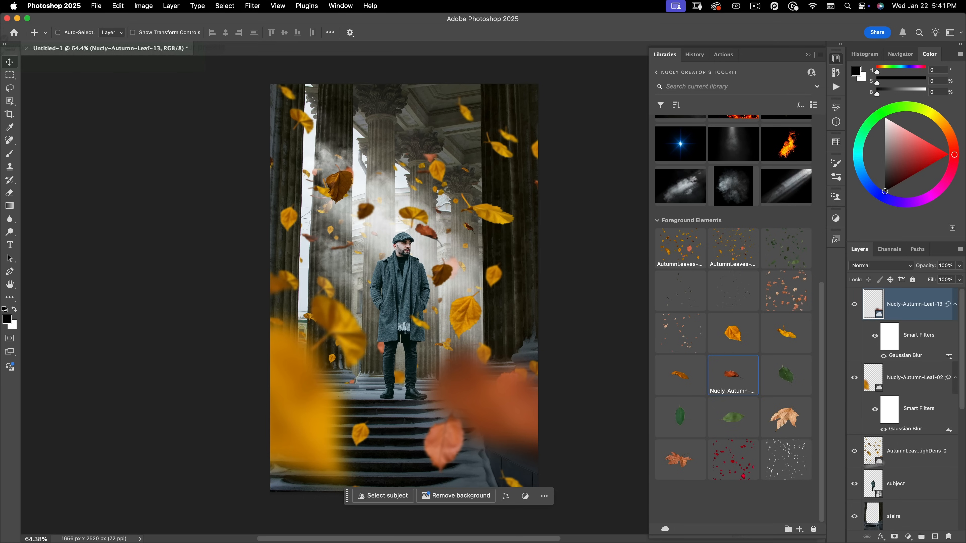
# Create a new layer above the background and pick the Foreground to Transparent gradient preset
pyautogui.scroll(-3)
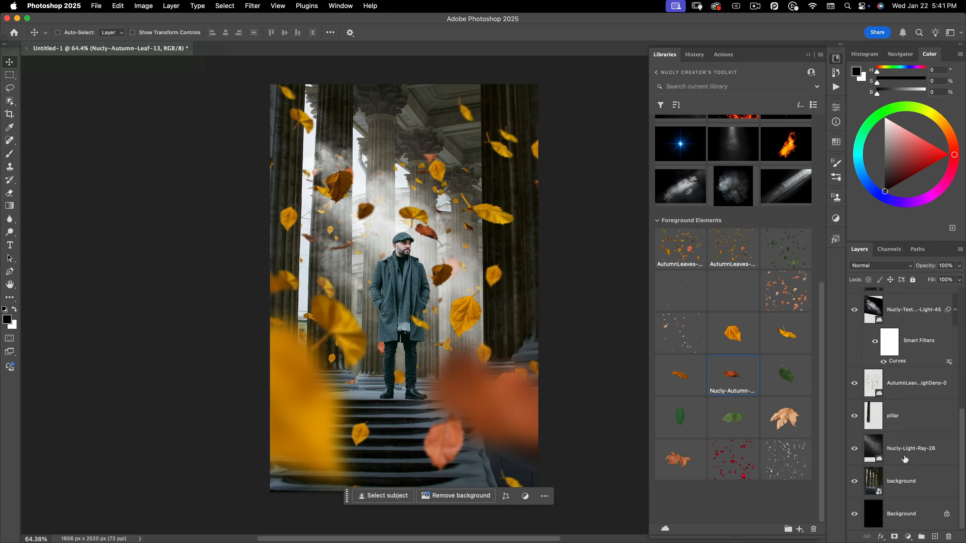
pyautogui.click(900, 481)
pyautogui.write('gradient')
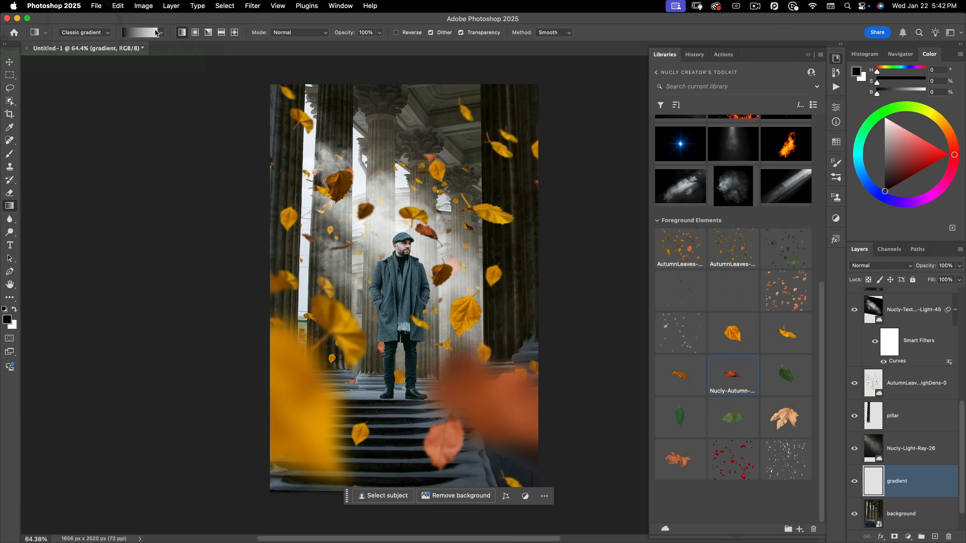
pyautogui.click(141, 32)
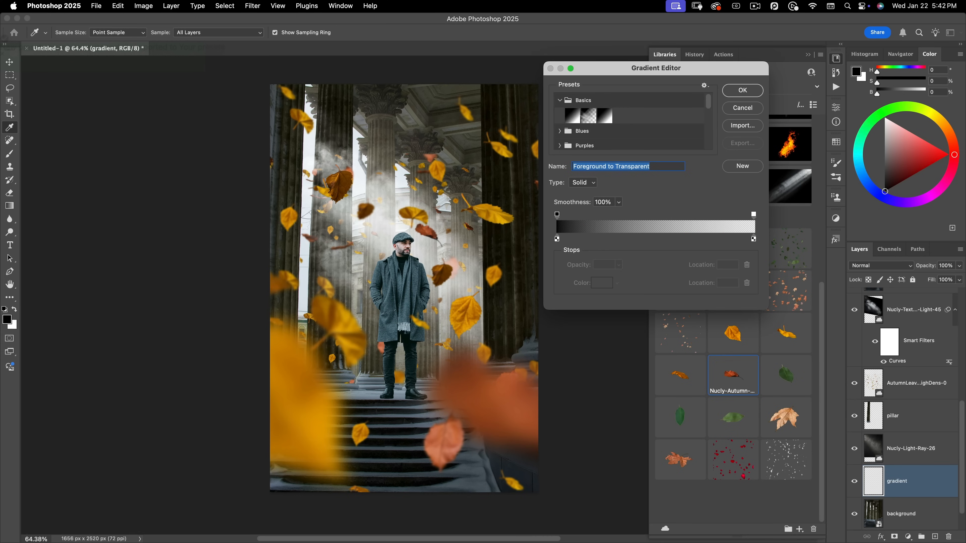
pyautogui.click(742, 90)
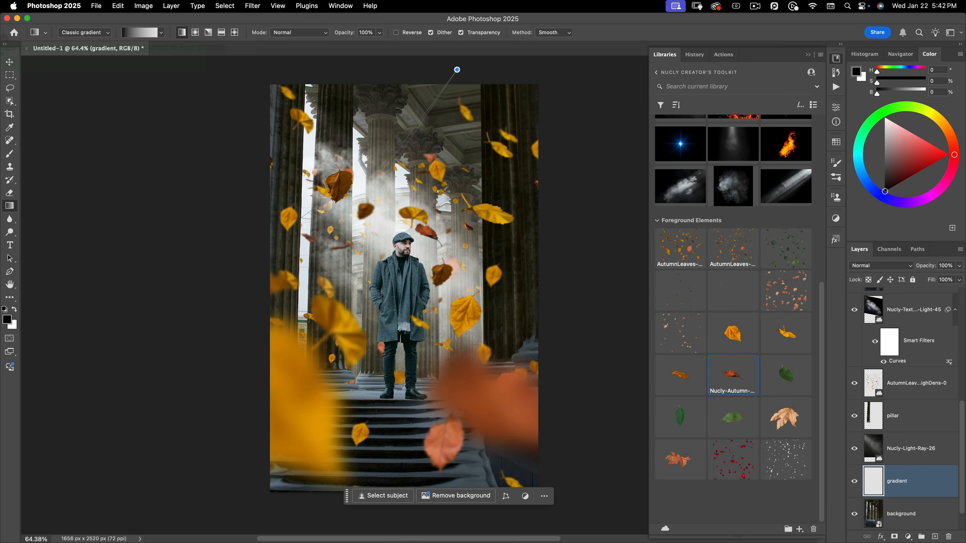
# Undo the first gradient, redraw it from the top and set the layer opacity to 81%
pyautogui.press('cmd+z')
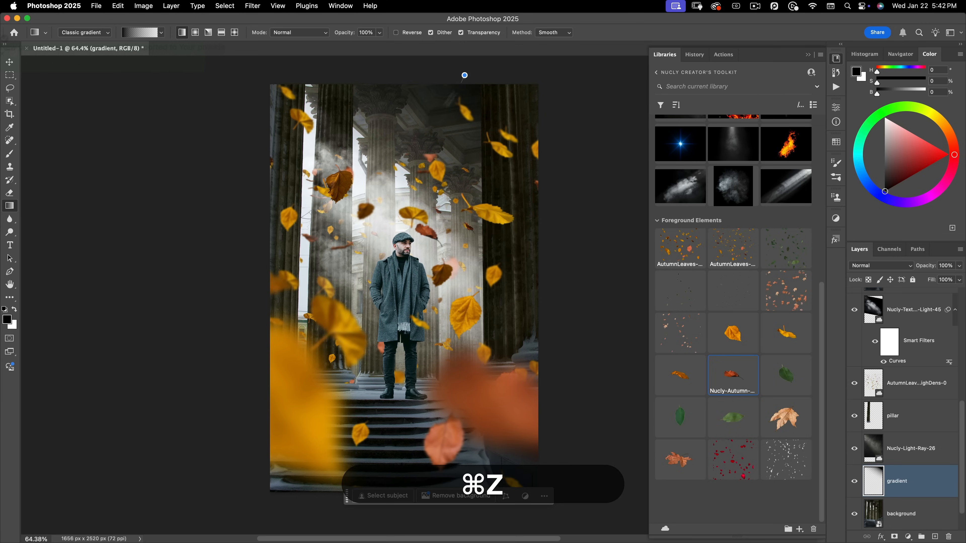
pyautogui.press('cmd+z')
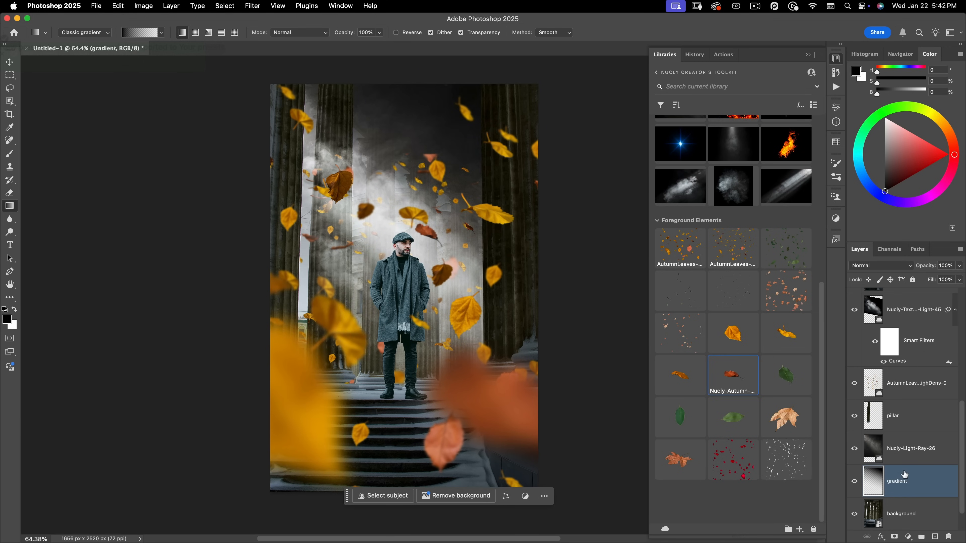
pyautogui.press('7')
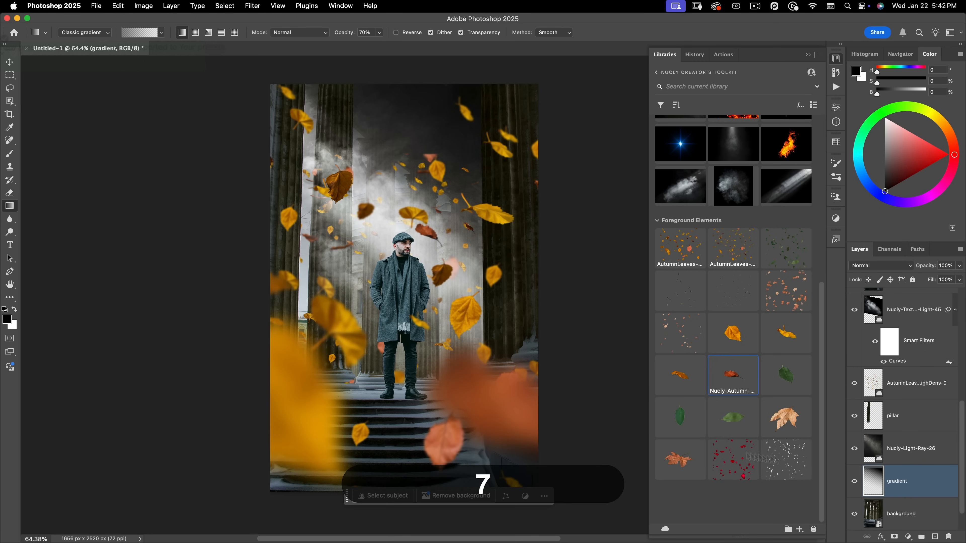
pyautogui.press('v')
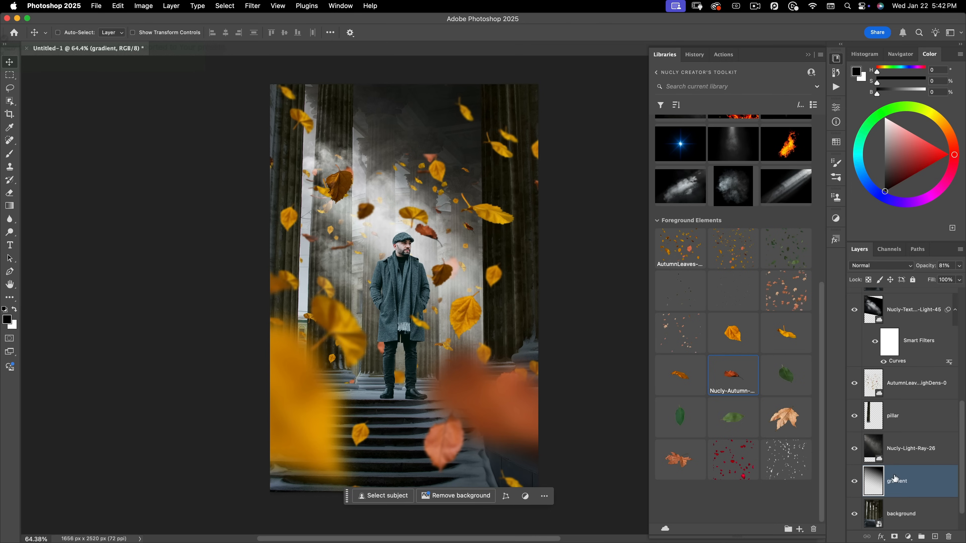
# Duplicate the dark gradient to the top, mask it and paint the subject area back bright
pyautogui.scroll(3)
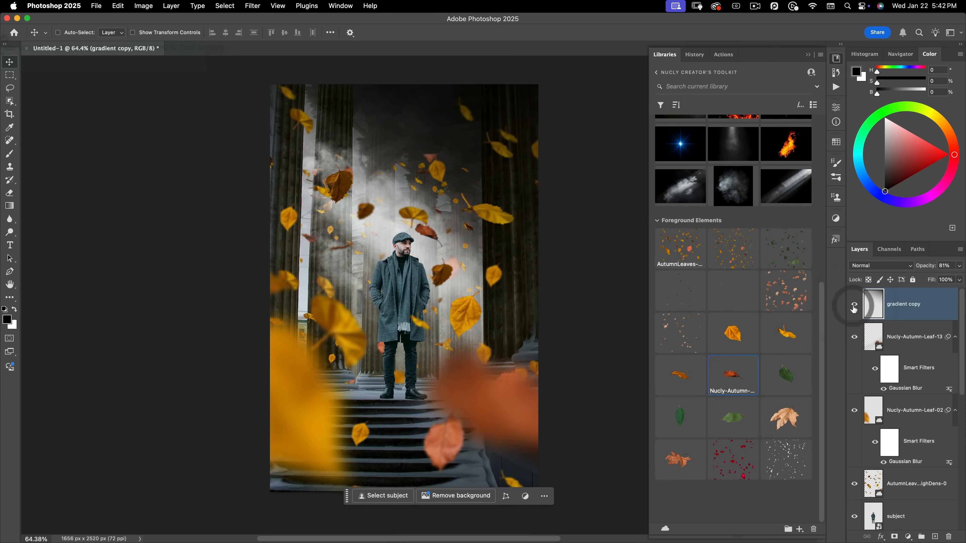
pyautogui.click(853, 308)
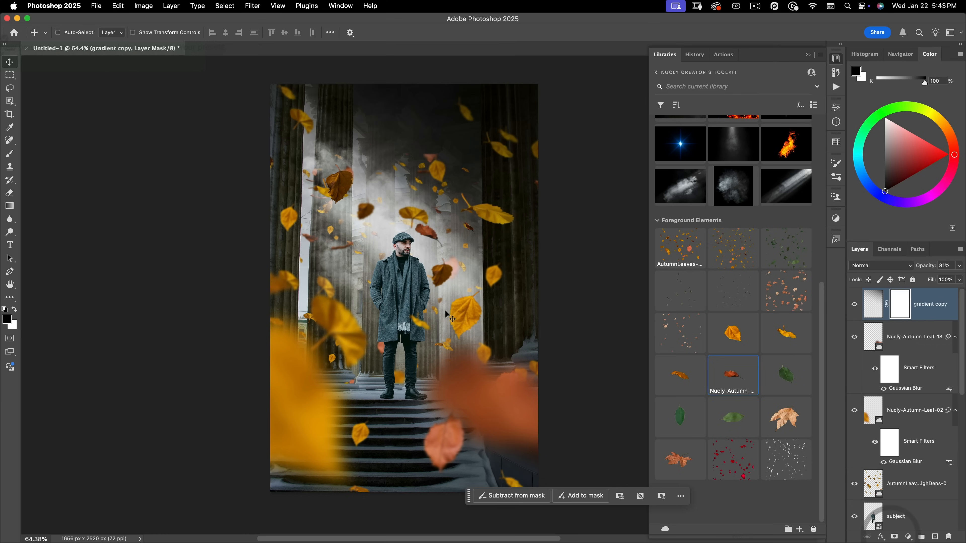
pyautogui.click(9, 140)
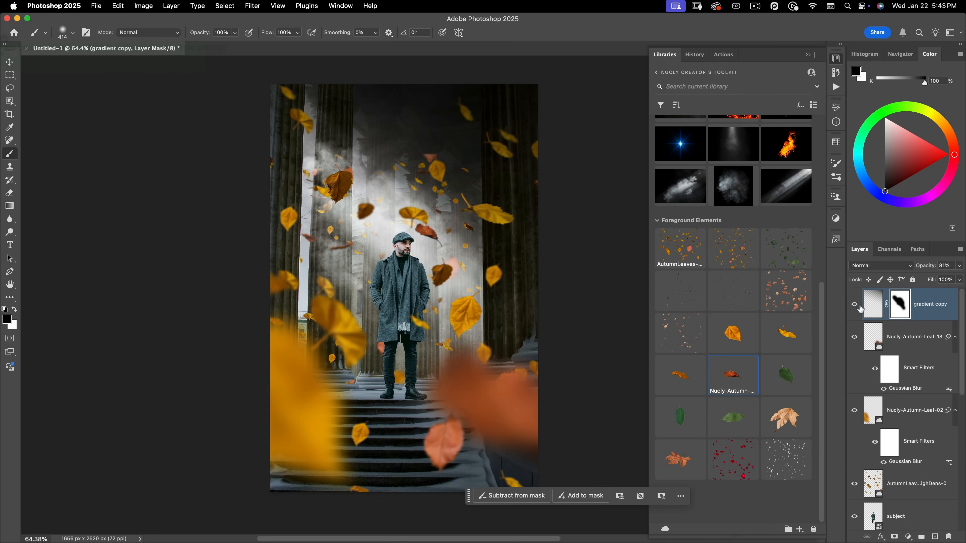
pyautogui.click(854, 307)
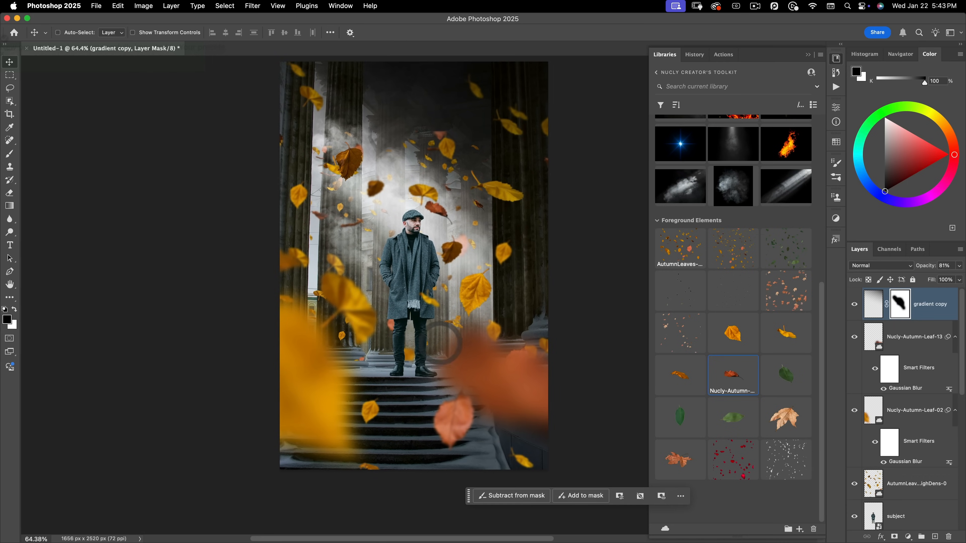
pyautogui.moveTo(932, 182)
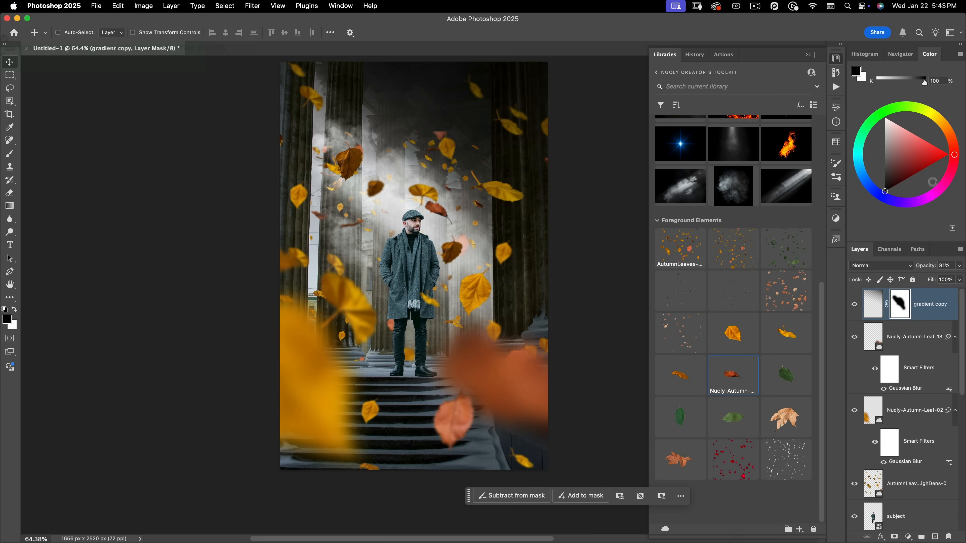
pyautogui.moveTo(840, 61)
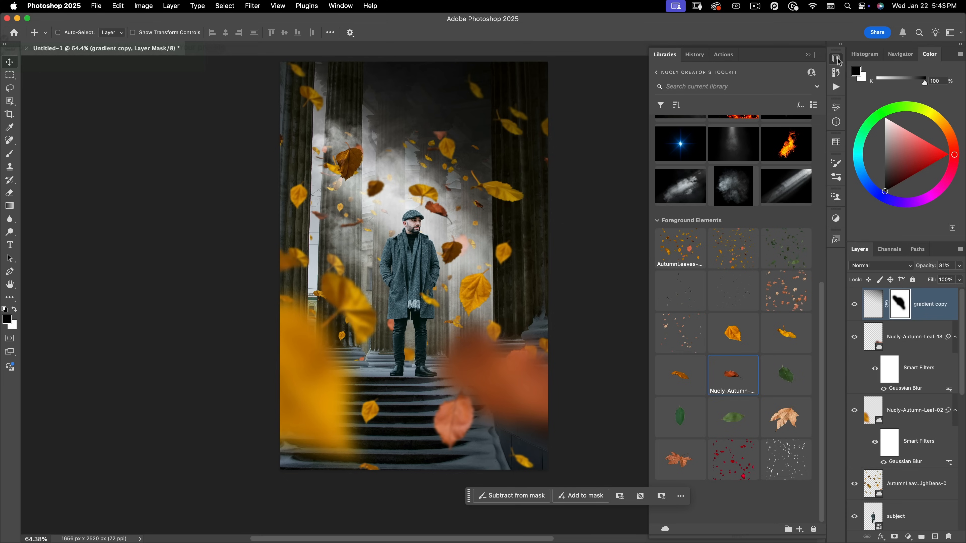
# Preview Whiplash and other Nucly grades, then settle on the Polaroid 600 preset
pyautogui.click(836, 220)
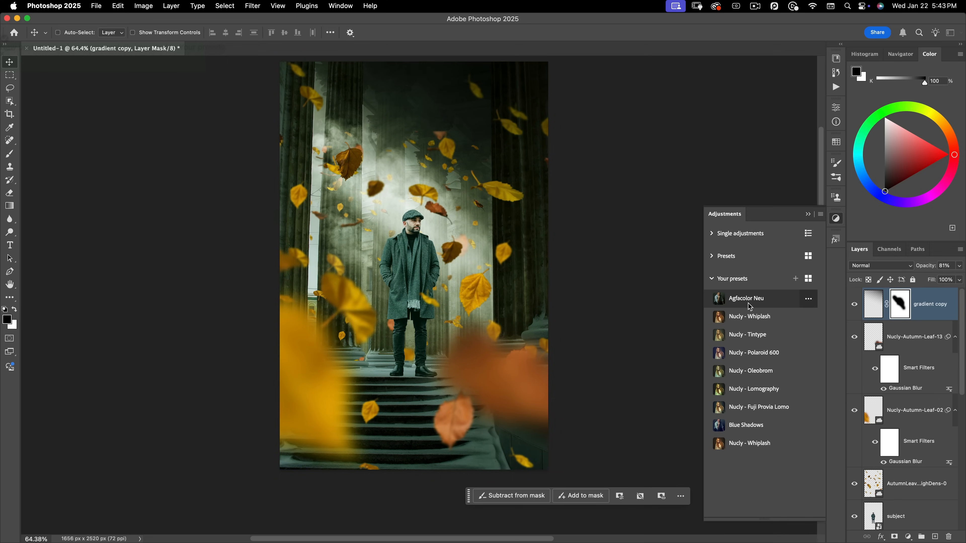
pyautogui.click(750, 315)
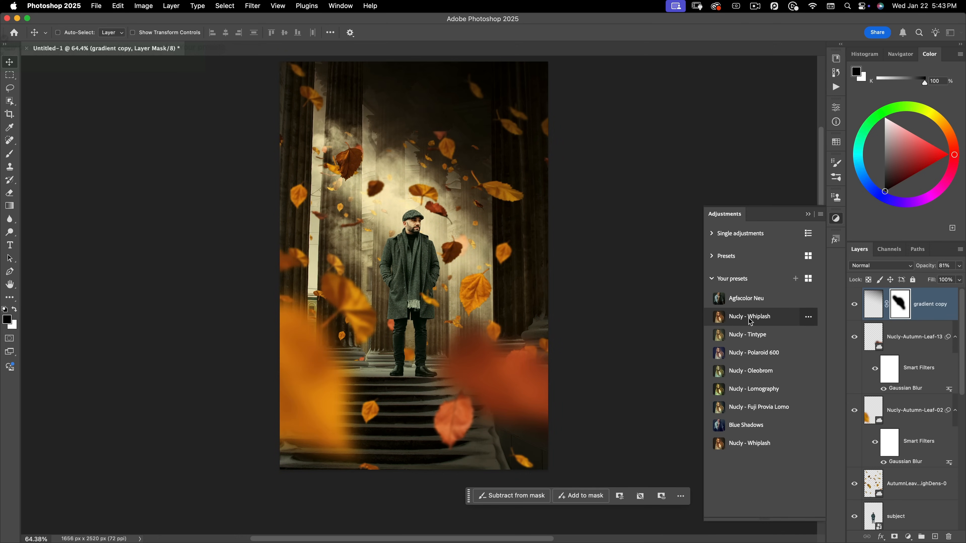
pyautogui.click(747, 335)
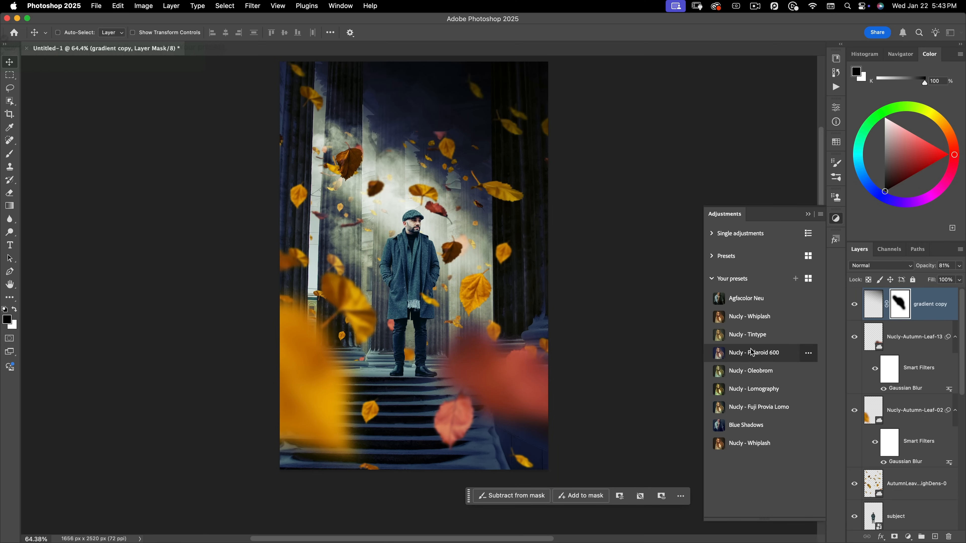
pyautogui.moveTo(756, 359)
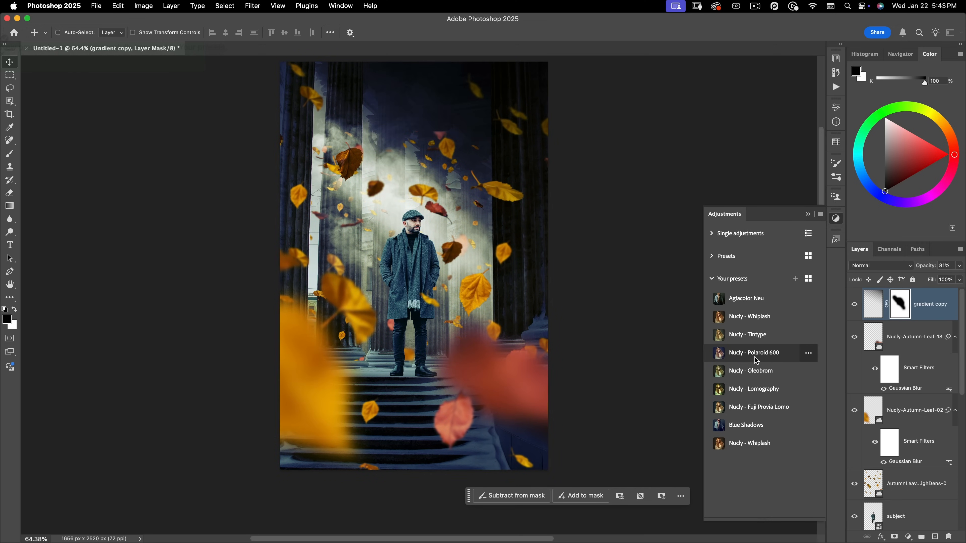
pyautogui.moveTo(751, 370)
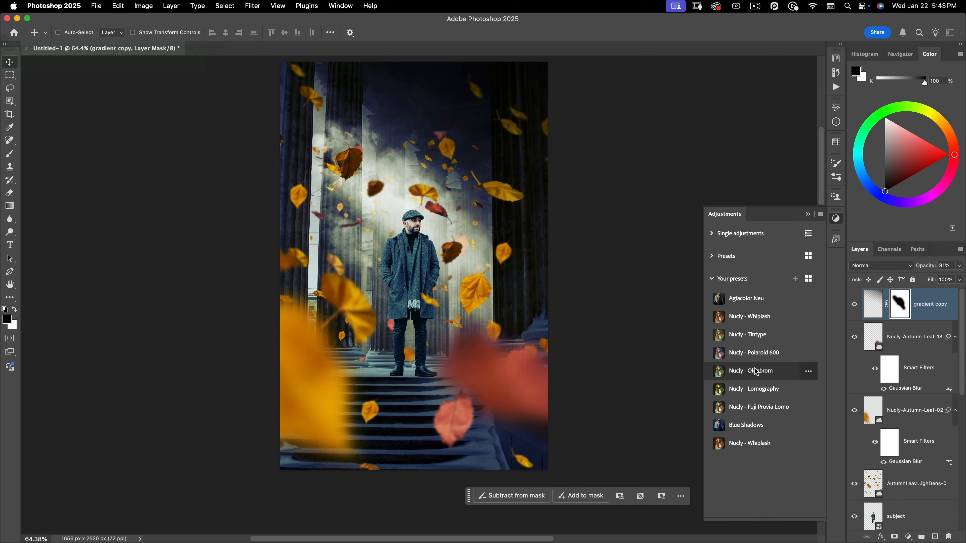
pyautogui.moveTo(754, 352)
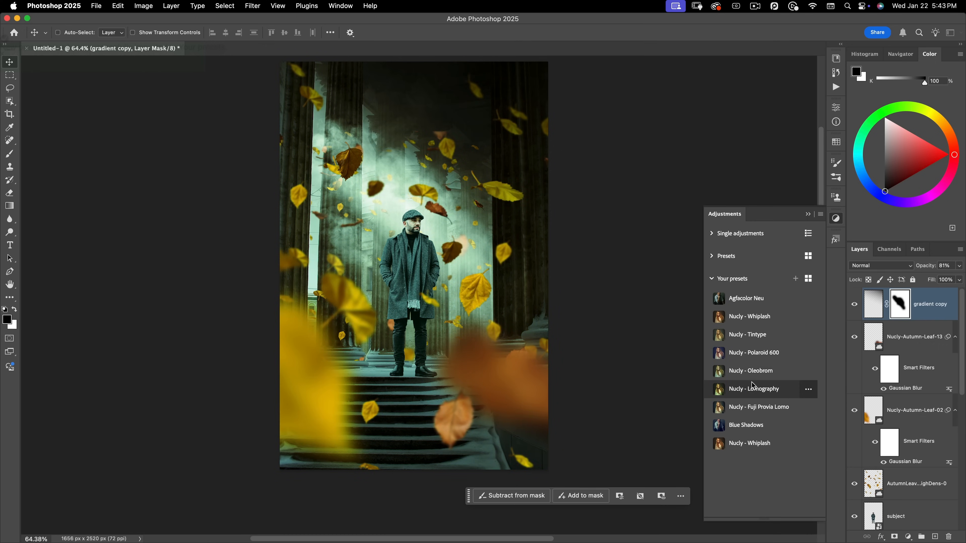
pyautogui.click(758, 407)
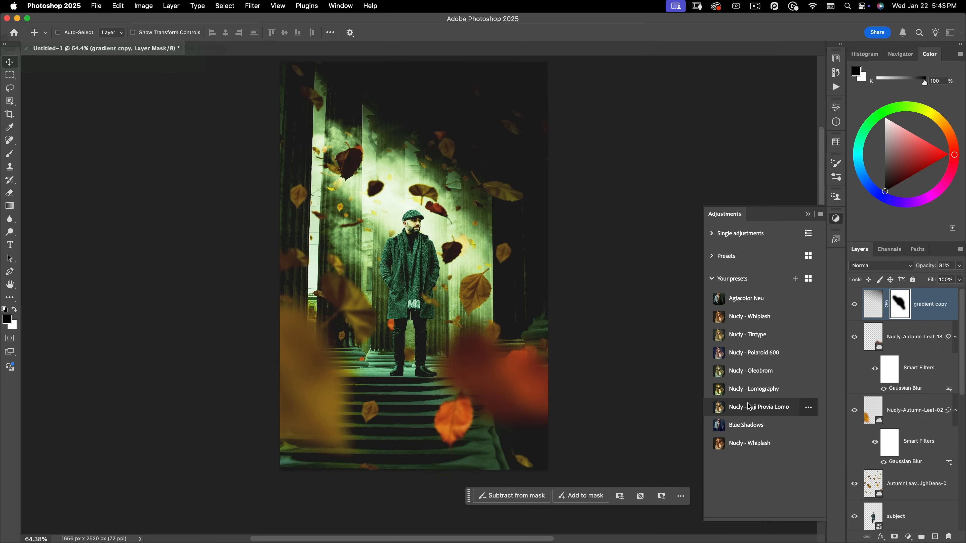
pyautogui.click(746, 426)
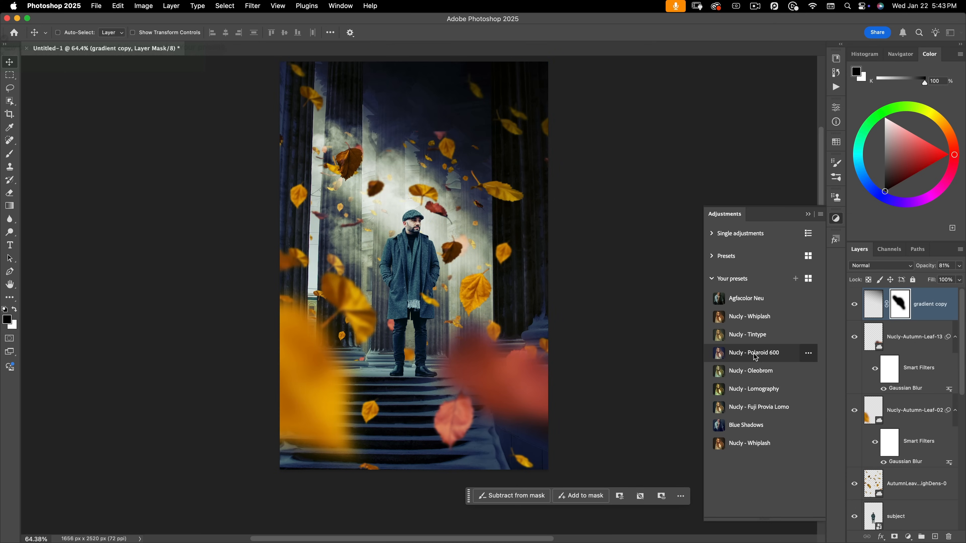
pyautogui.click(753, 352)
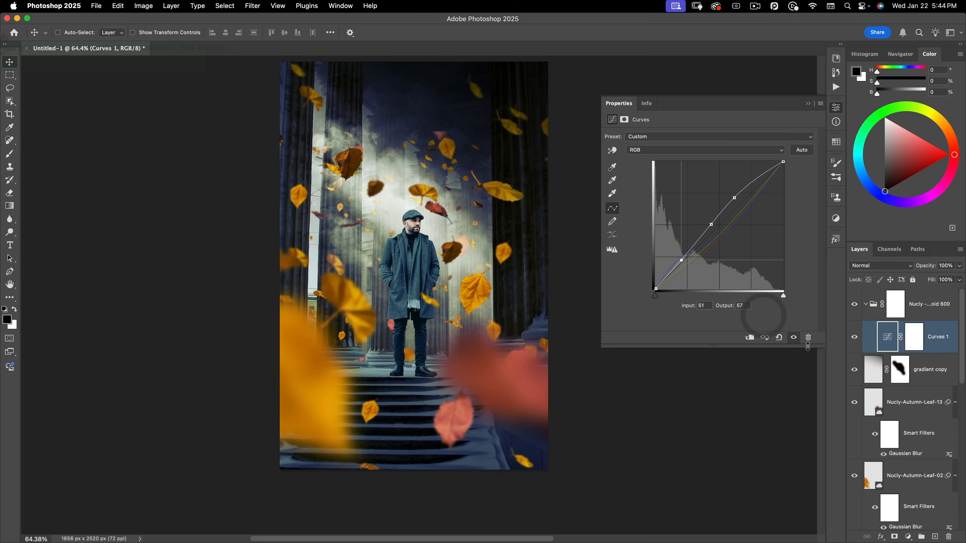
pyautogui.moveTo(815, 125)
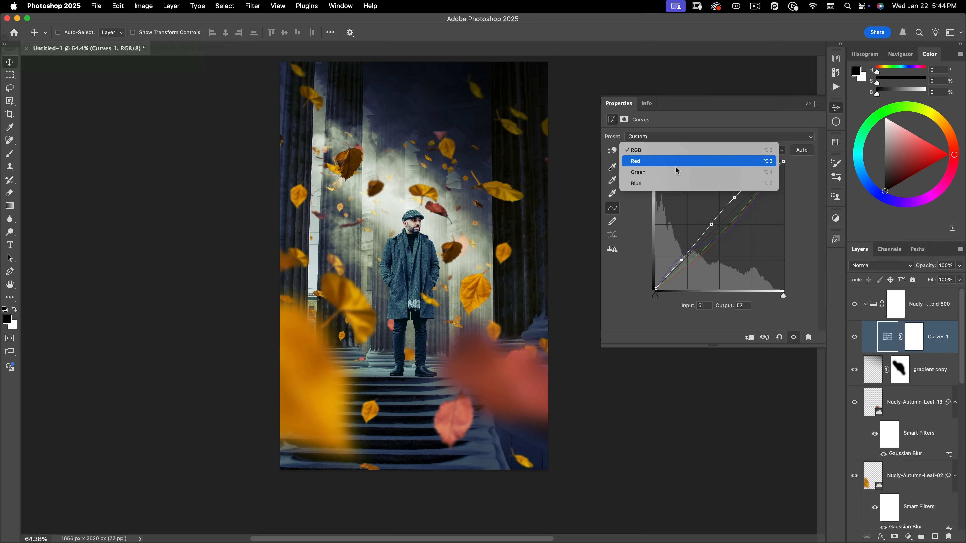
# Tweak the Curves 1 red and blue channels, then collapse the Polaroid 600 group
pyautogui.click(637, 183)
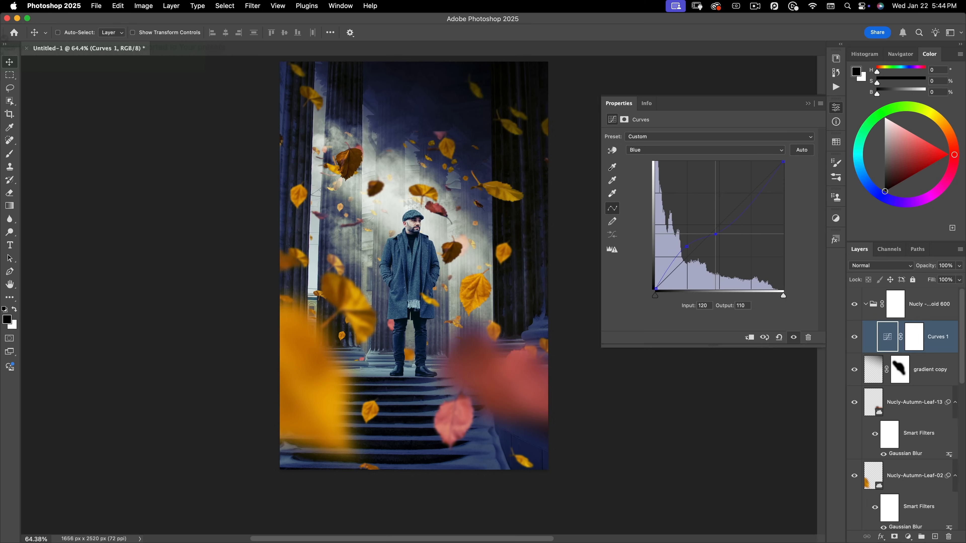
pyautogui.click(807, 103)
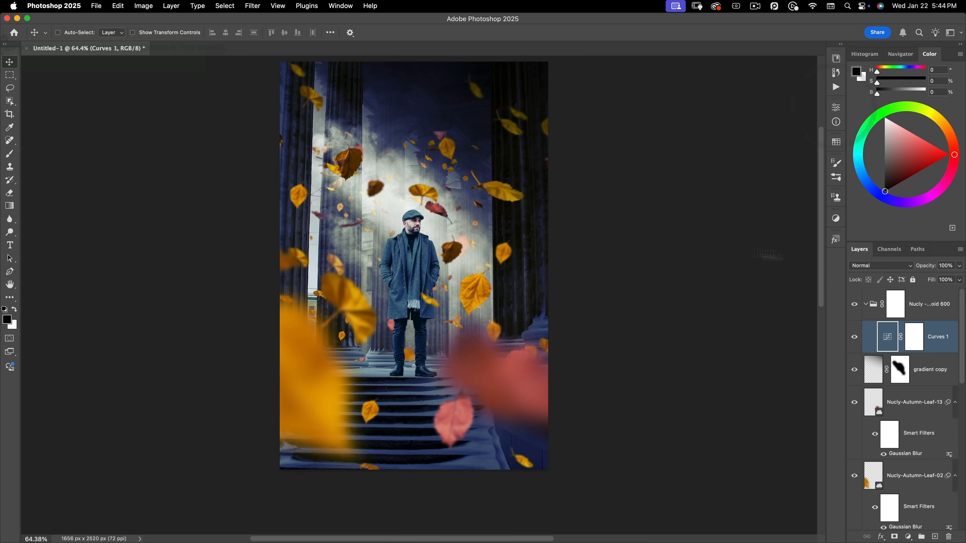
pyautogui.click(895, 304)
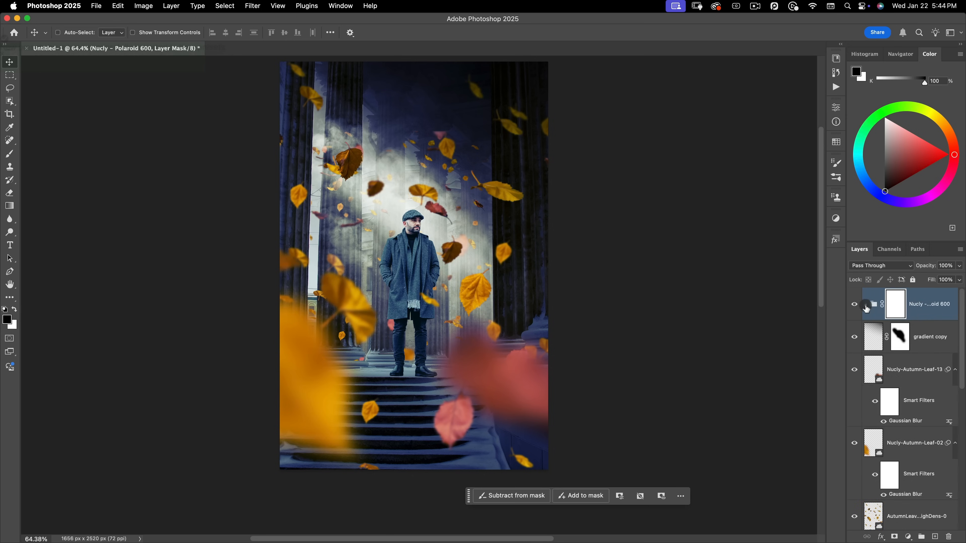
# Add a white JUSTICE title at top centre and enlarge it with Free Transform
pyautogui.click(865, 304)
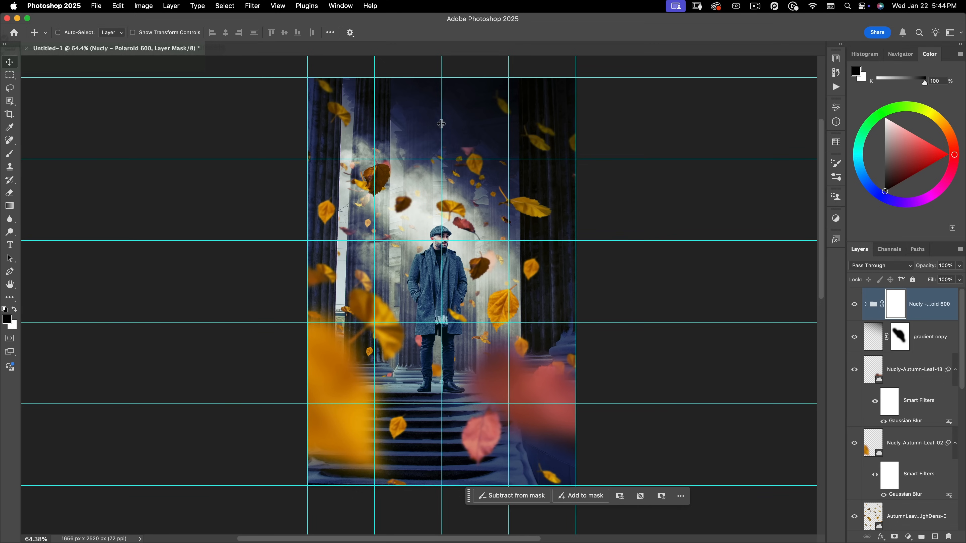
pyautogui.click(10, 245)
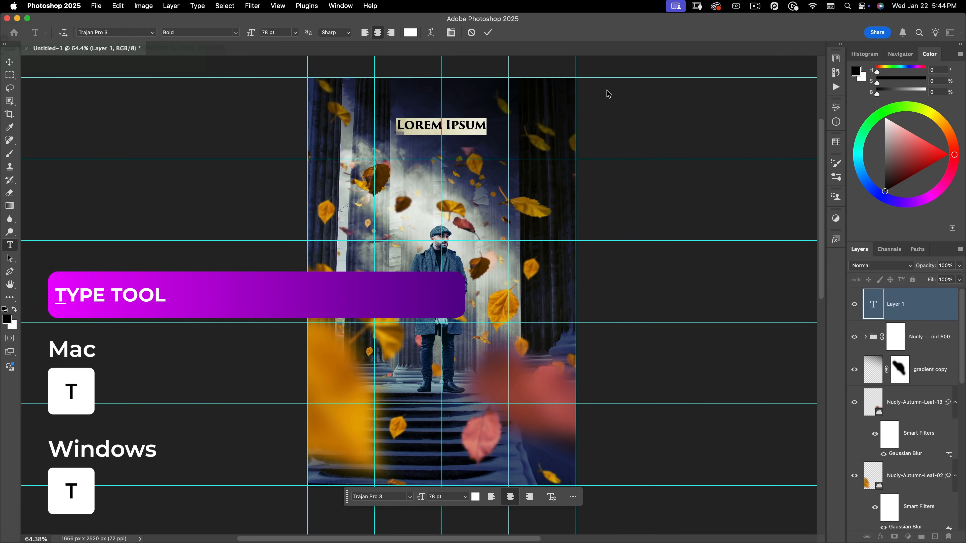
pyautogui.write('JUSTICE')
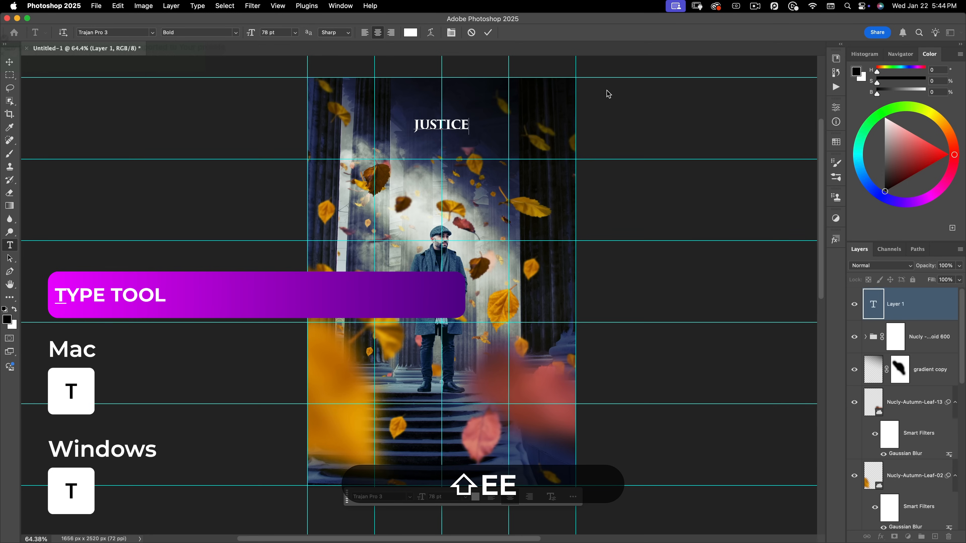
pyautogui.press('v')
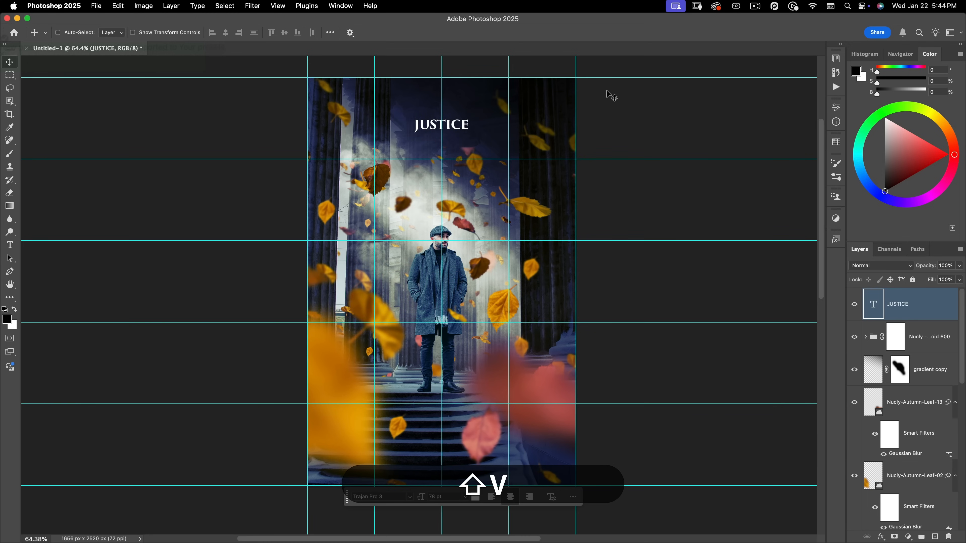
pyautogui.press('cmd+t')
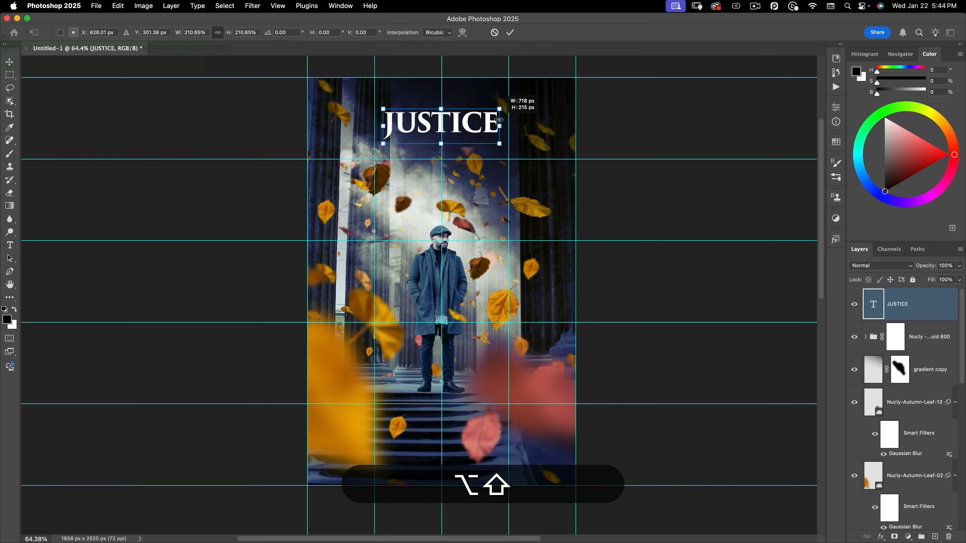
pyautogui.click(510, 32)
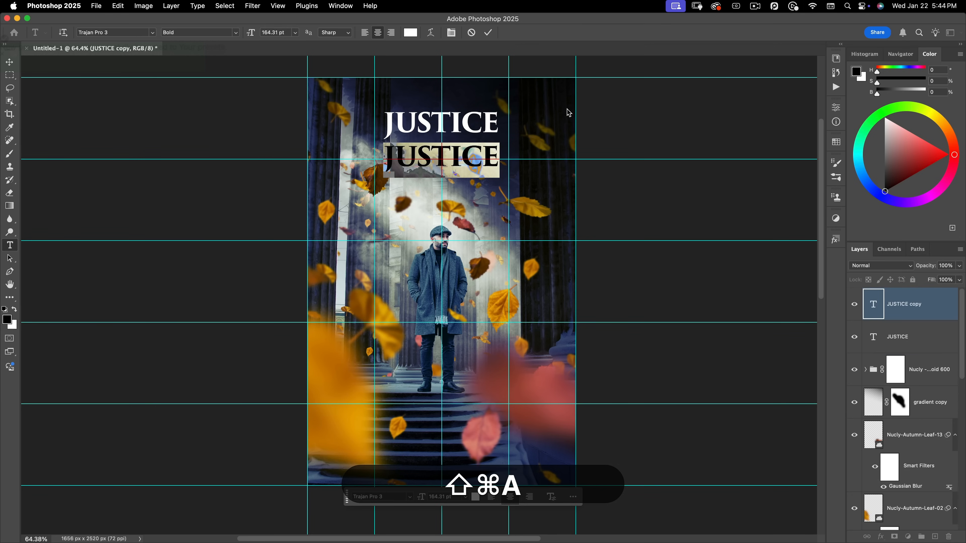
# Retype the duplicate as FALLING beneath JUSTICE, raise its font size and hide the guides
pyautogui.write('FALLING')
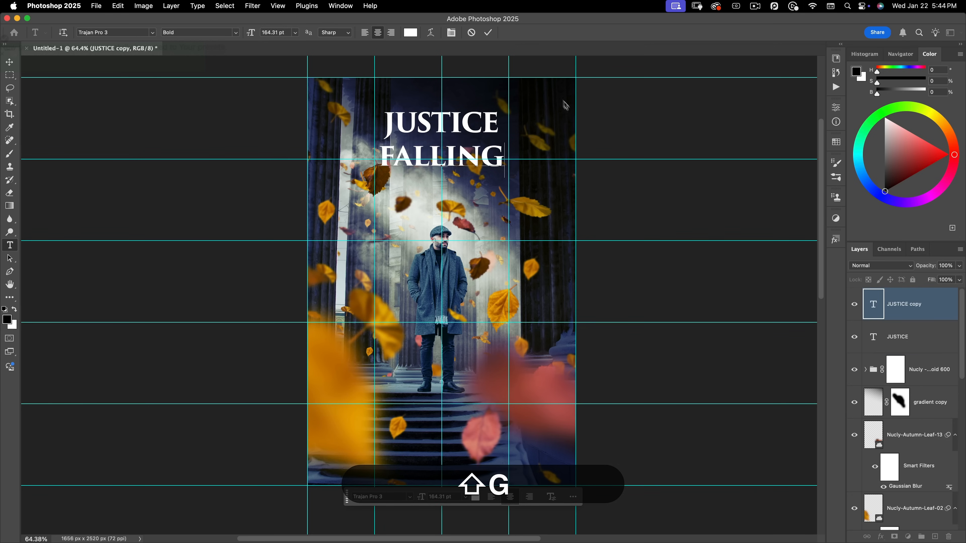
pyautogui.press('cmd+shift+a')
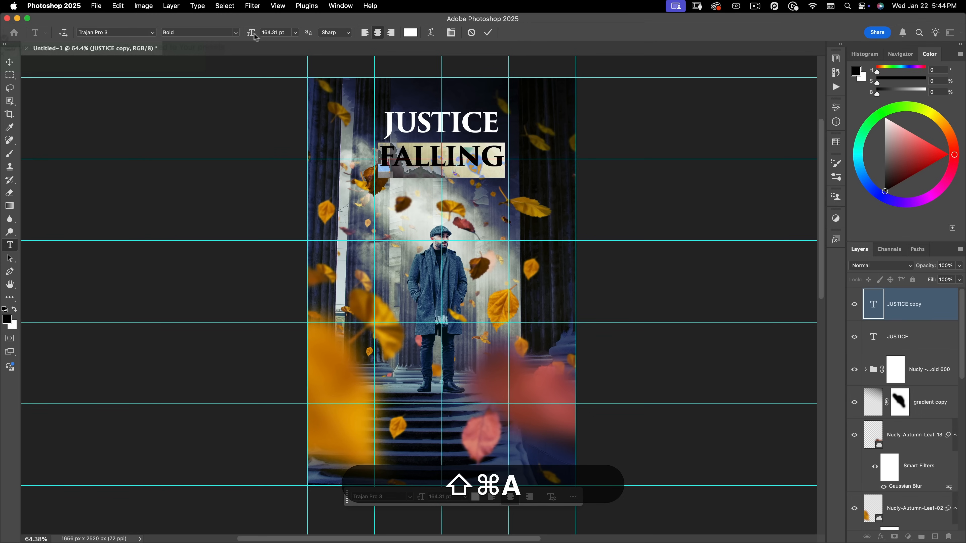
pyautogui.tripleClick(275, 32)
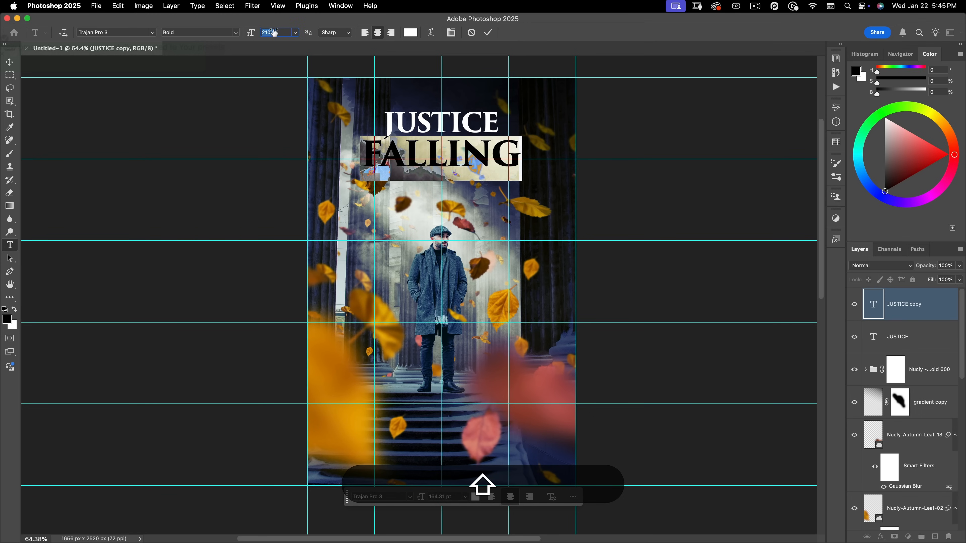
pyautogui.click(488, 32)
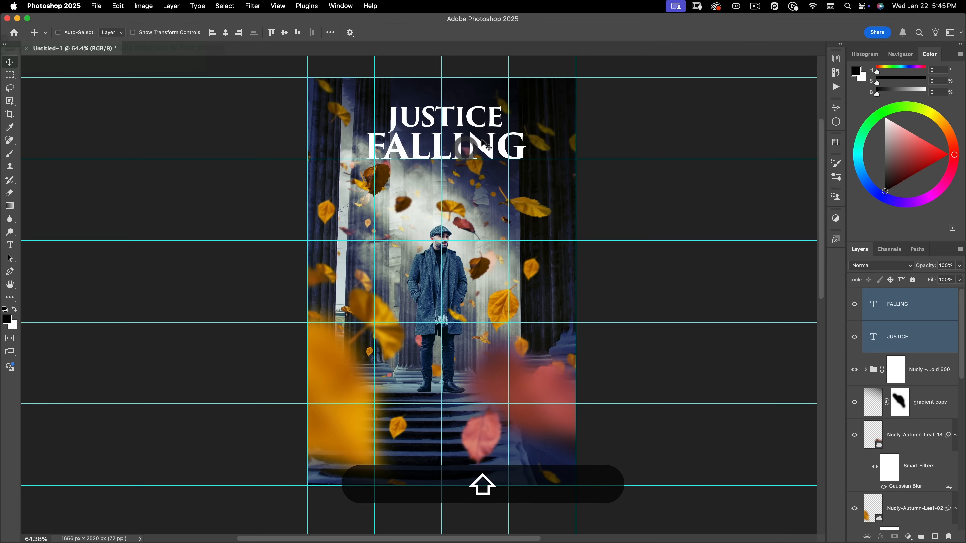
pyautogui.press('cmd+t')
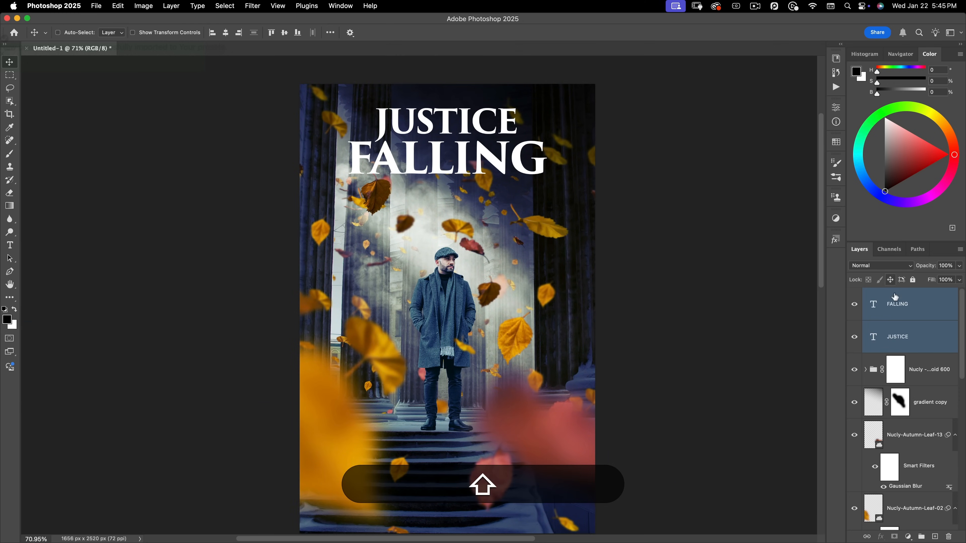
# Try red and gold Nucly title styles on both words, settling on the gold-rimmed blue style
pyautogui.click(835, 239)
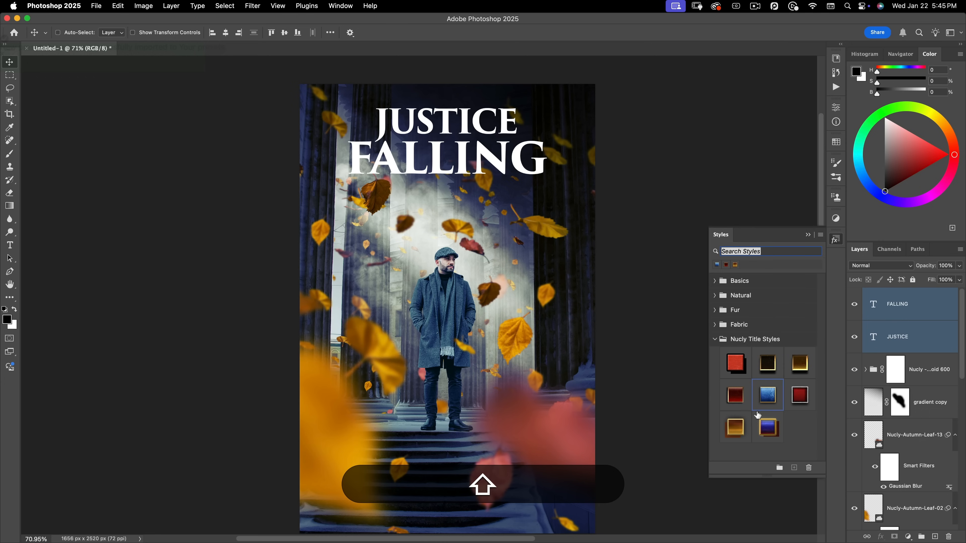
pyautogui.moveTo(735, 384)
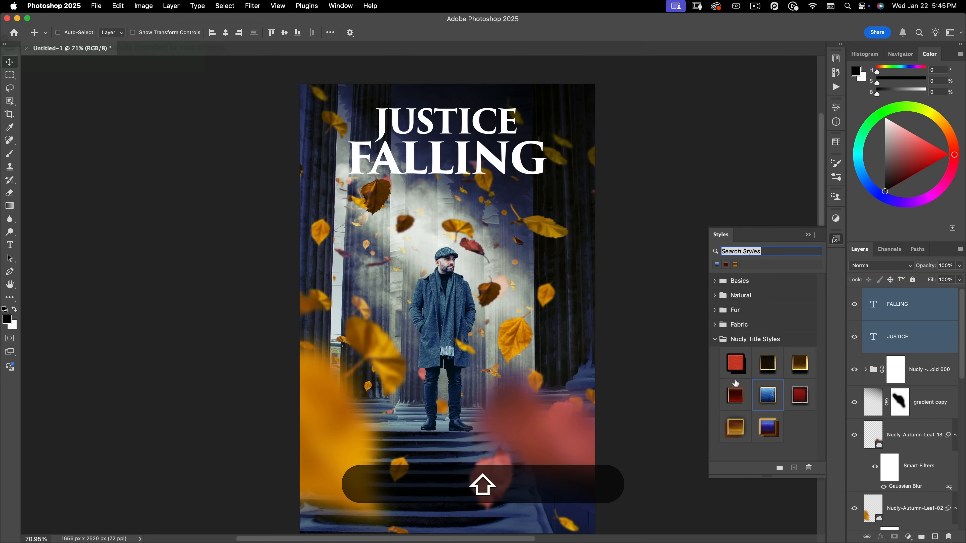
pyautogui.click(735, 362)
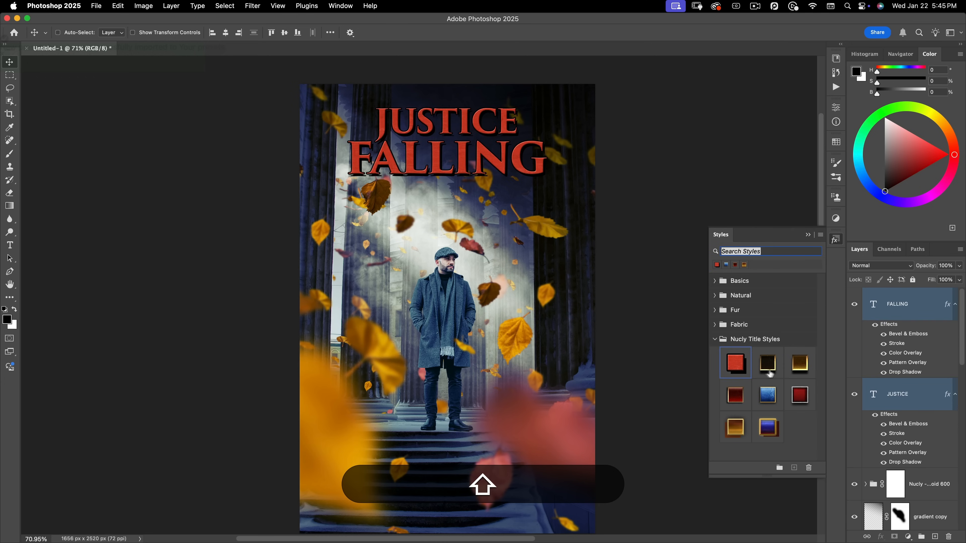
pyautogui.click(766, 362)
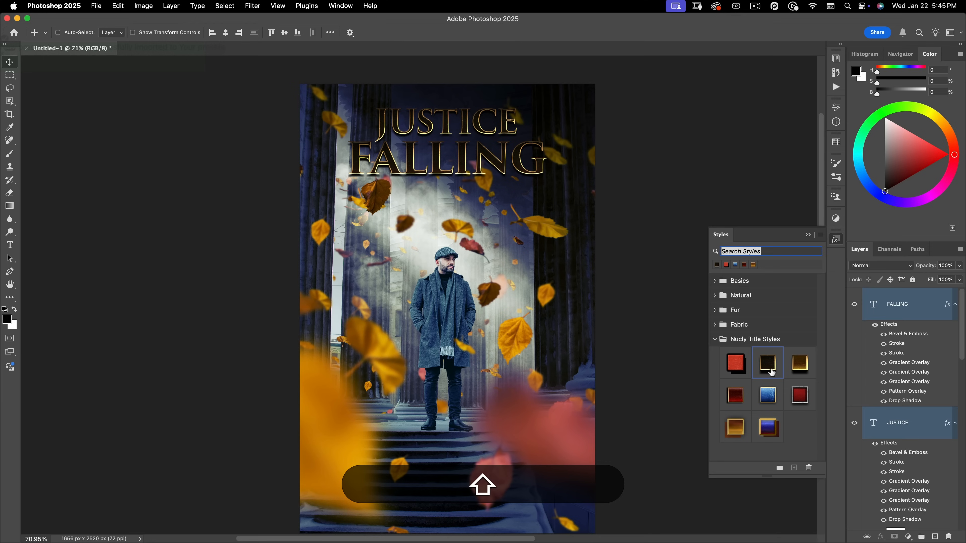
pyautogui.click(798, 363)
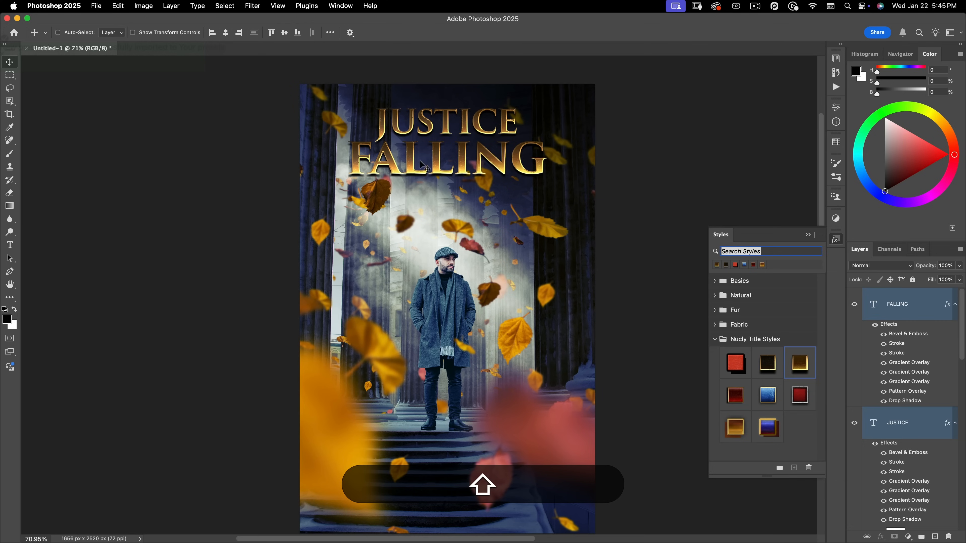
pyautogui.moveTo(735, 393)
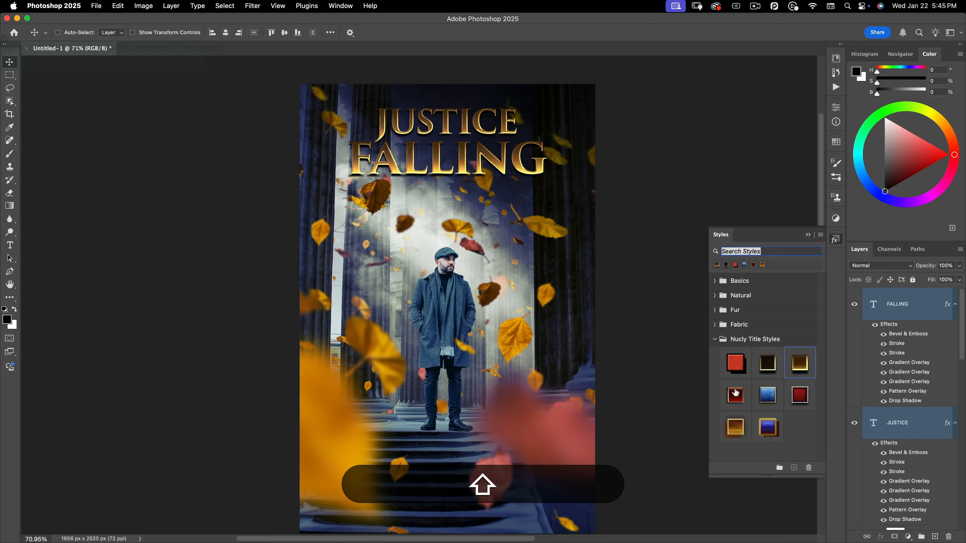
pyautogui.click(735, 394)
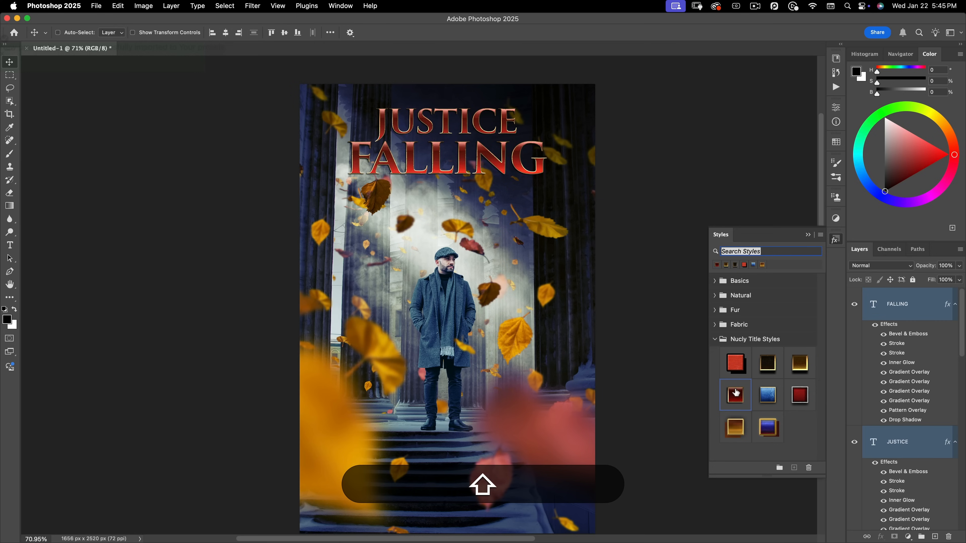
pyautogui.click(766, 395)
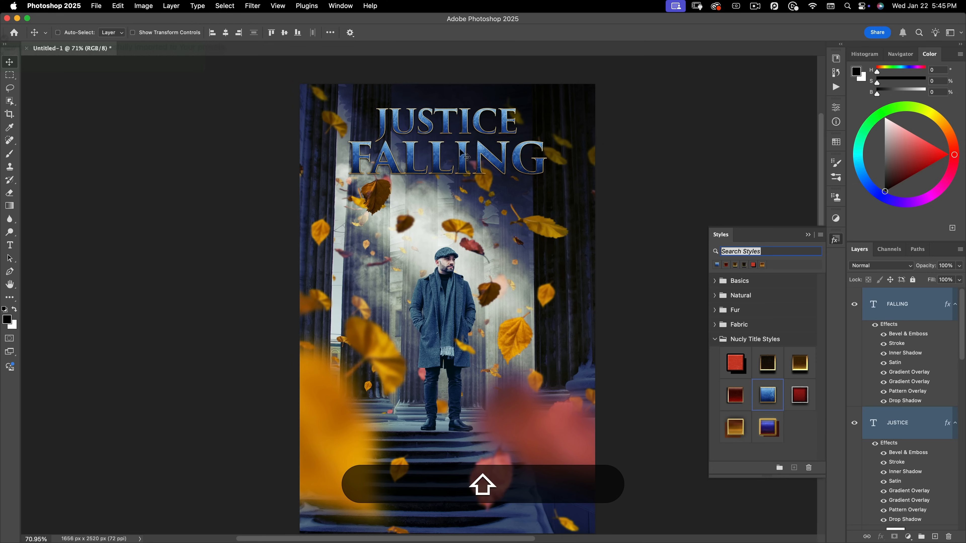
pyautogui.moveTo(351, 199)
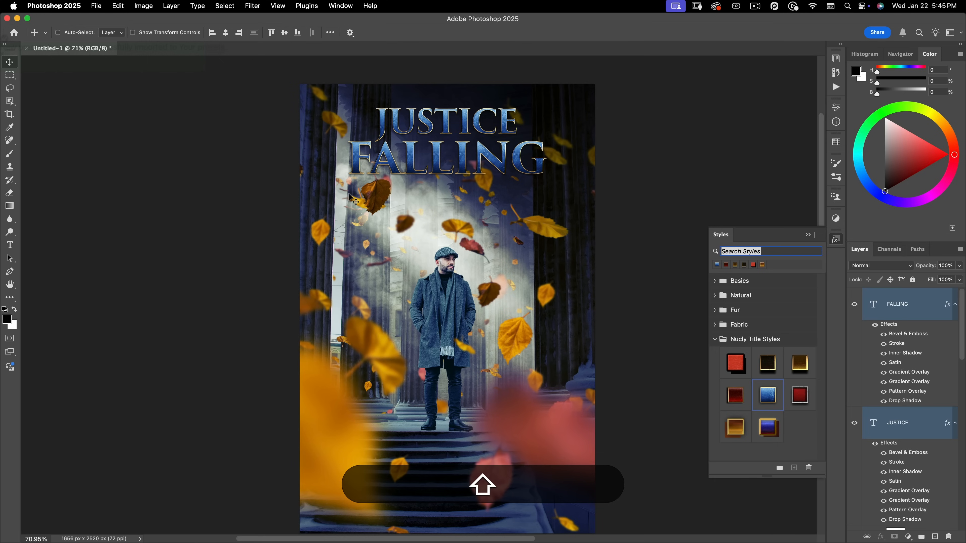
pyautogui.moveTo(466, 278)
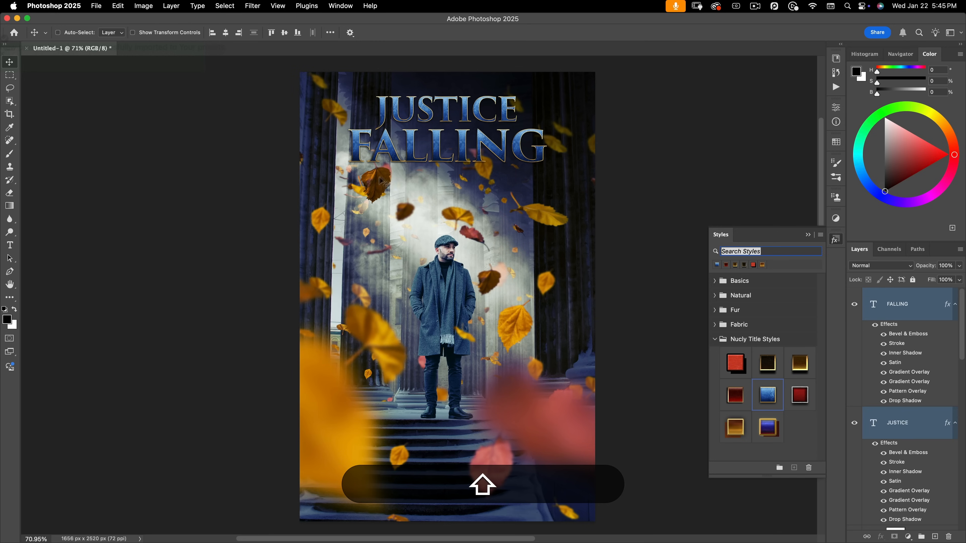
pyautogui.moveTo(419, 195)
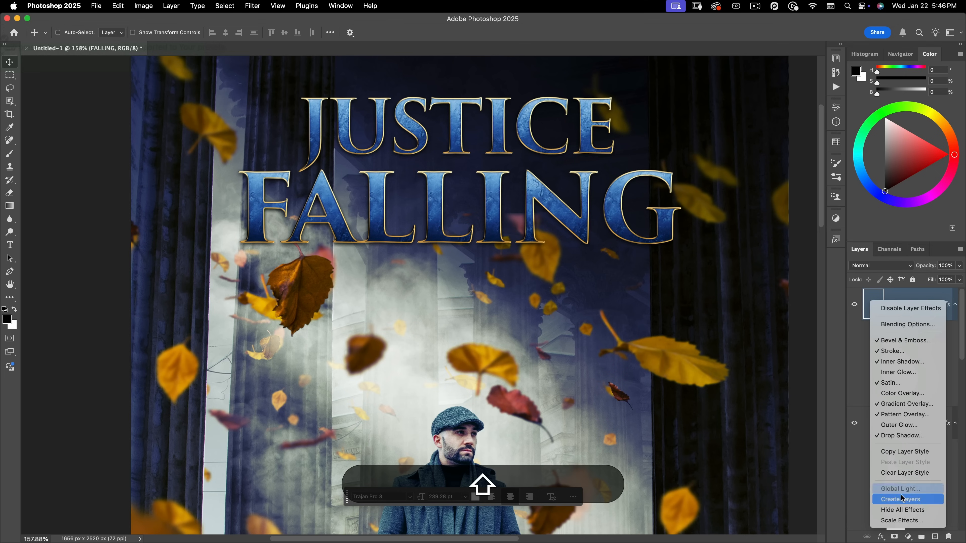
# Scale the layer effects to 155% on both the FALLING and JUSTICE layers
pyautogui.click(902, 521)
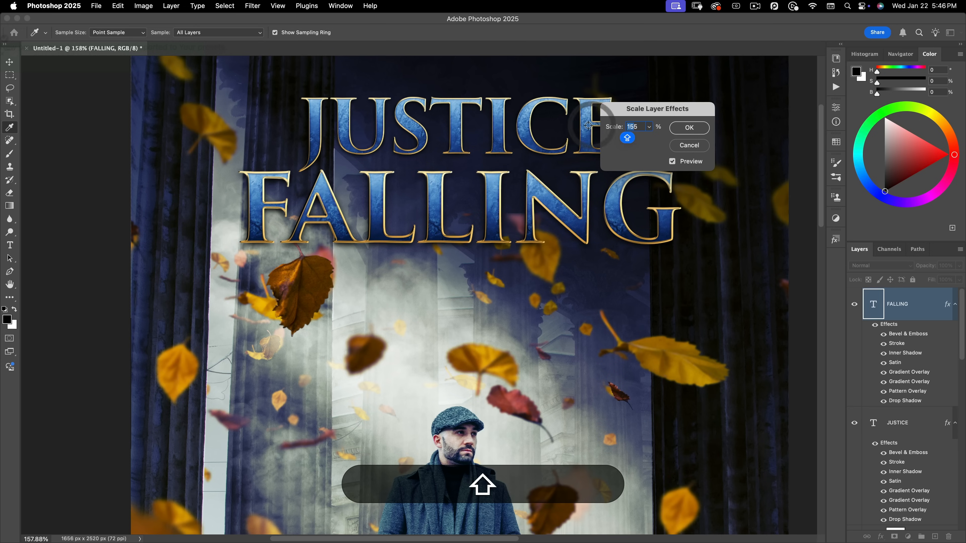
pyautogui.click(688, 127)
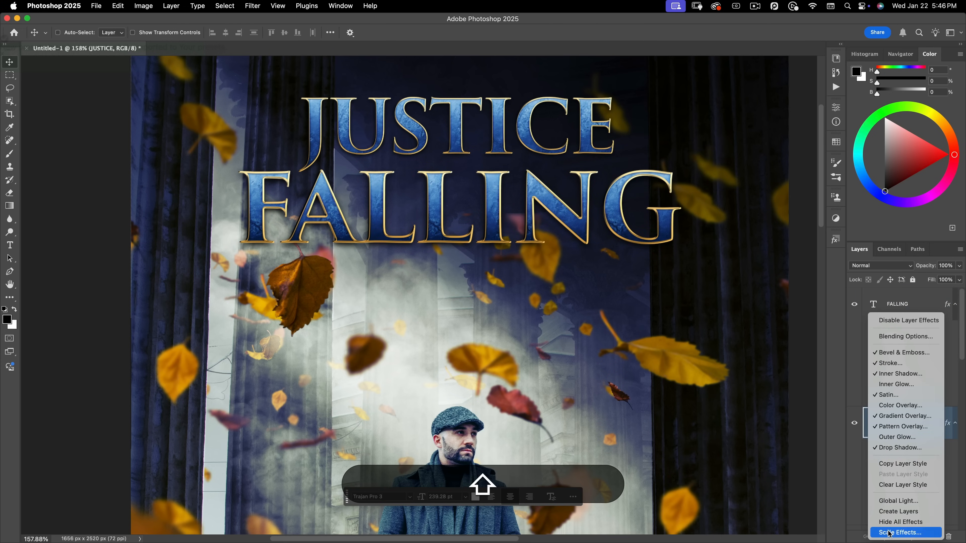
pyautogui.click(901, 532)
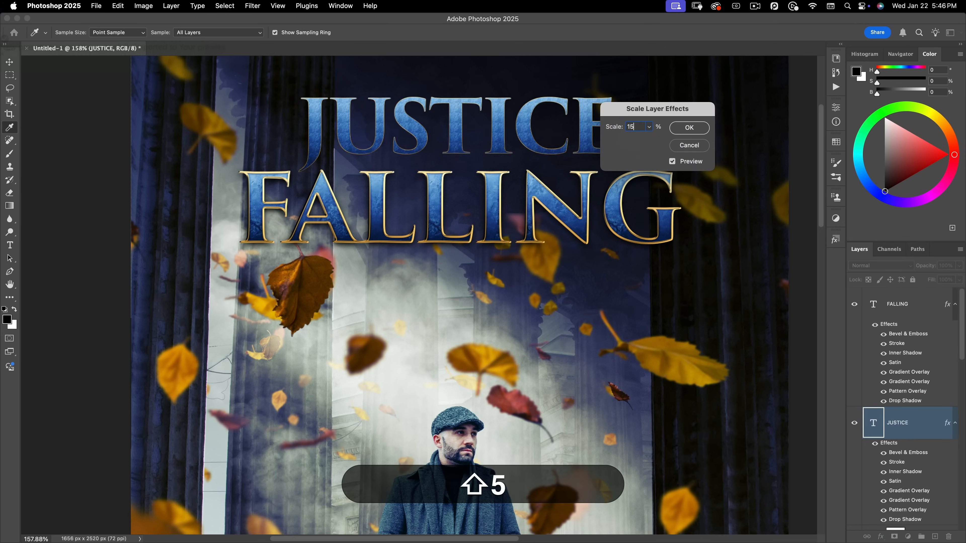
pyautogui.click(689, 127)
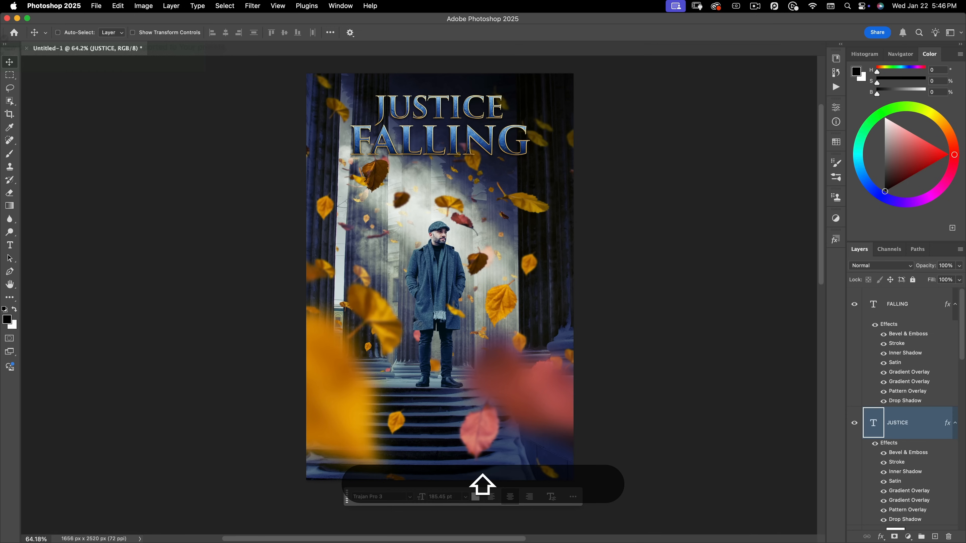
pyautogui.moveTo(315, 127)
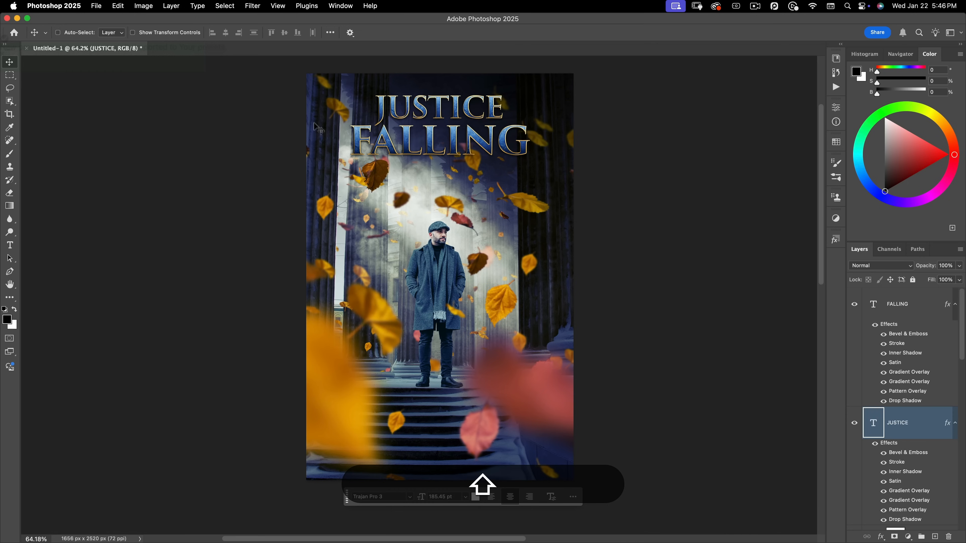
pyautogui.moveTo(315, 147)
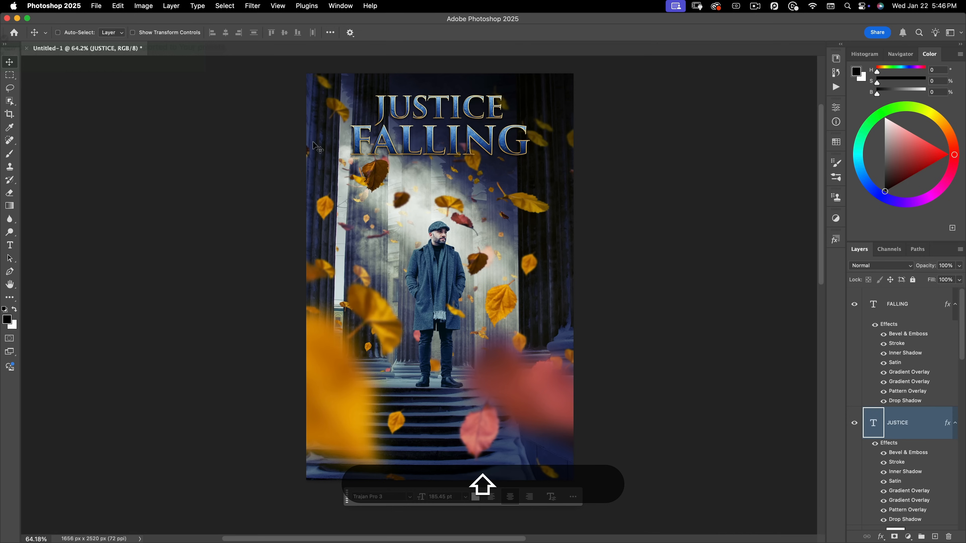
pyautogui.moveTo(315, 140)
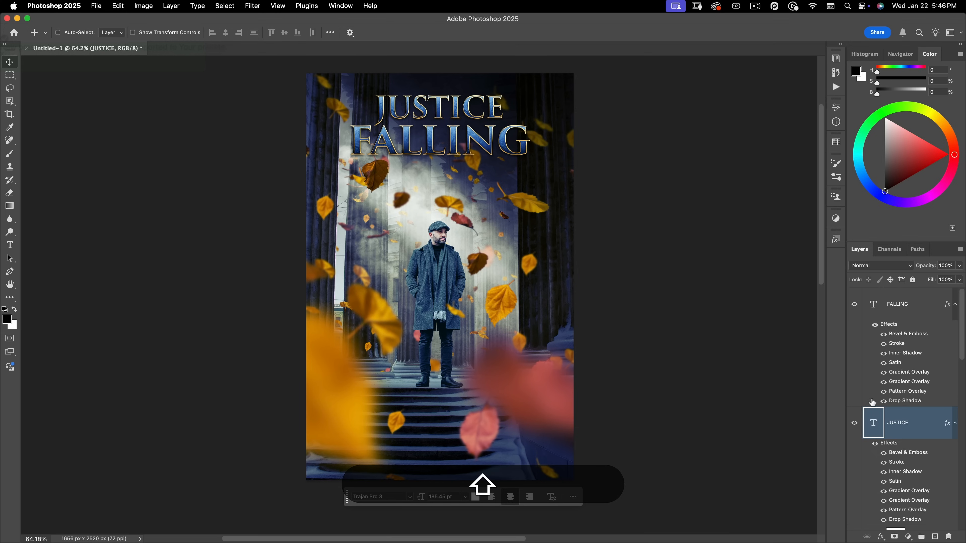
# Reopen Curves 1, nudge the red channel and switch to the green channel curve
pyautogui.scroll(-3)
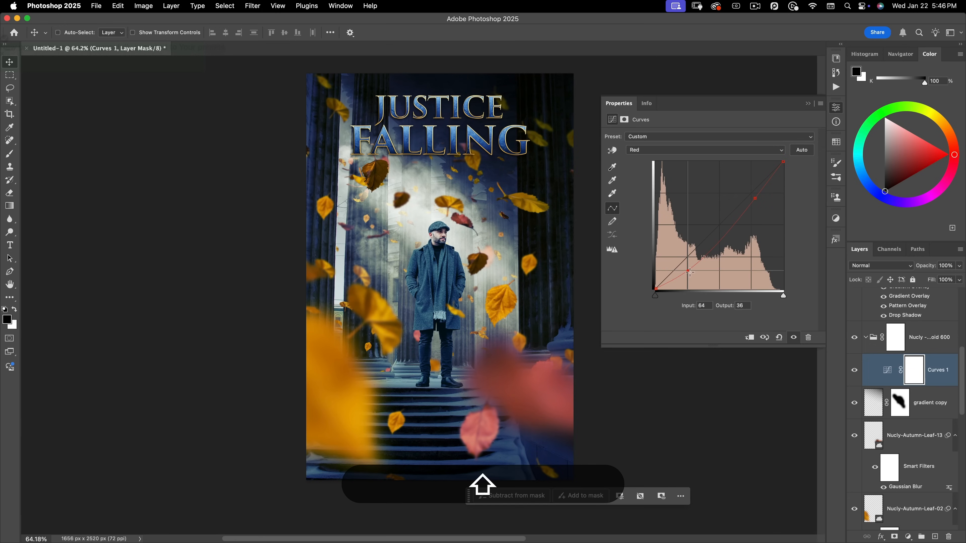
pyautogui.click(705, 150)
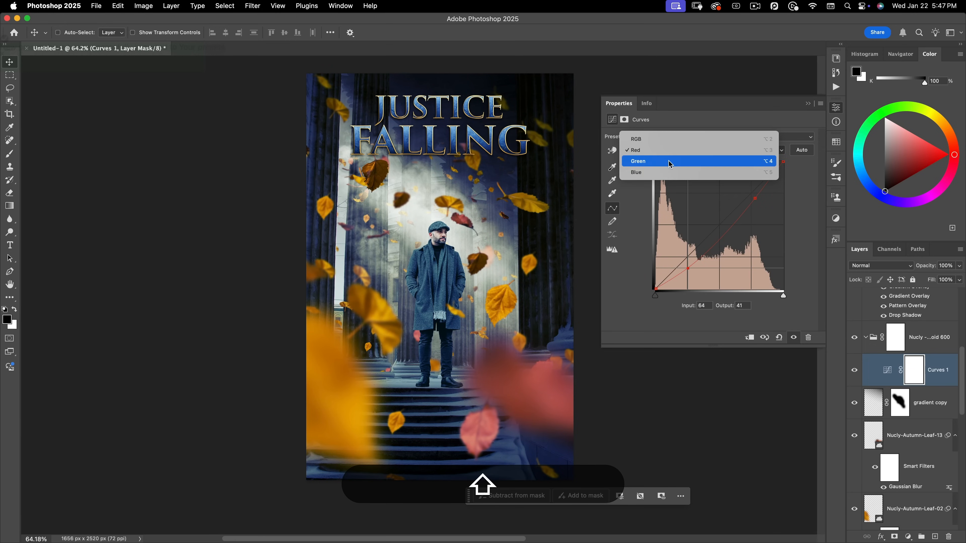
pyautogui.click(638, 161)
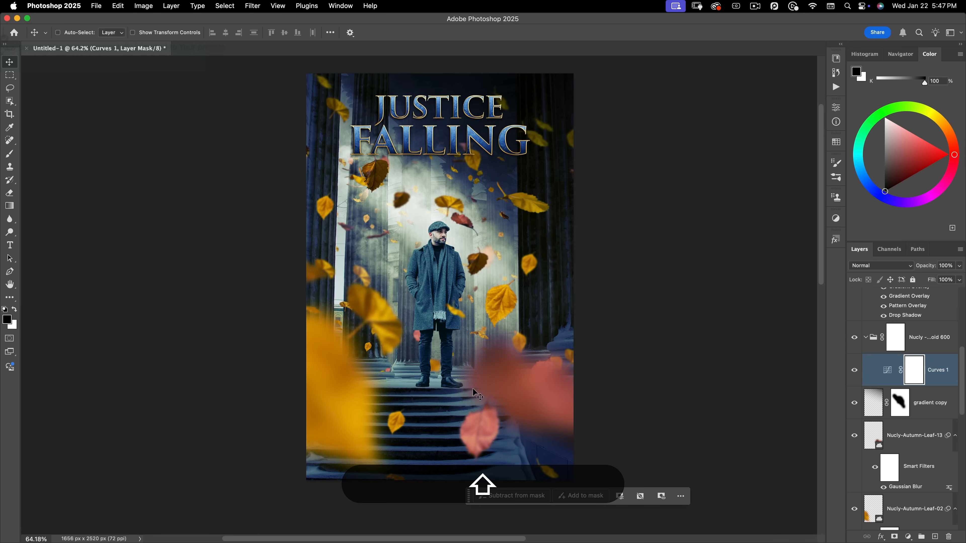
pyautogui.moveTo(673, 311)
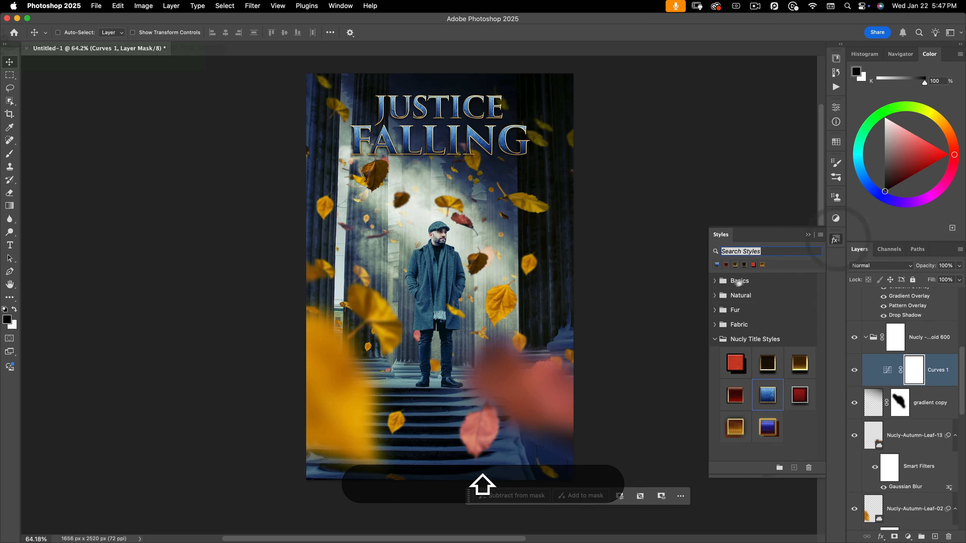
# Tidy the Styles and Adjustments panels, open the toolkit Library and scroll to Overlays
pyautogui.click(714, 339)
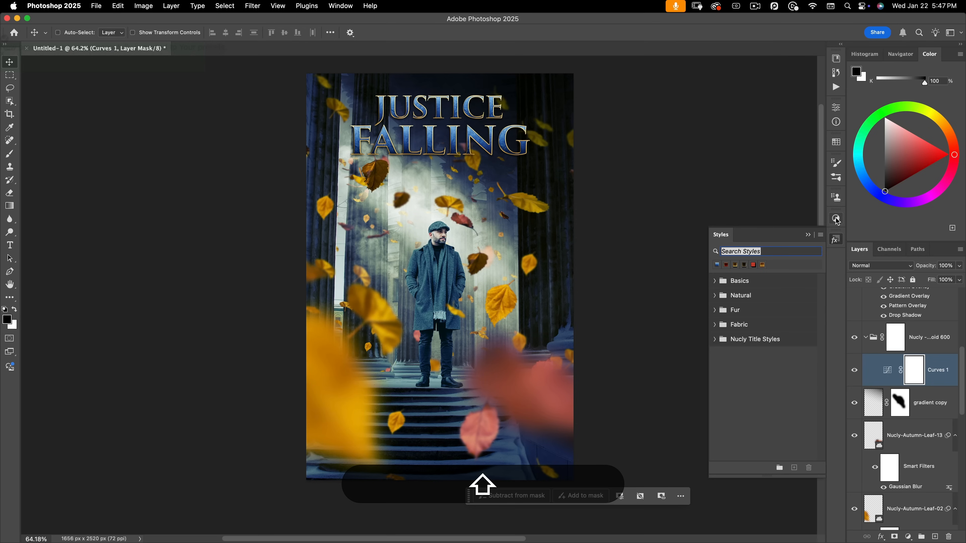
pyautogui.click(836, 220)
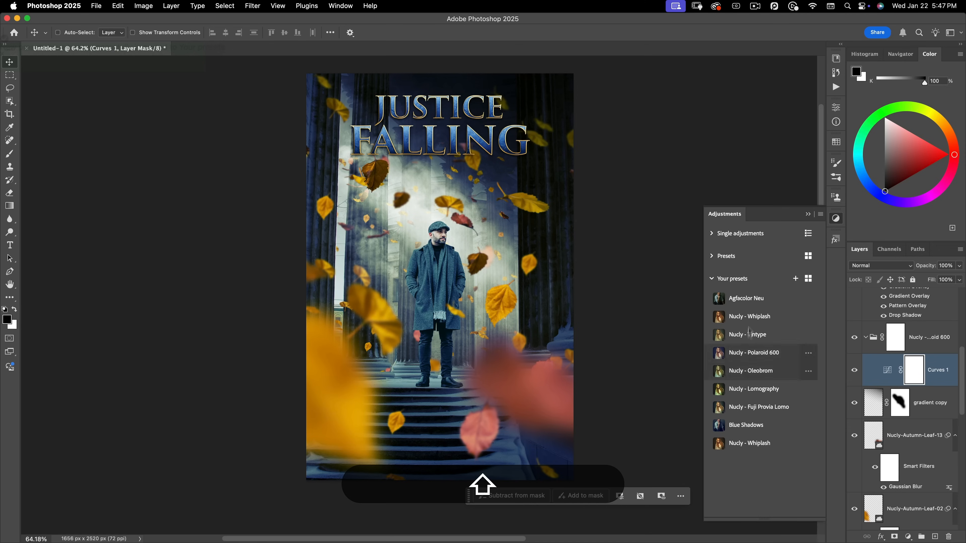
pyautogui.click(836, 239)
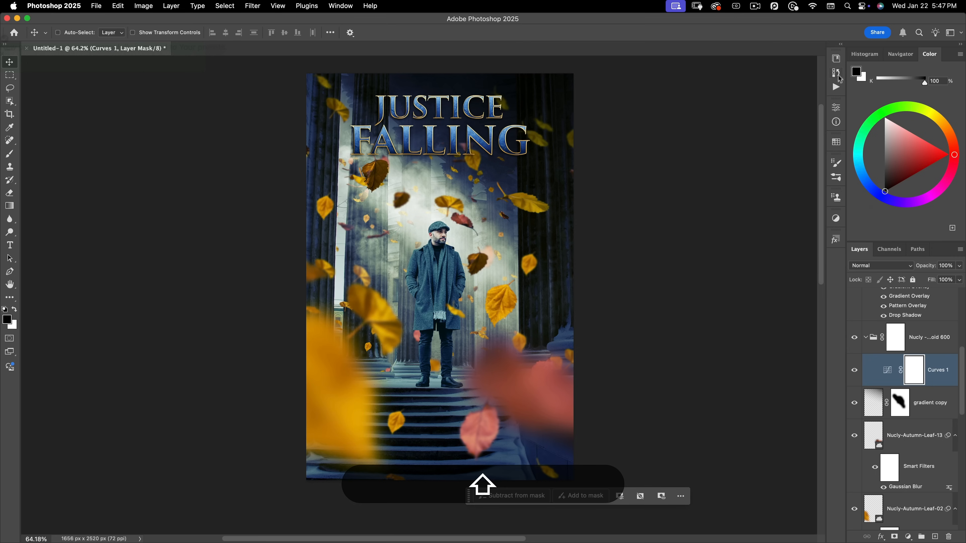
pyautogui.click(836, 58)
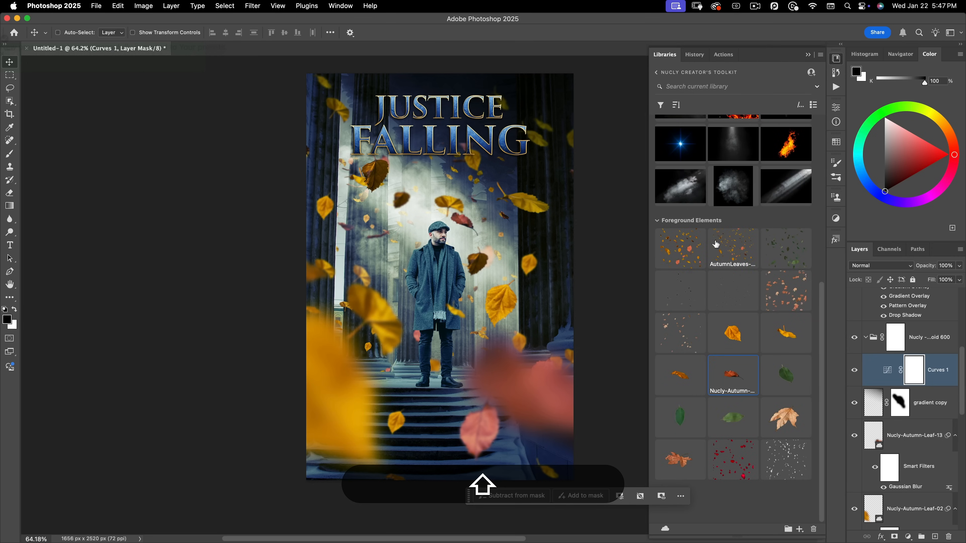
pyautogui.scroll(3)
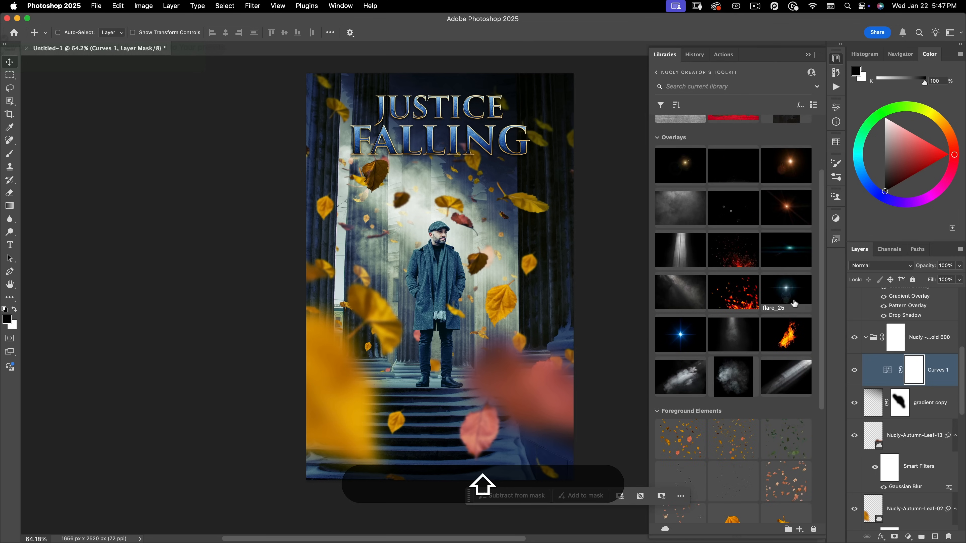
pyautogui.moveTo(795, 250)
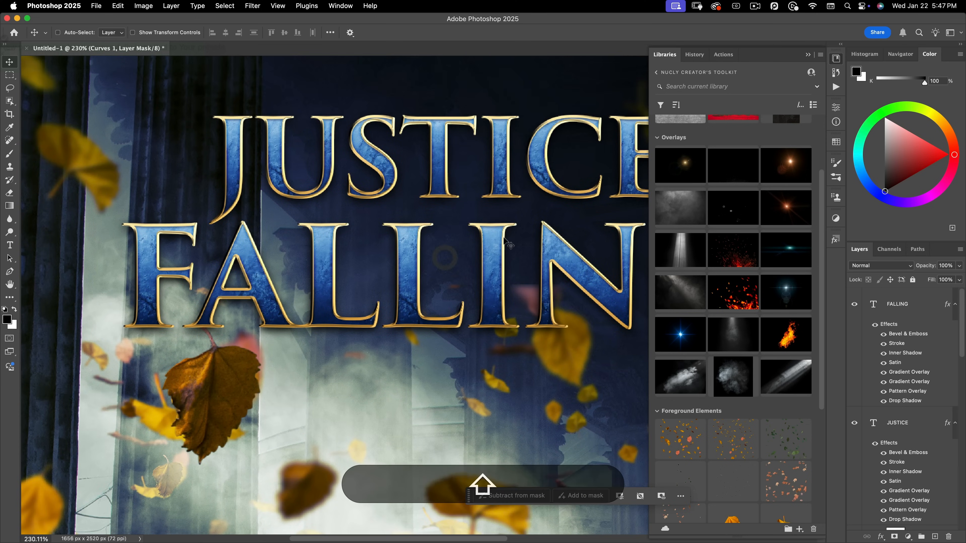
pyautogui.scroll(3)
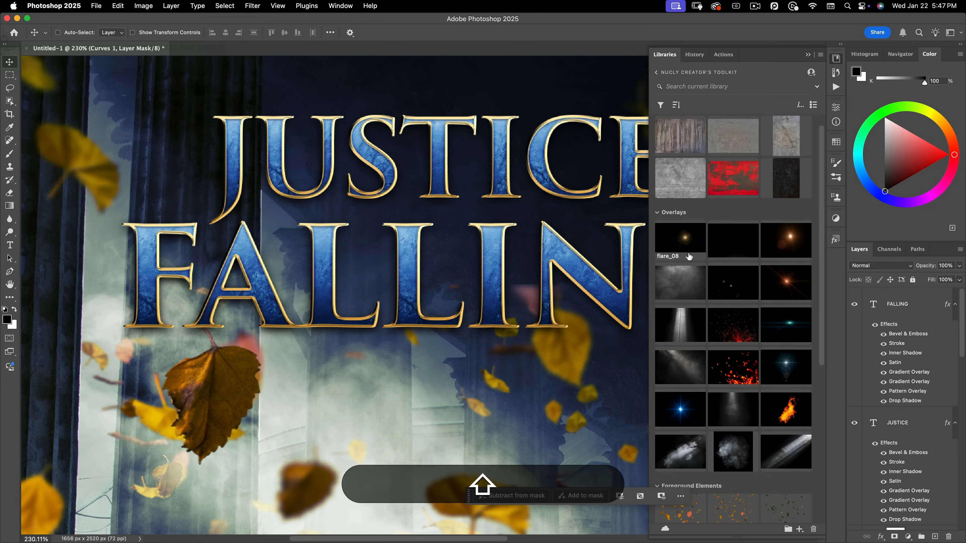
pyautogui.scroll(3)
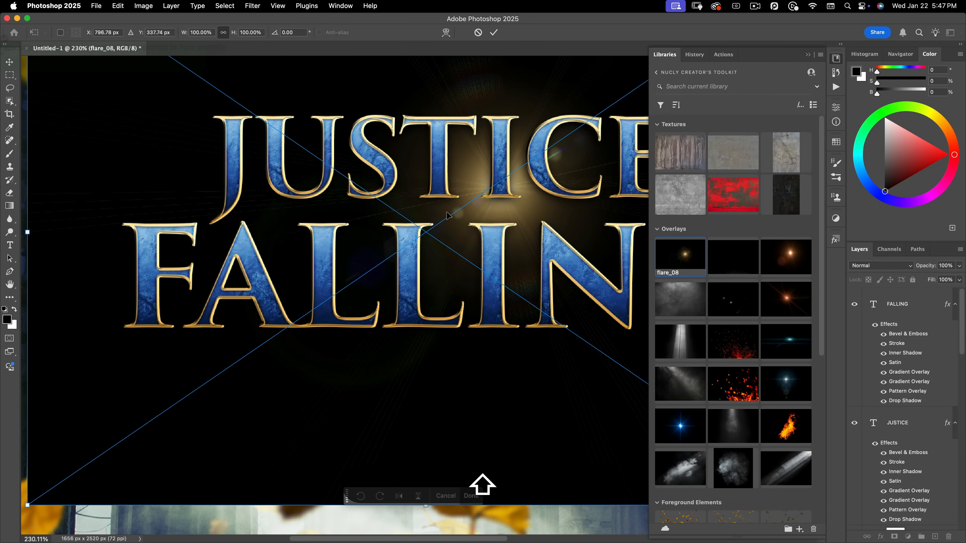
# Place flare_08 above the title layers and blend it with Screen mode
pyautogui.click(472, 495)
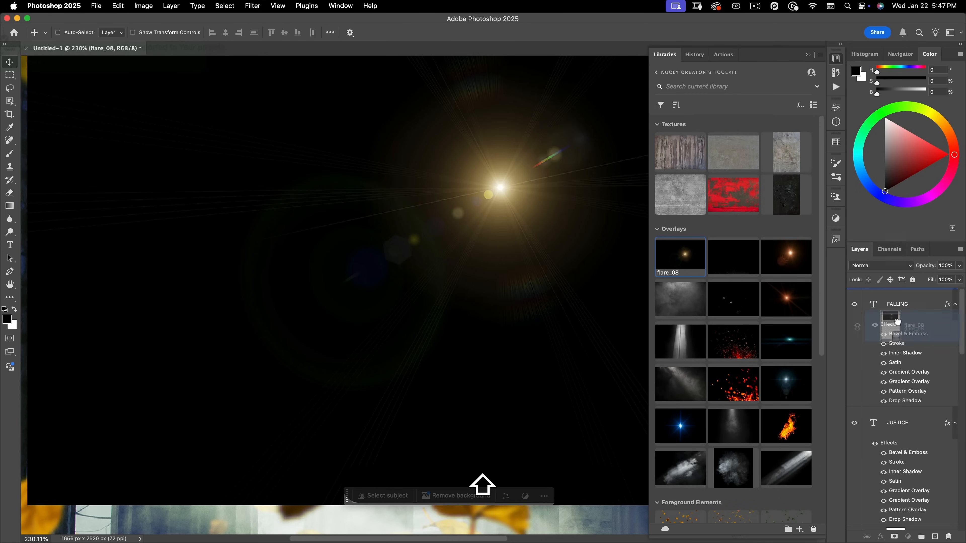
pyautogui.click(881, 266)
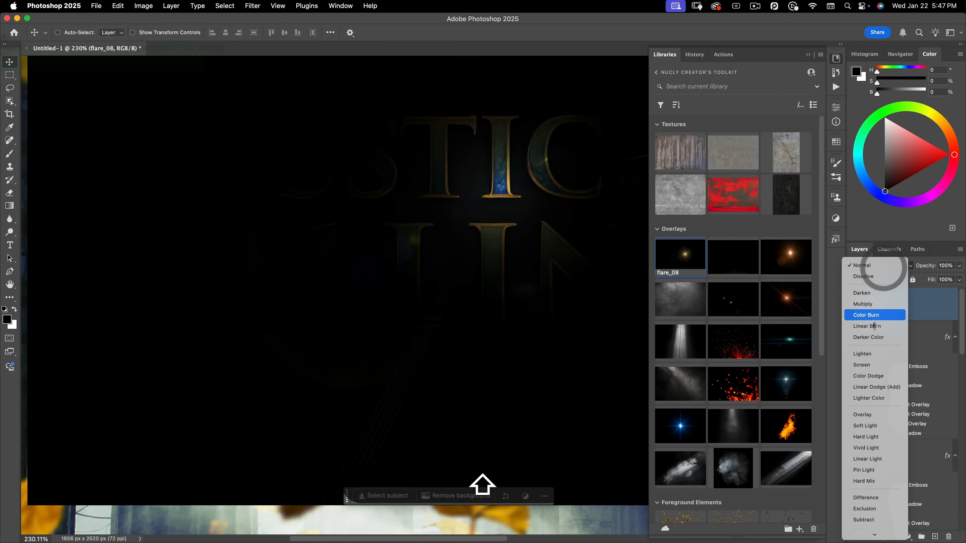
pyautogui.click(862, 365)
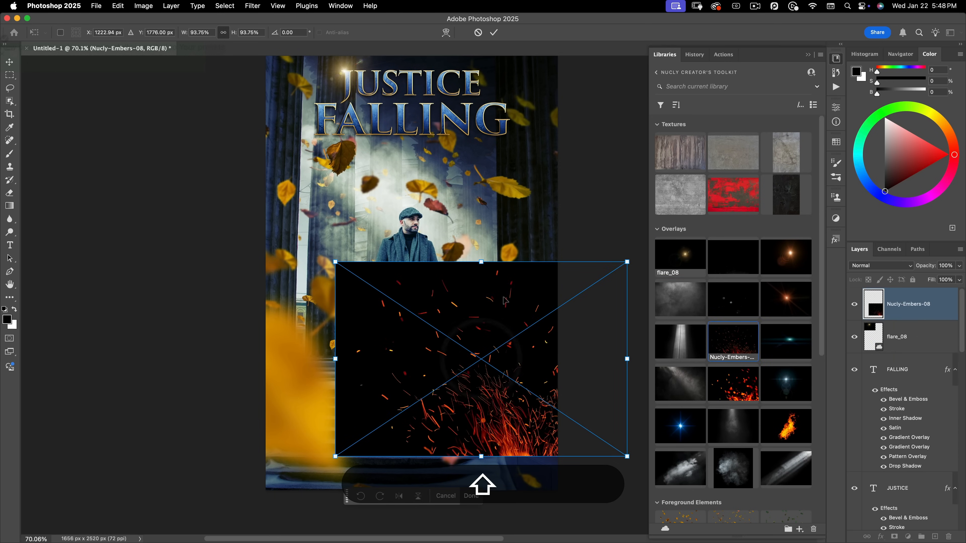
# Place the ember overlays over the lower stairs and blend the top one to Screen
pyautogui.click(880, 266)
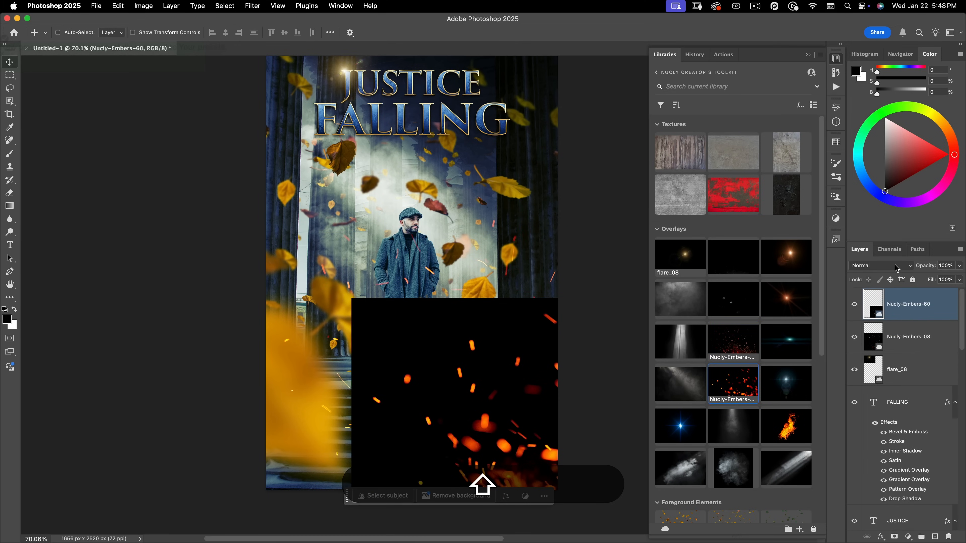
pyautogui.click(880, 265)
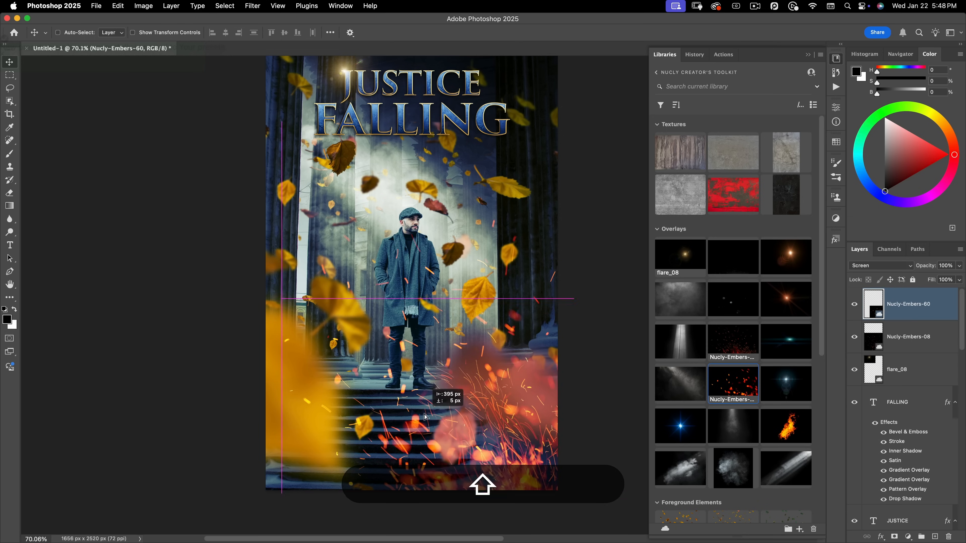
pyautogui.click(853, 343)
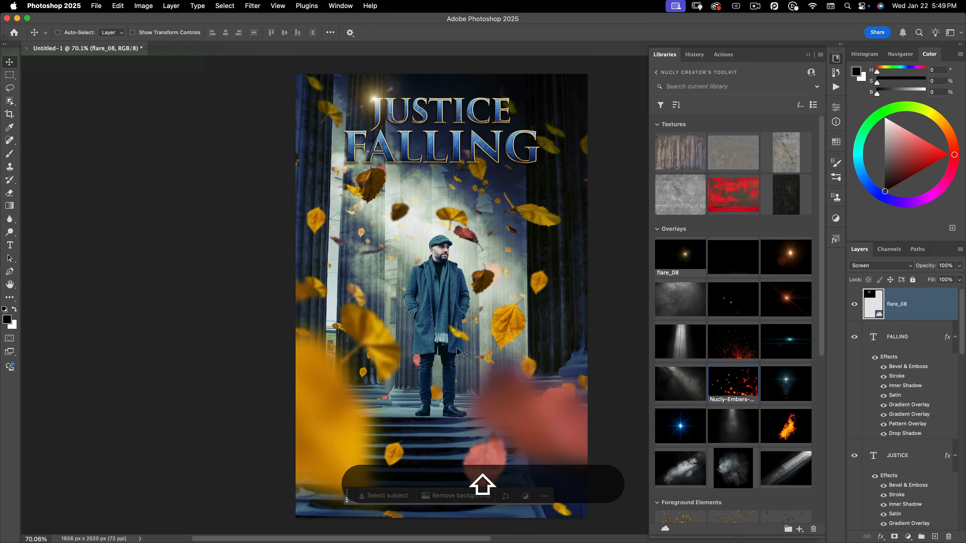
pyautogui.moveTo(765, 194)
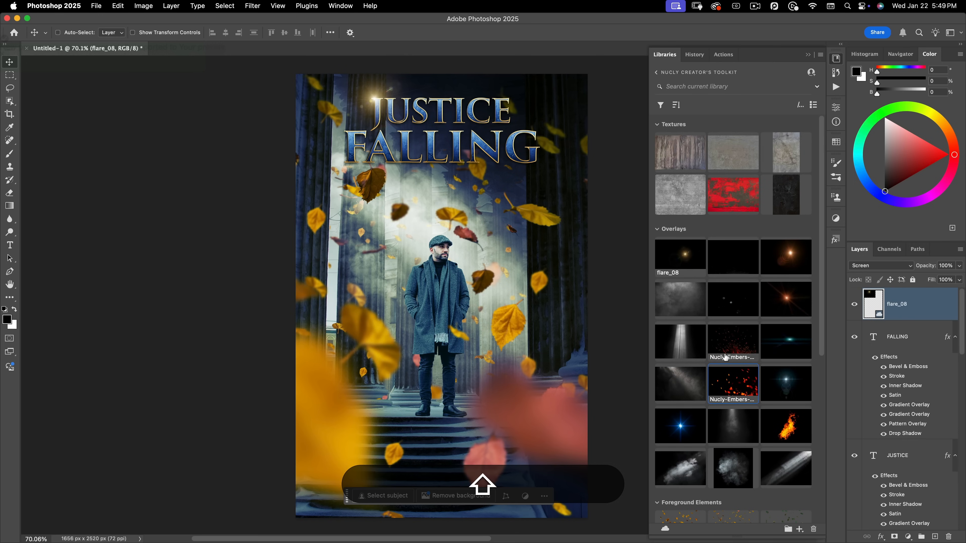
pyautogui.moveTo(710, 358)
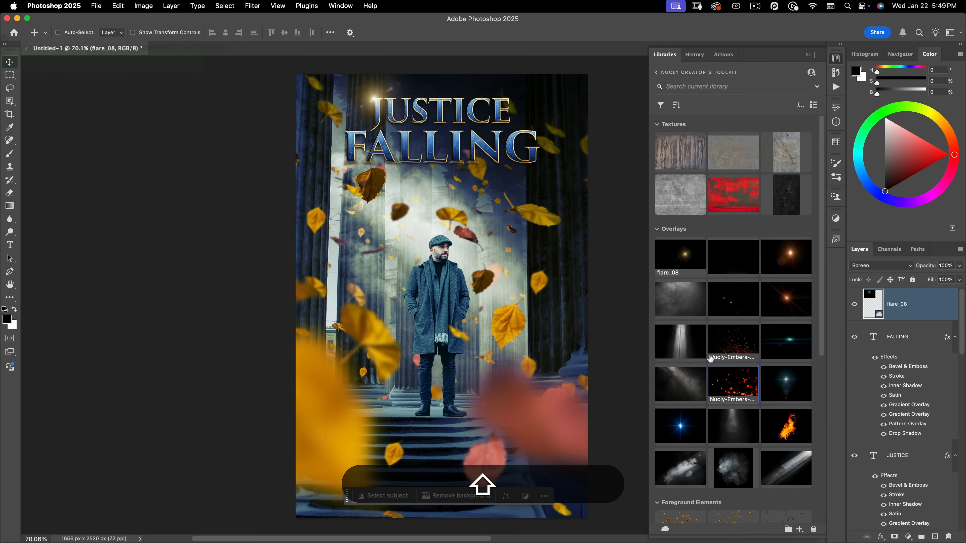